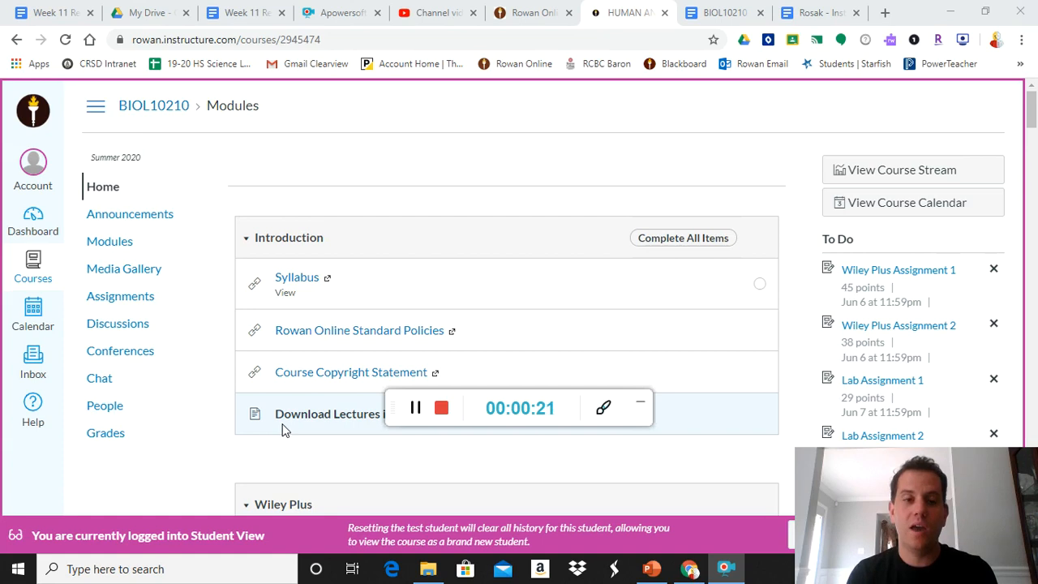
mouse_move(467, 362)
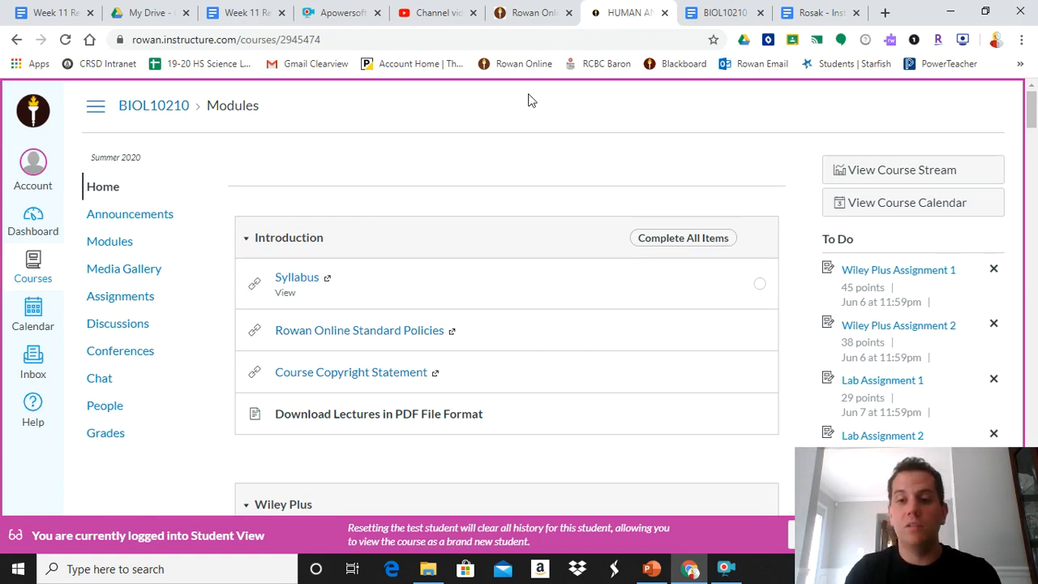
mouse_move(603, 252)
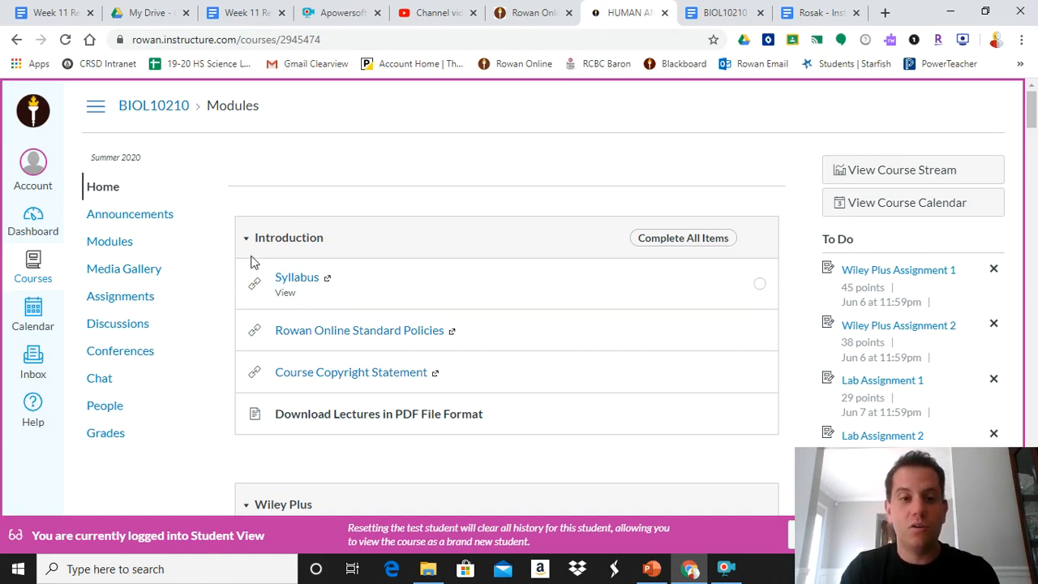
mouse_move(297, 275)
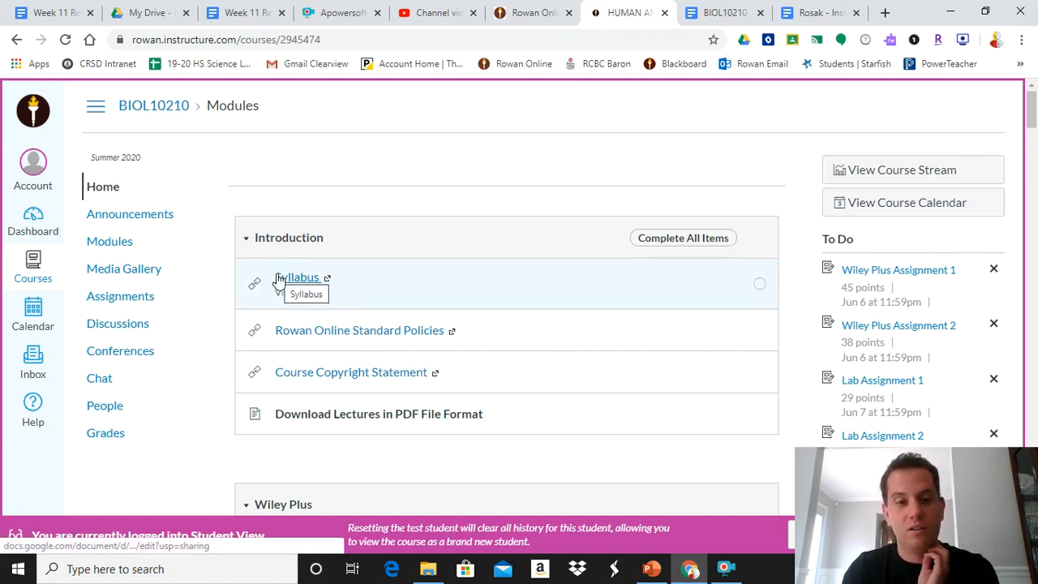
- Switch to the 'Rosak - Instructor Biography' tab and read through Kyle Rosa's education and teaching background
scroll(down, 3)
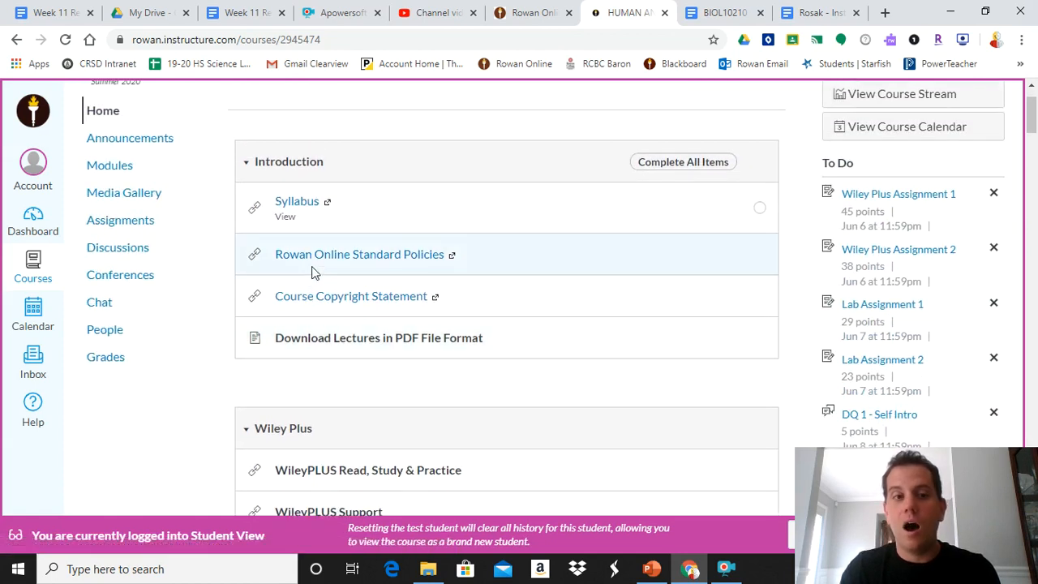
scroll(down, 3)
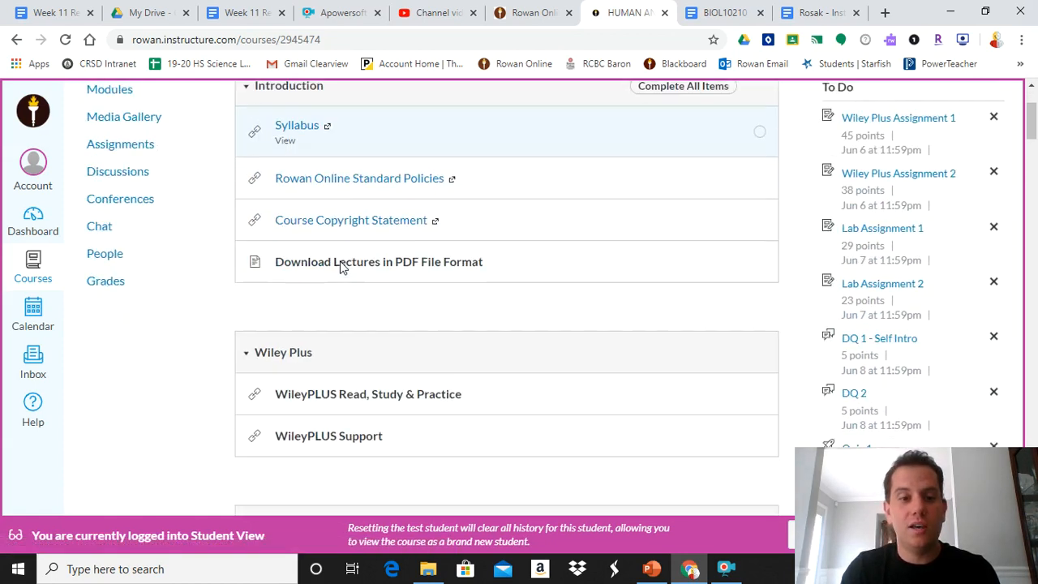
scroll(down, 3)
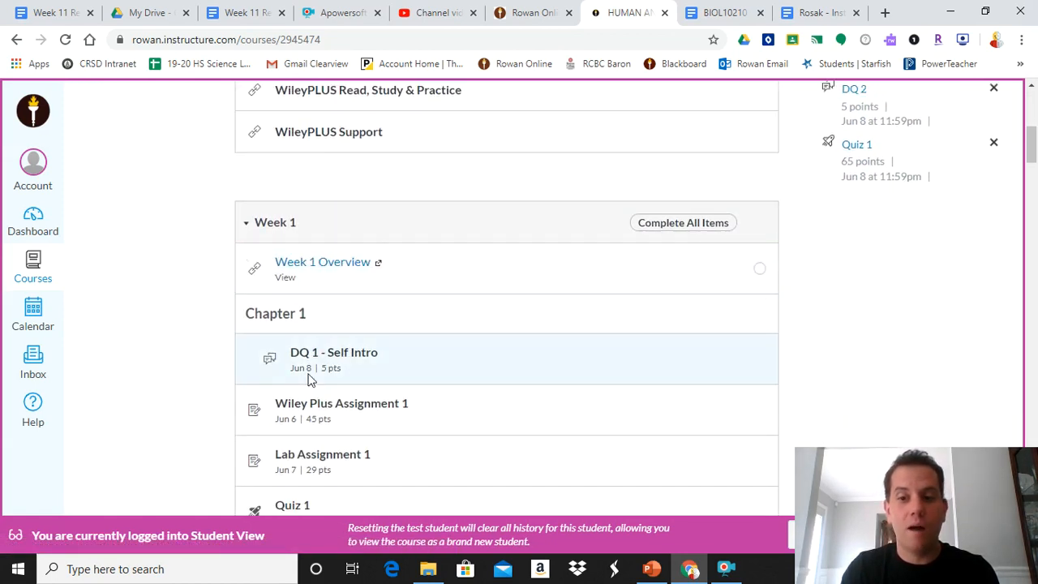
mouse_move(240, 203)
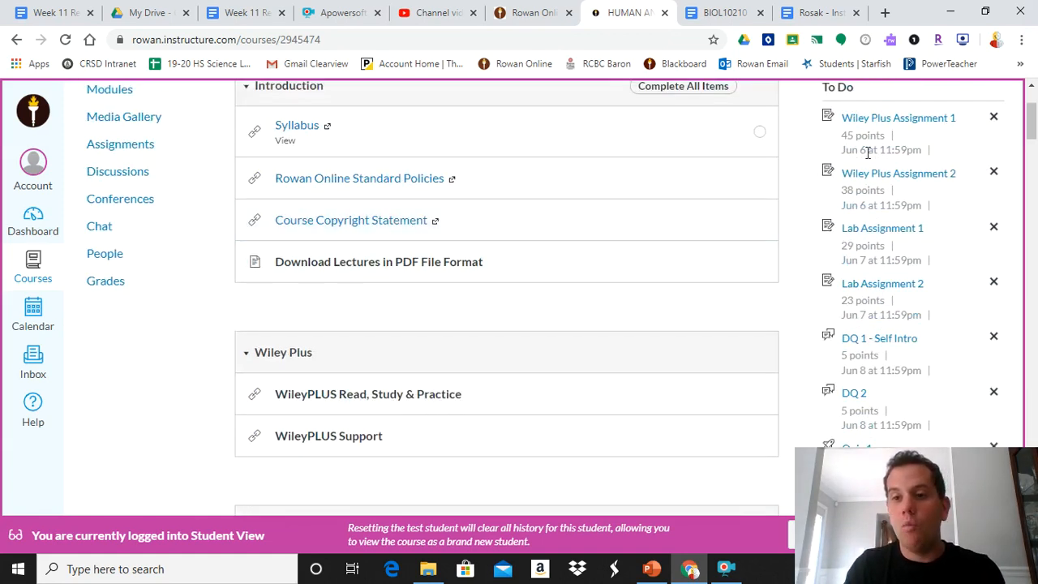
mouse_move(929, 330)
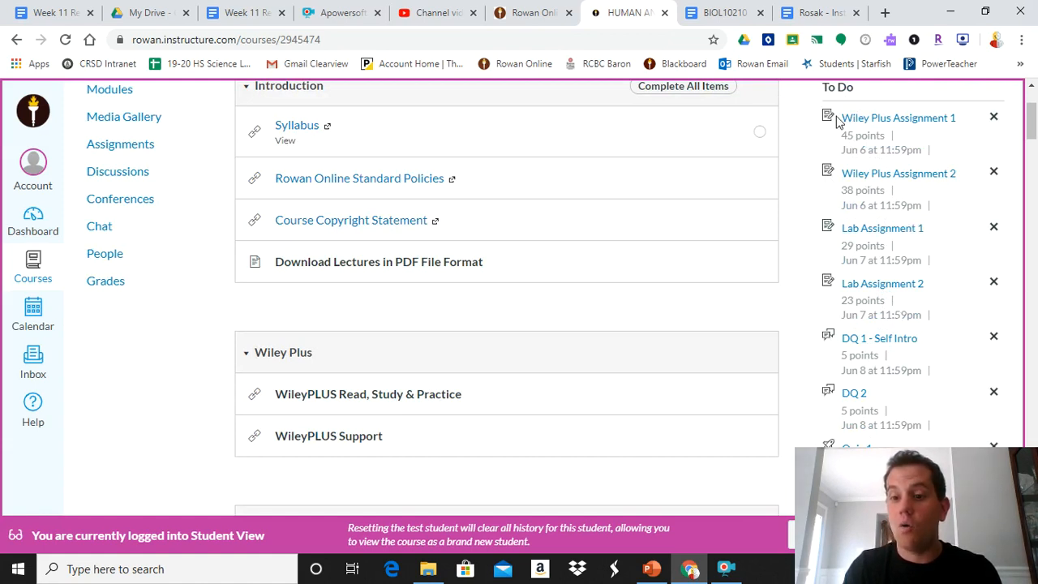
mouse_move(886, 193)
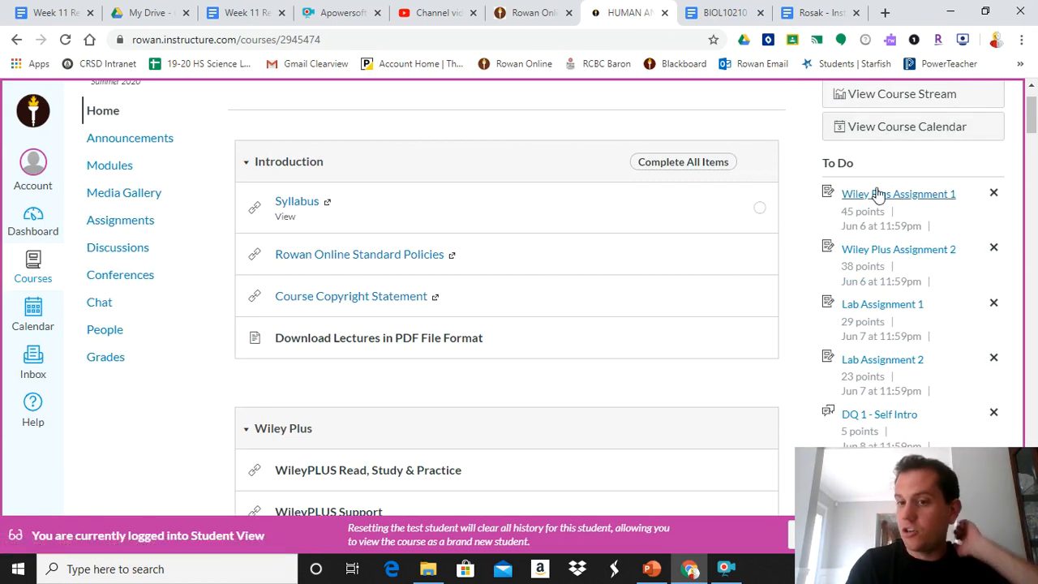
mouse_move(882, 303)
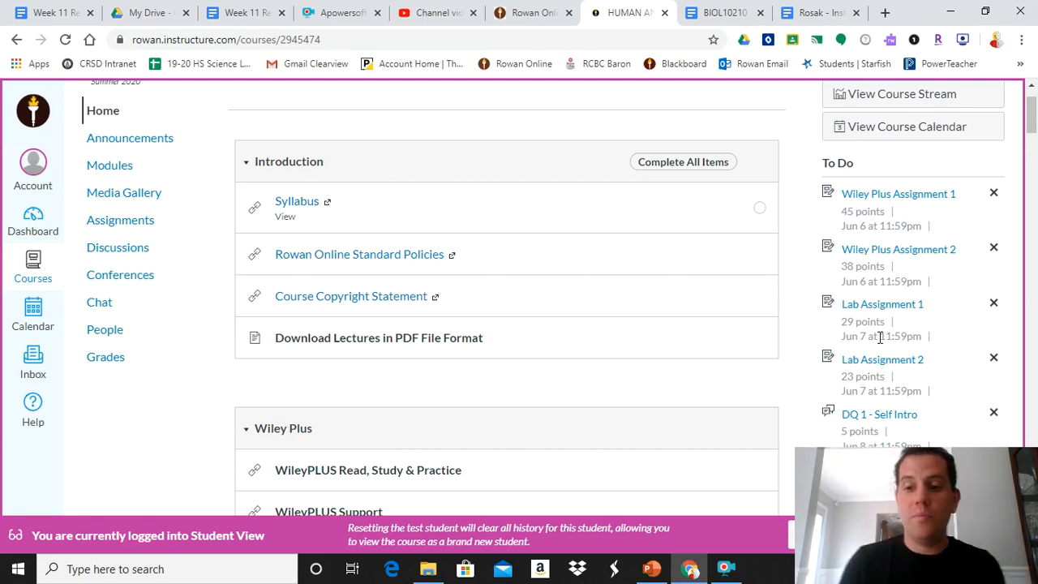
mouse_move(828, 347)
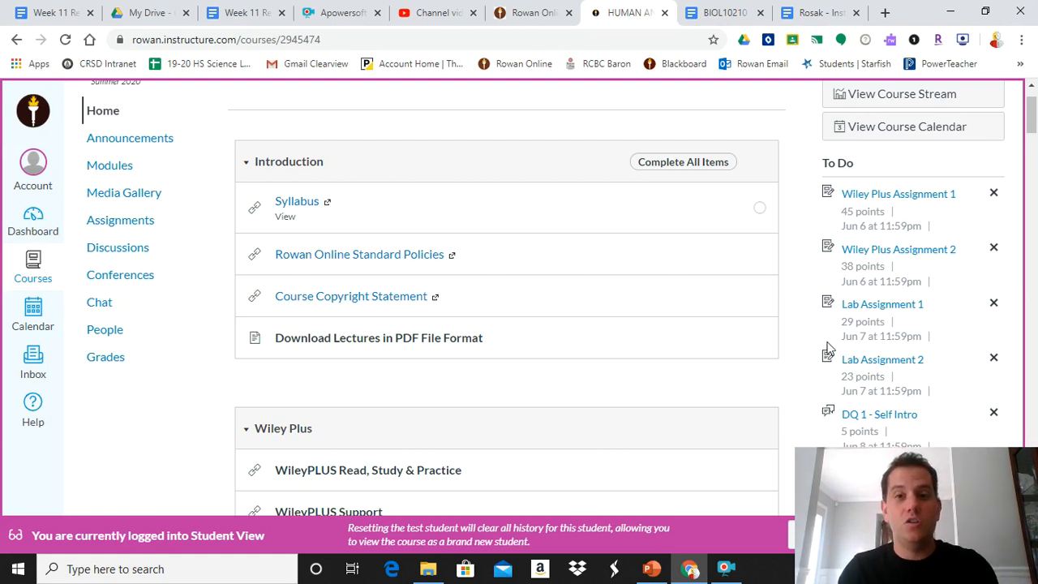
click(811, 13)
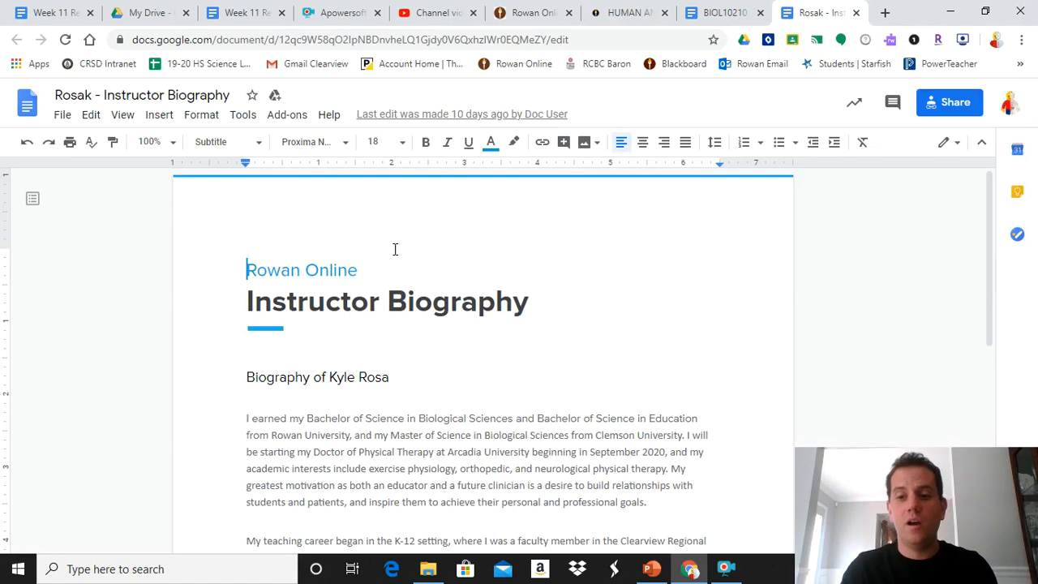
scroll(down, 3)
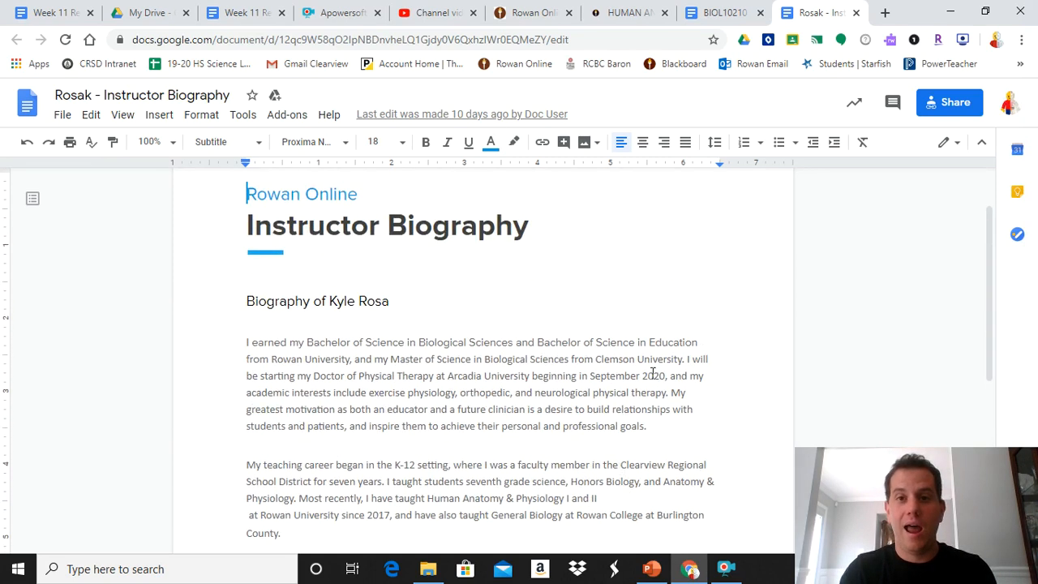
scroll(down, 3)
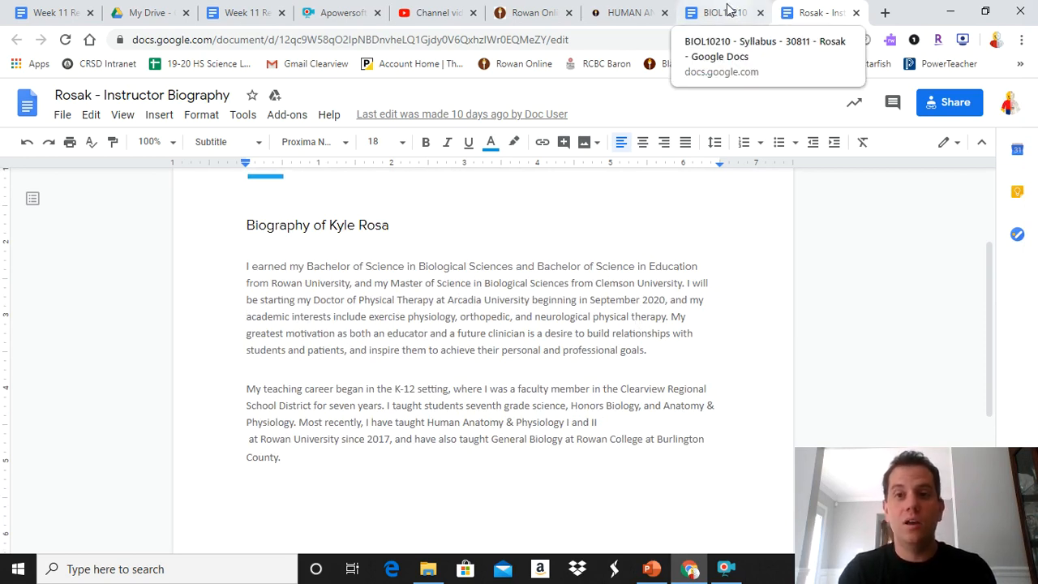
- Switch to the BIOL10210 Summer 2020 syllabus and read past the Summary and Course Description to the Instructor section
click(716, 13)
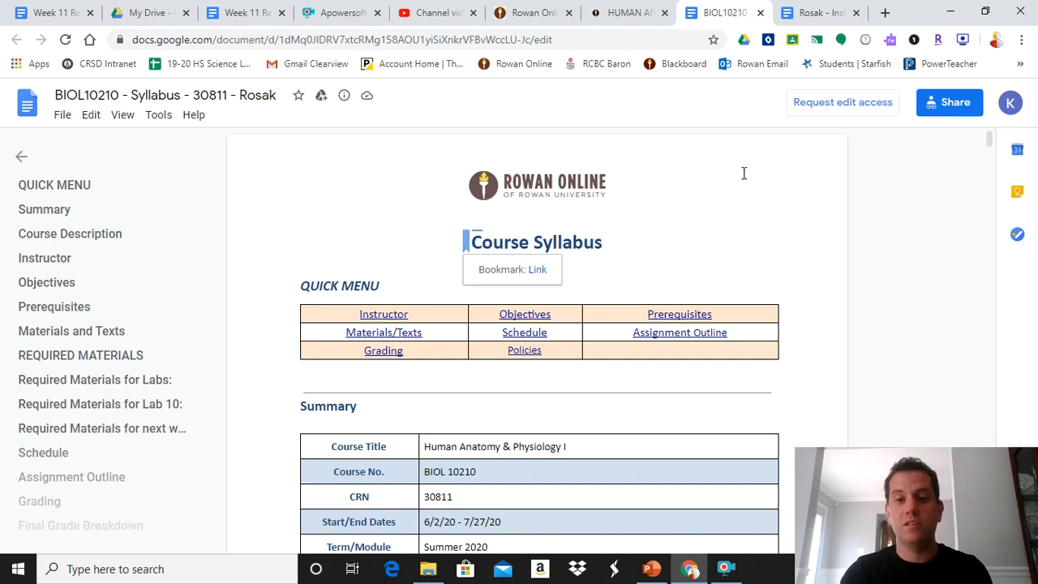
scroll(down, 3)
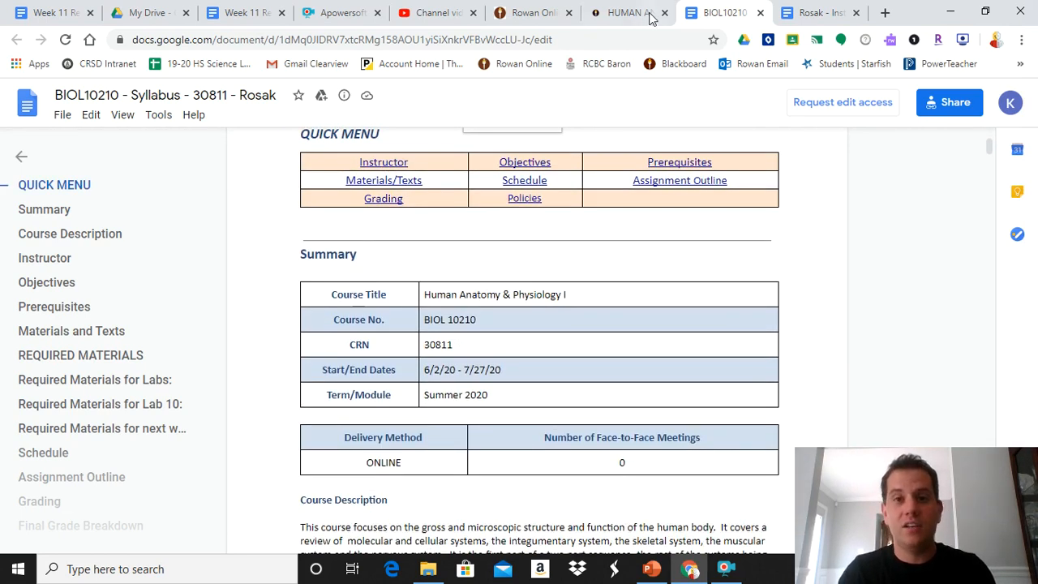
click(630, 13)
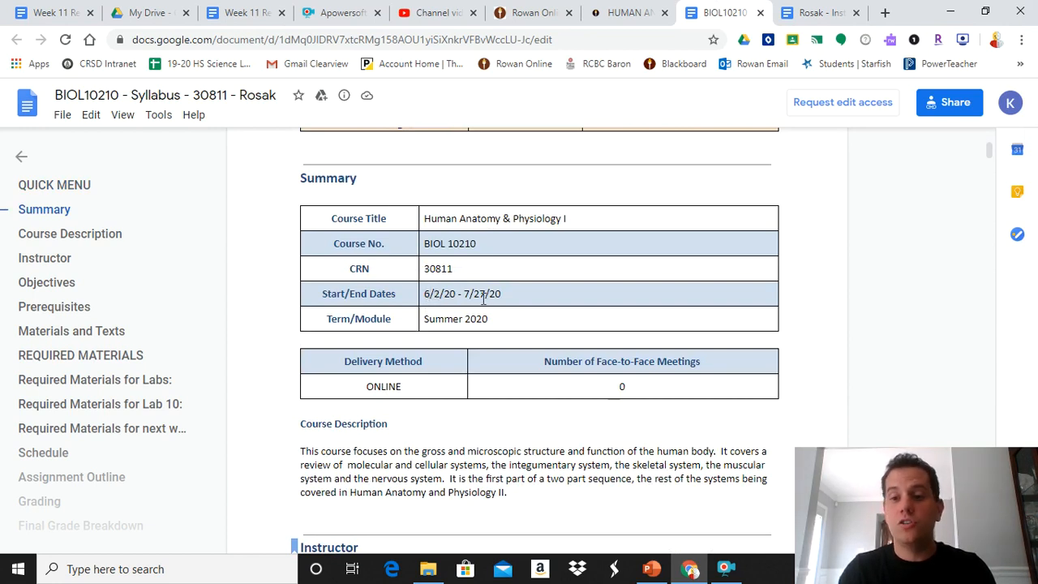
scroll(down, 3)
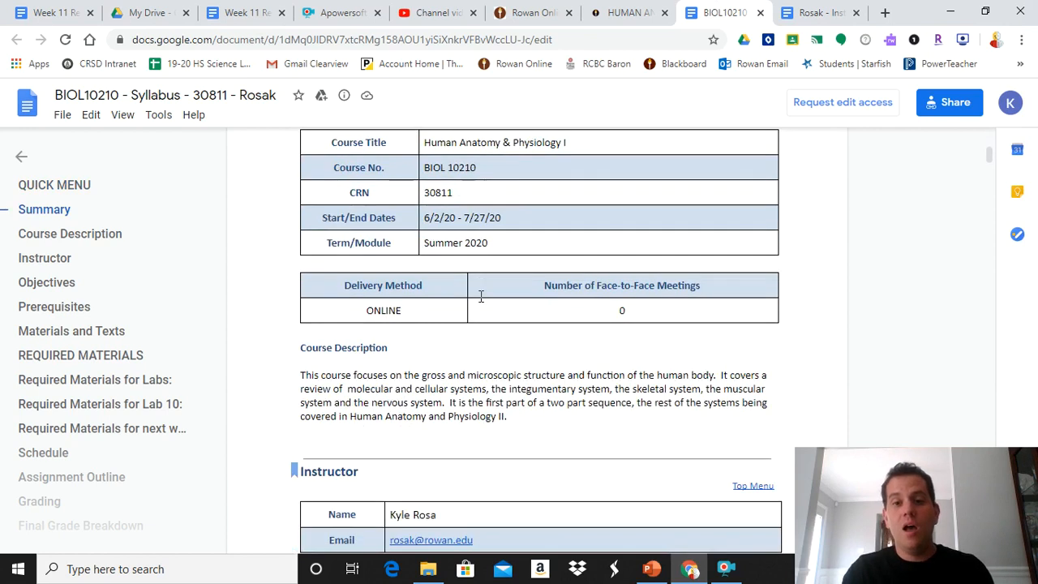
scroll(down, 3)
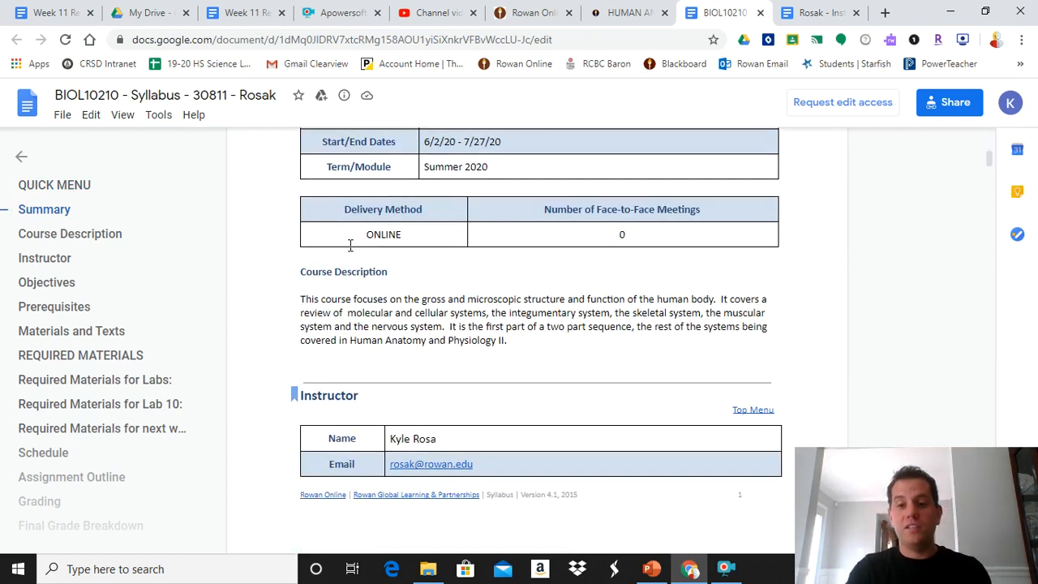
scroll(down, 3)
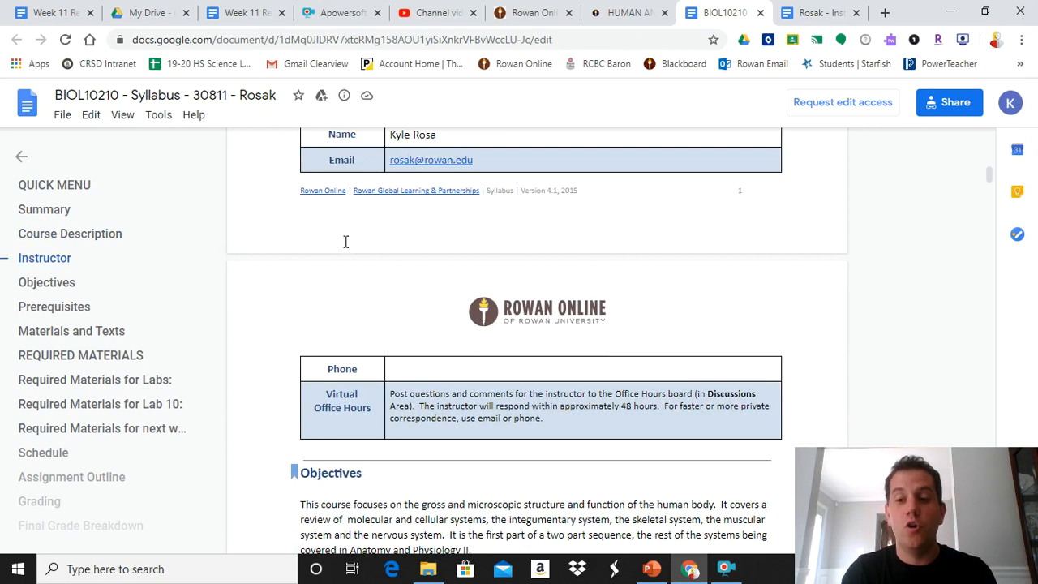
mouse_move(301, 180)
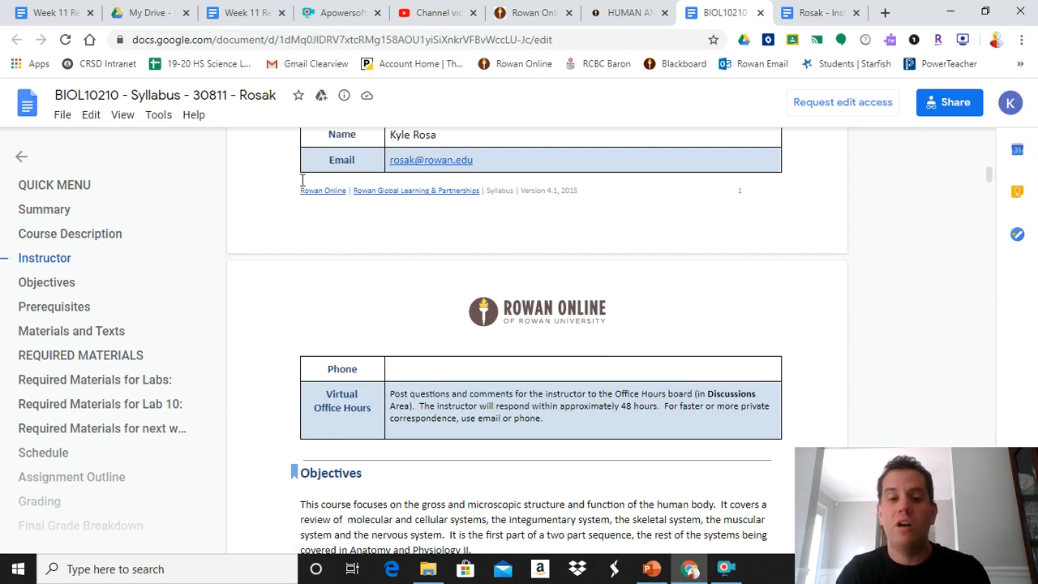
- Read the syllabus Objectives and Prerequisites down to the required textbook in Materials and Texts
scroll(down, 3)
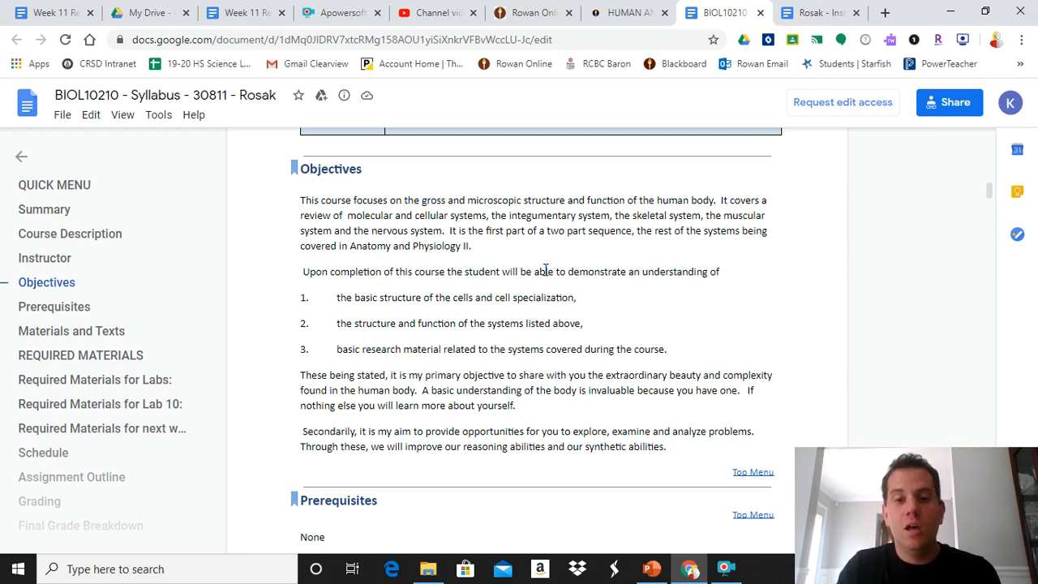
scroll(down, 3)
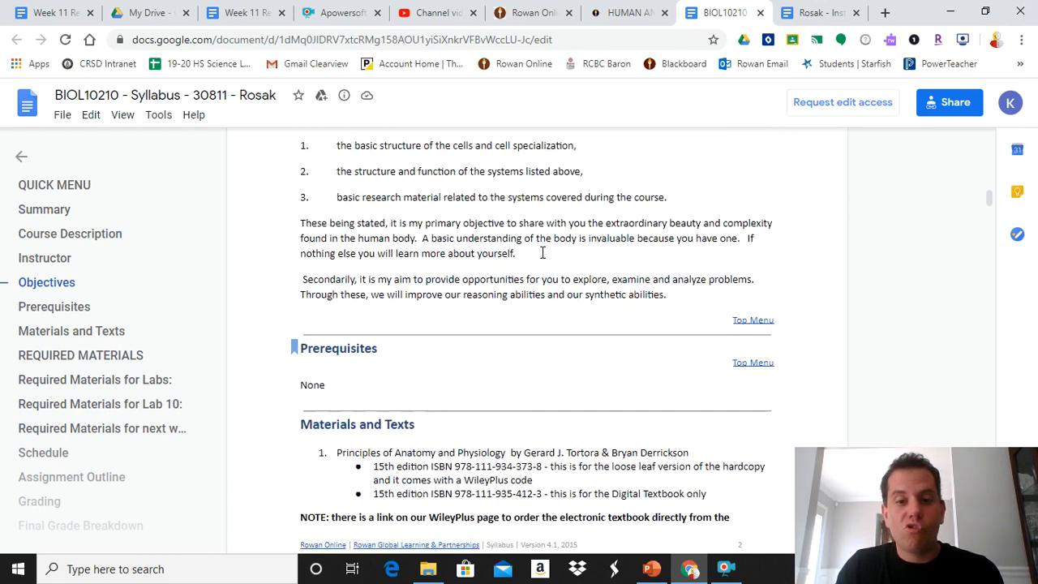
scroll(down, 3)
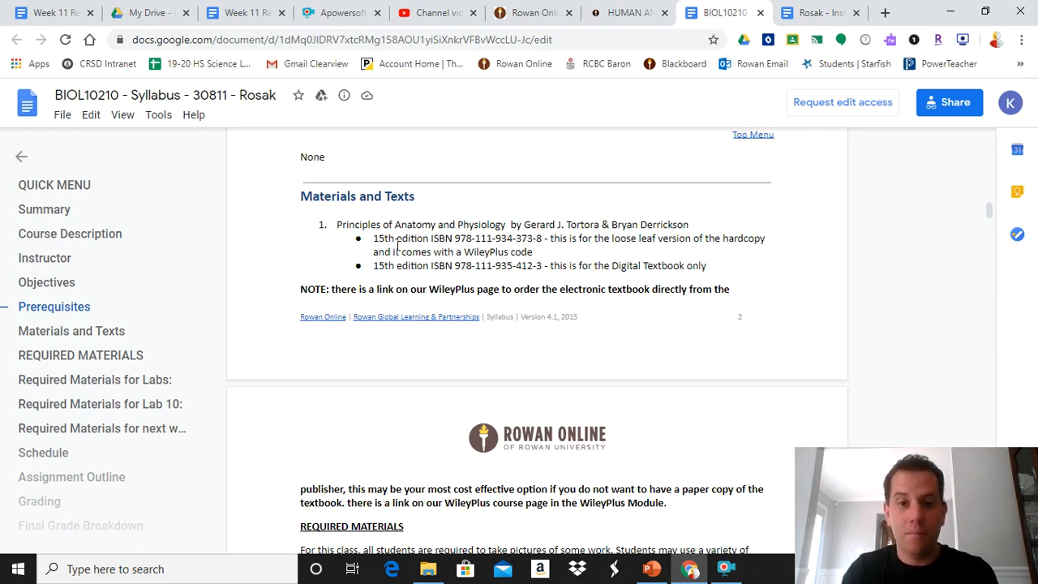
mouse_move(408, 234)
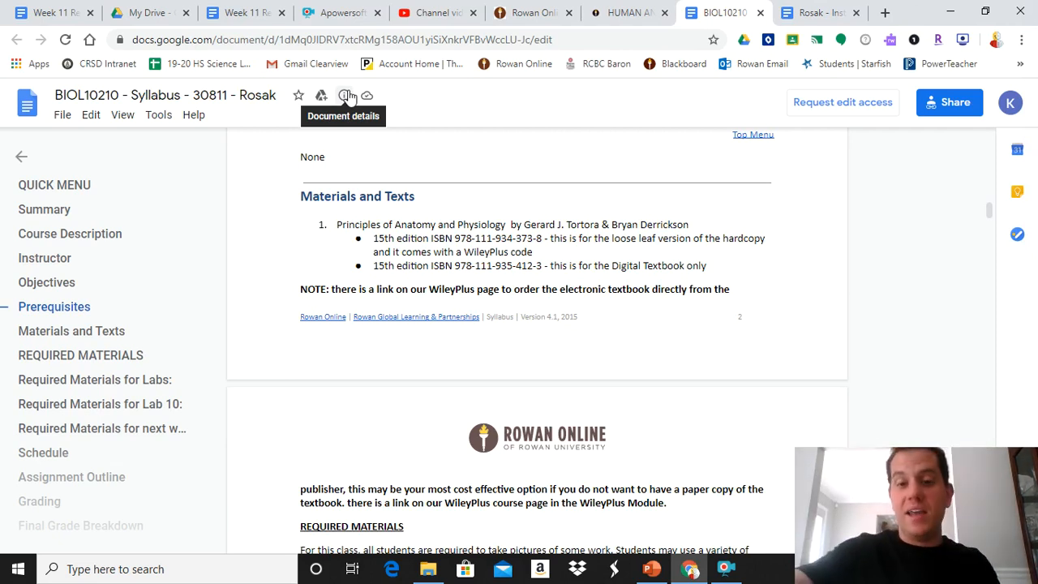
mouse_move(484, 269)
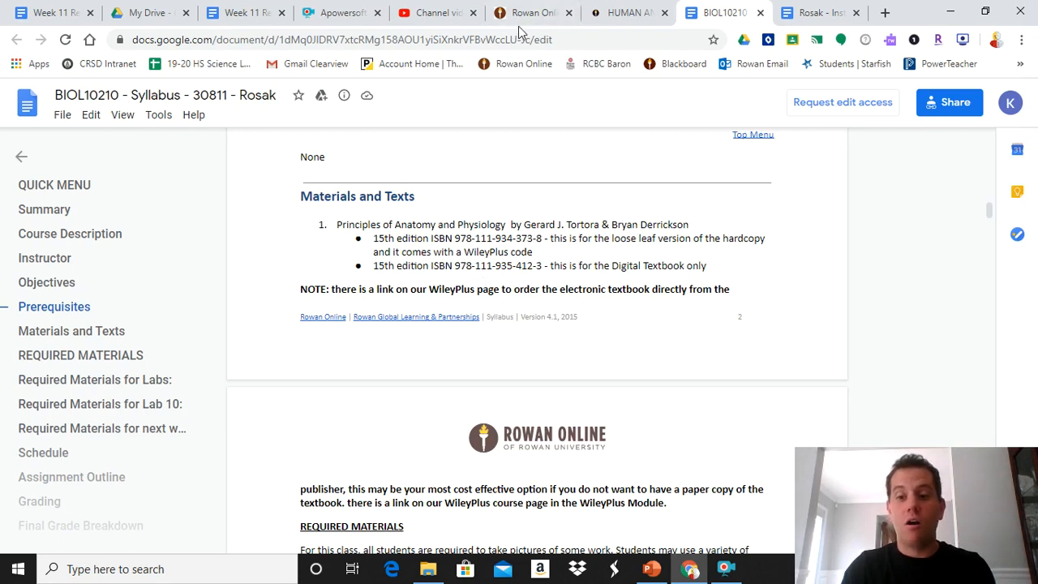
mouse_move(531, 13)
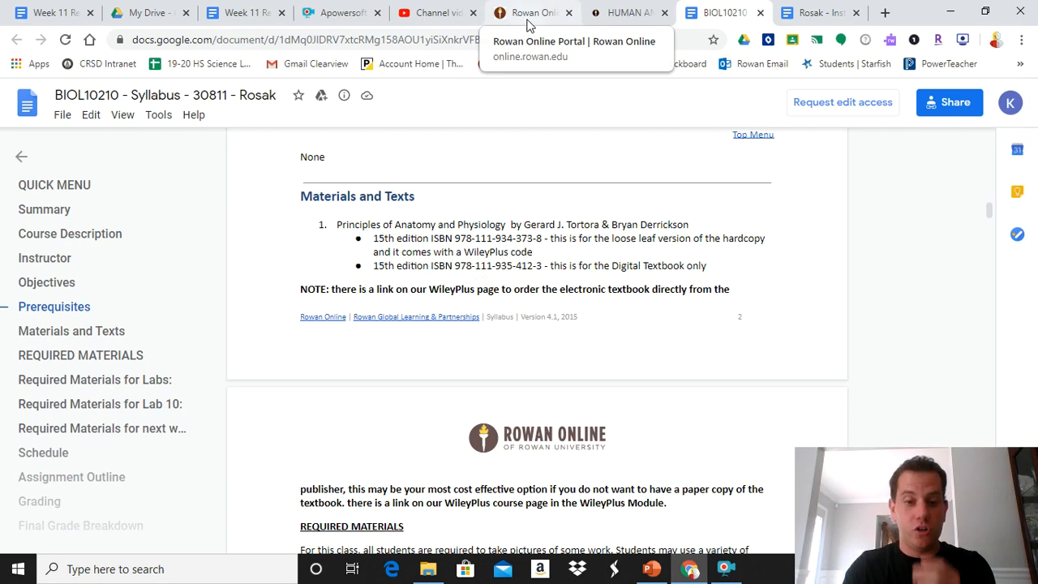
- Return to the Canvas modules and launch WileyPLUS Read, Study & Practice in a new window, reaching the Terms of Service
click(532, 13)
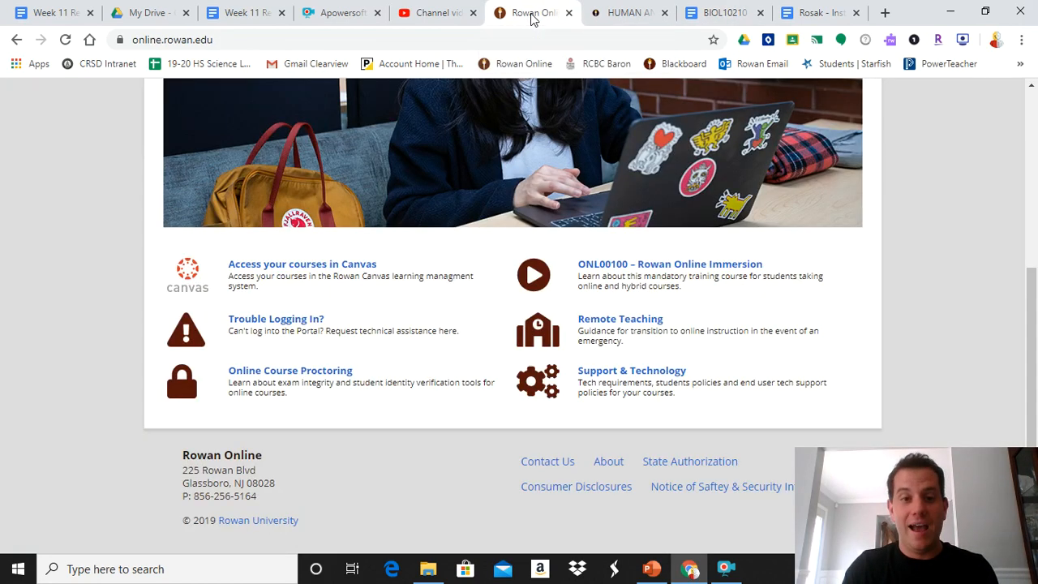
click(625, 13)
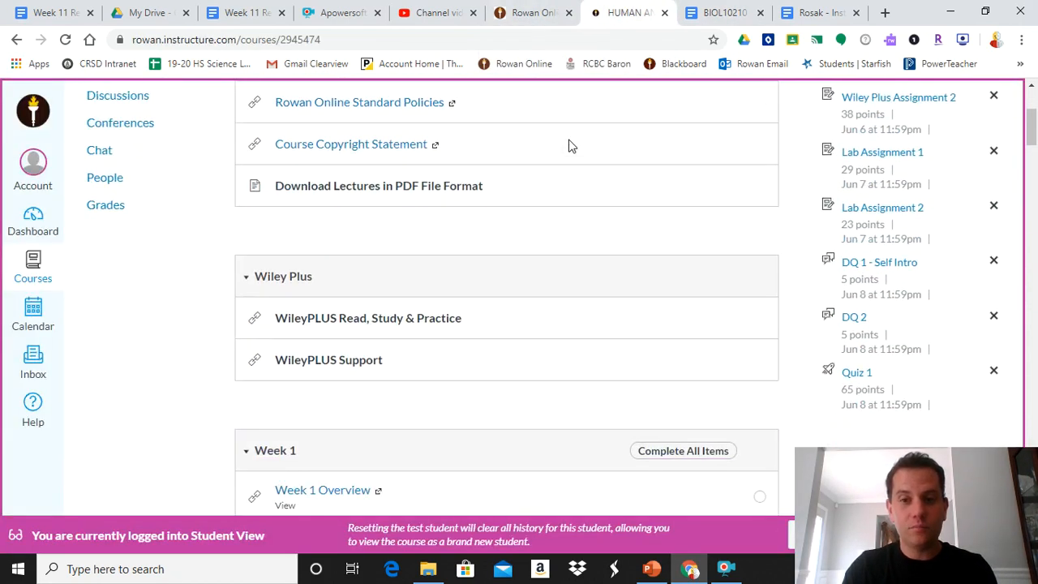
mouse_move(312, 289)
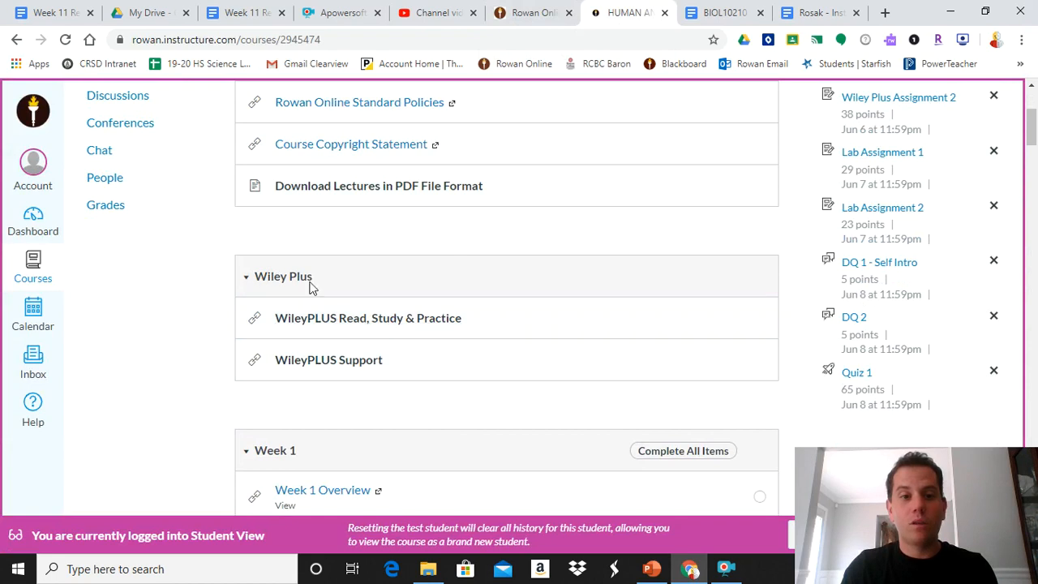
mouse_move(331, 360)
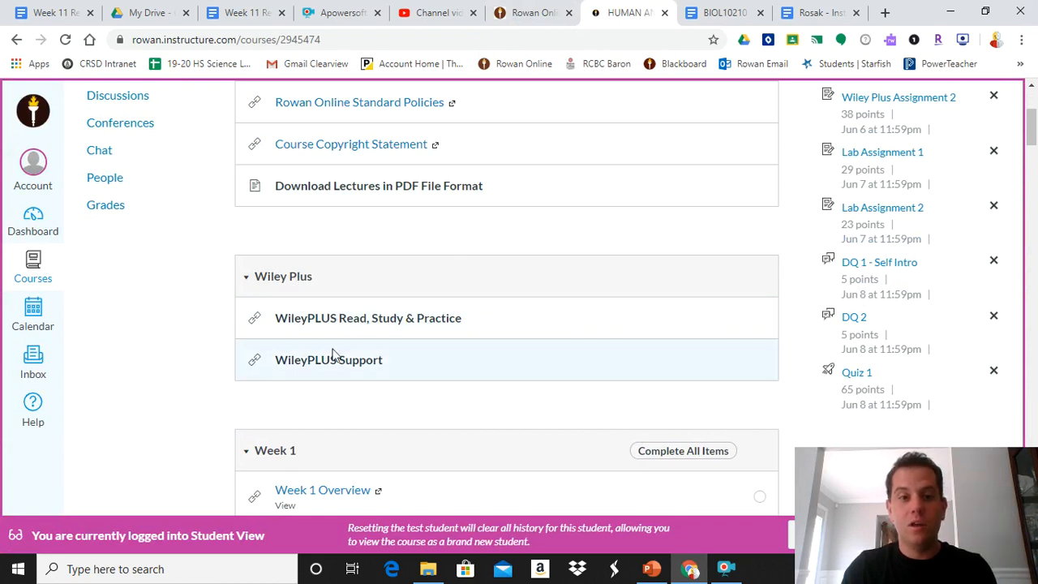
mouse_move(367, 316)
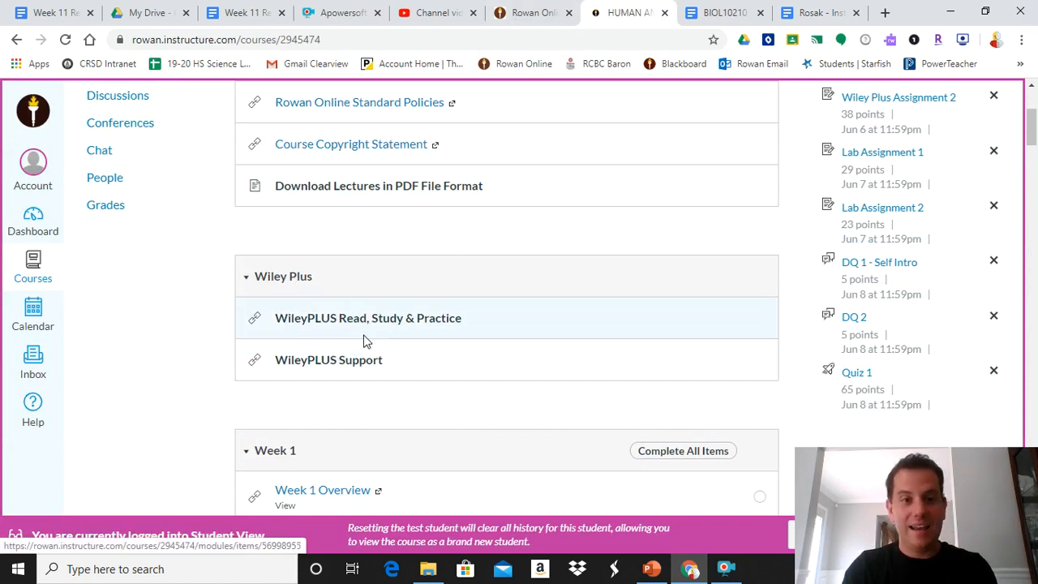
scroll(down, 3)
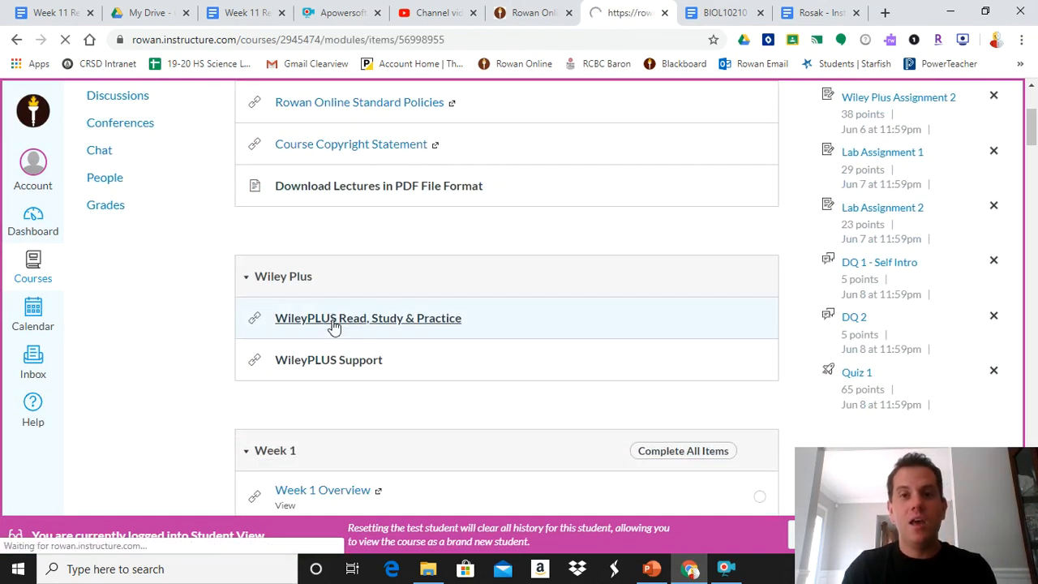
click(366, 316)
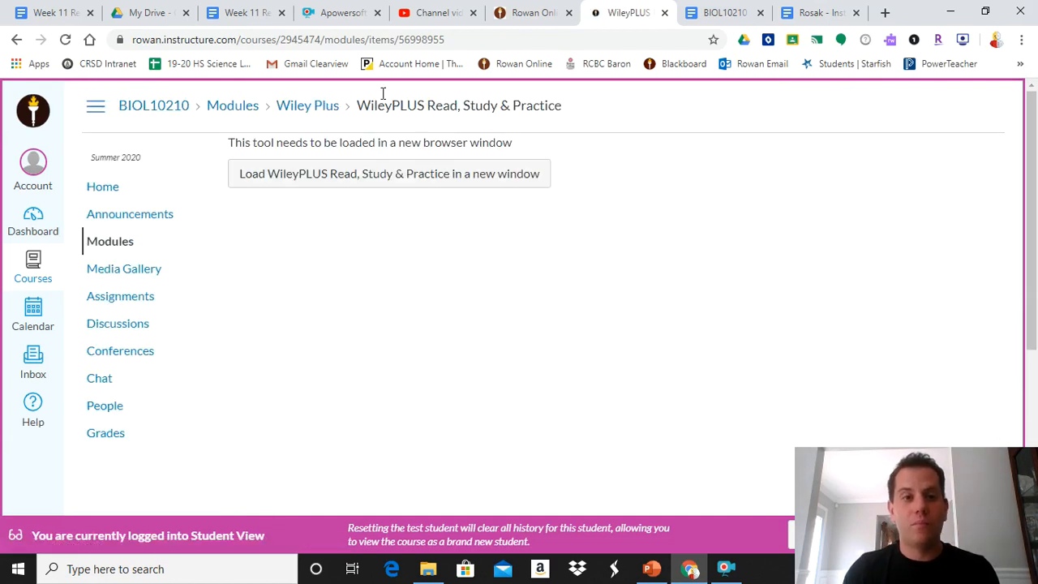
click(389, 173)
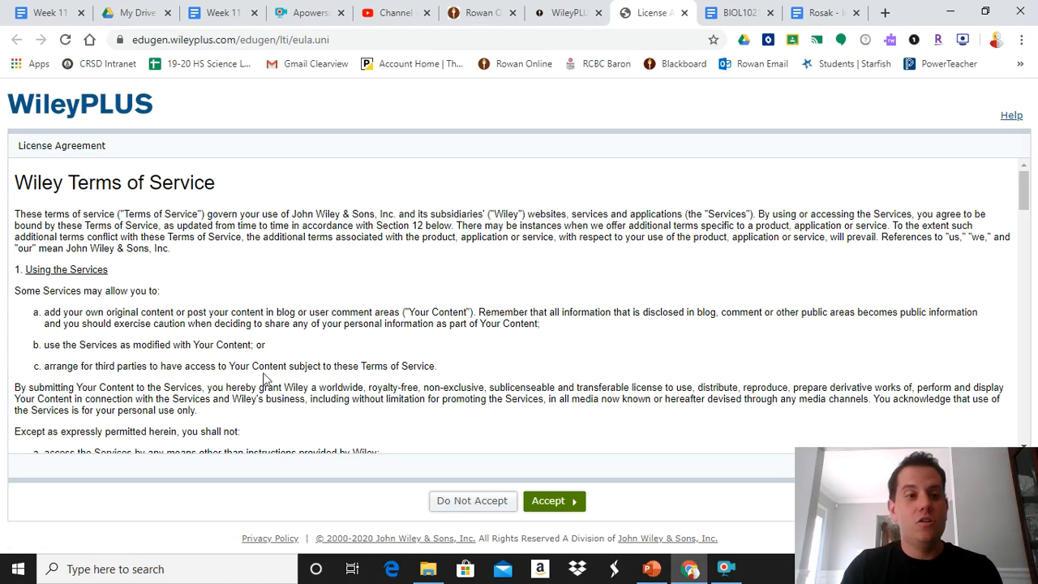
scroll(down, 3)
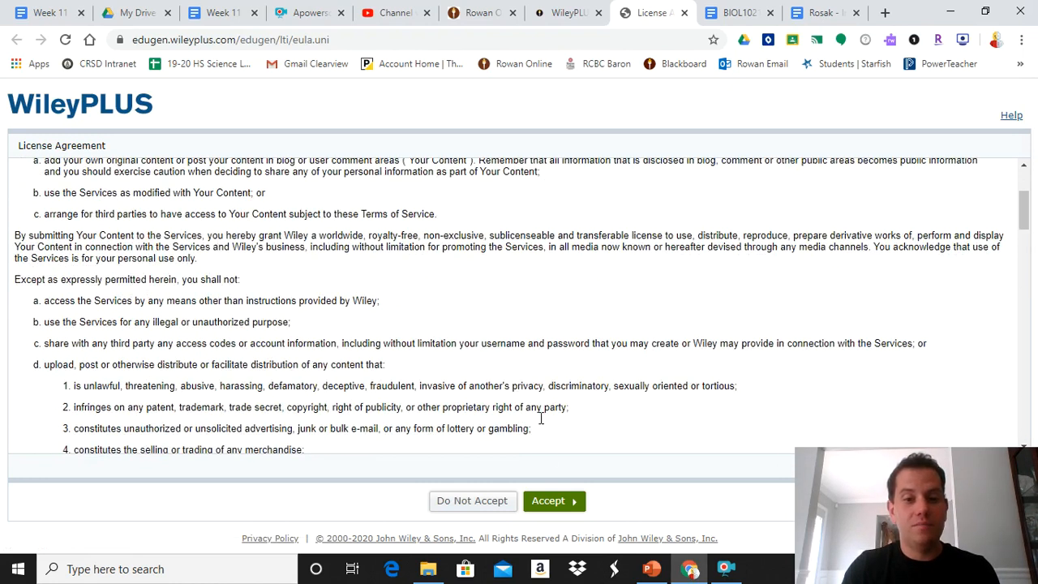
- Accept the Wiley Terms of Service, review the US$119 instant access and bundle options, then return to the syllabus
click(554, 500)
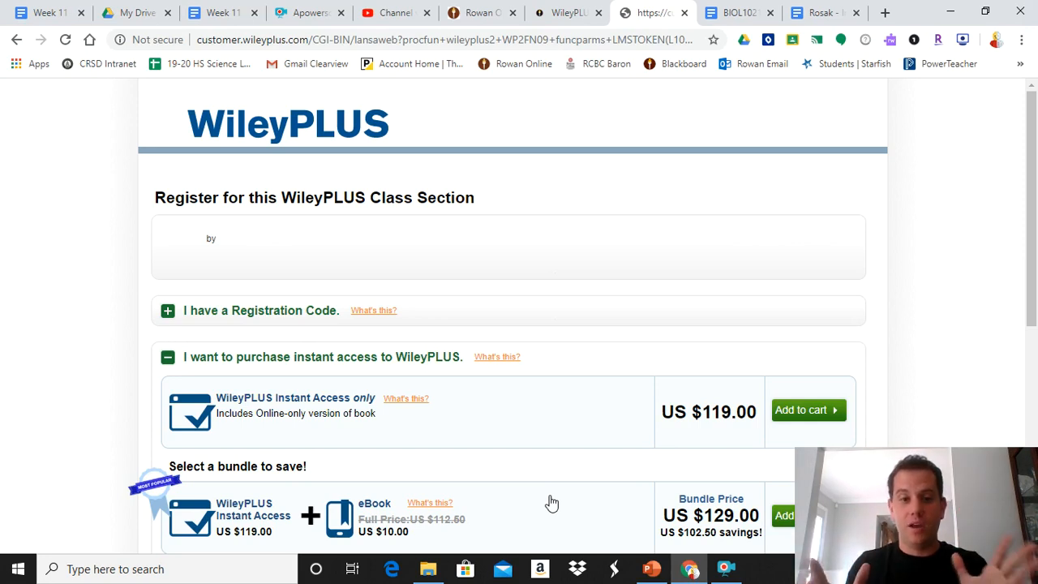
scroll(down, 3)
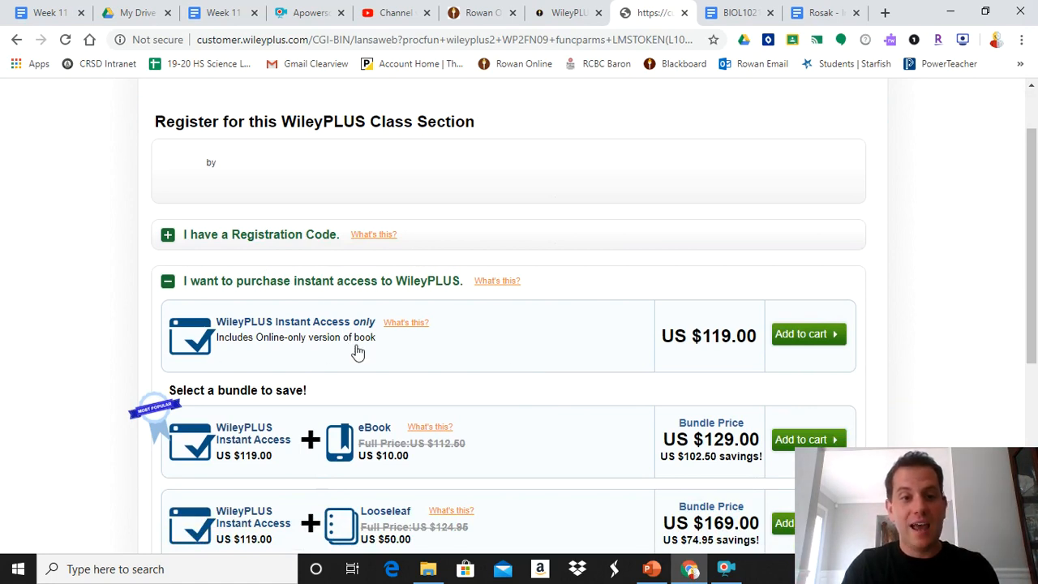
mouse_move(295, 347)
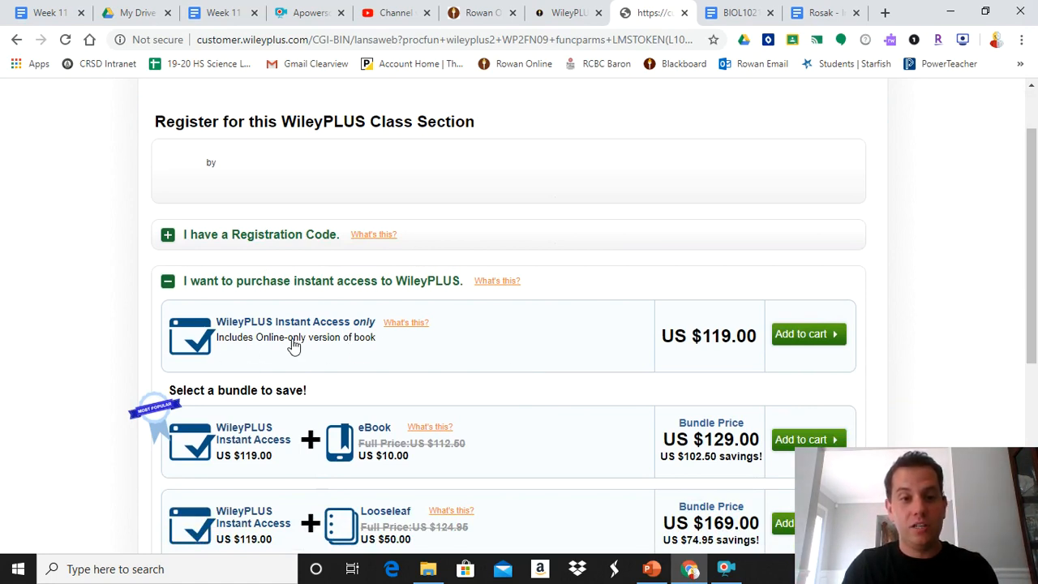
mouse_move(257, 336)
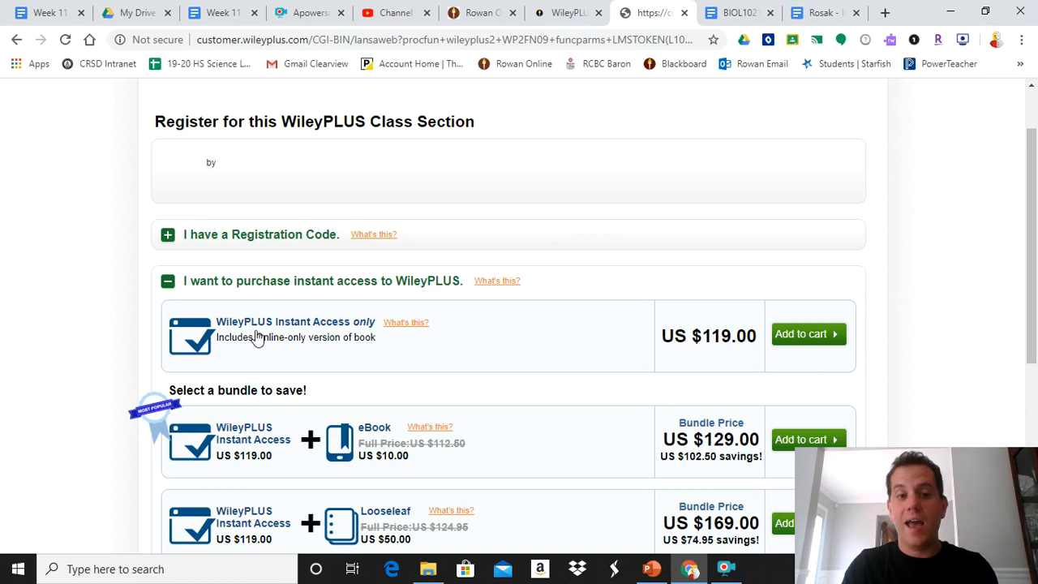
mouse_move(292, 321)
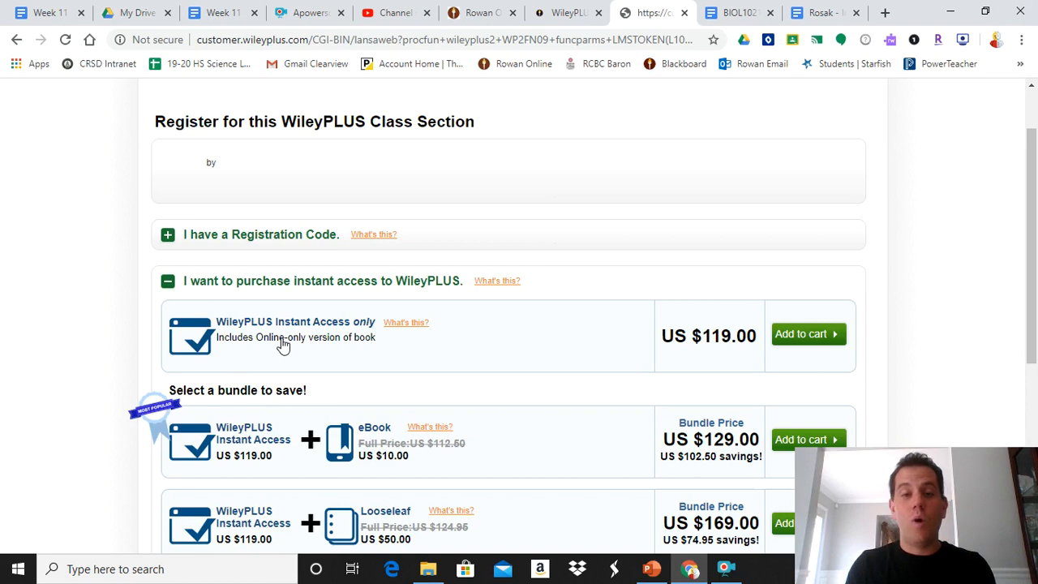
mouse_move(733, 484)
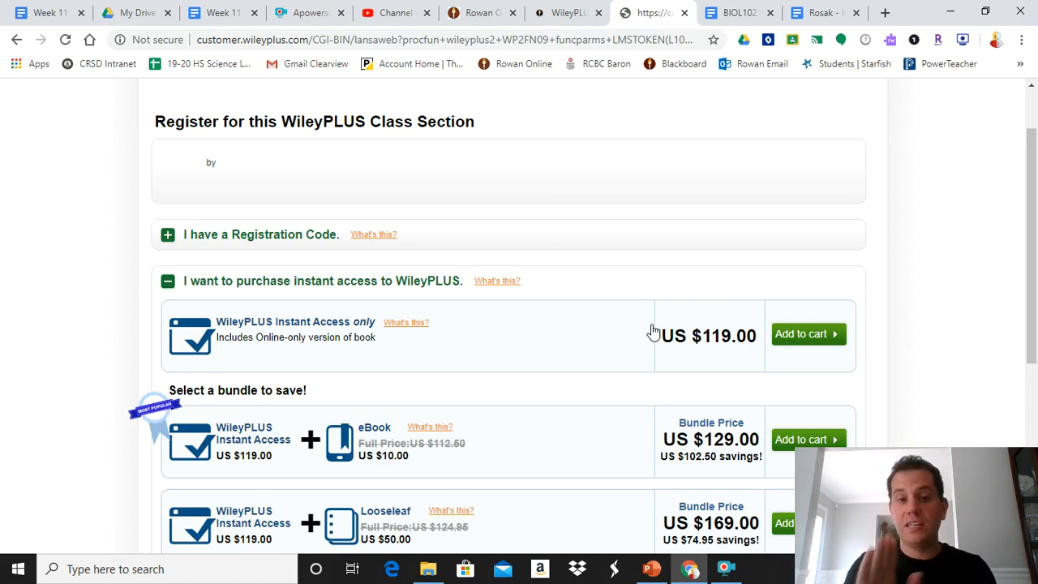
scroll(down, 3)
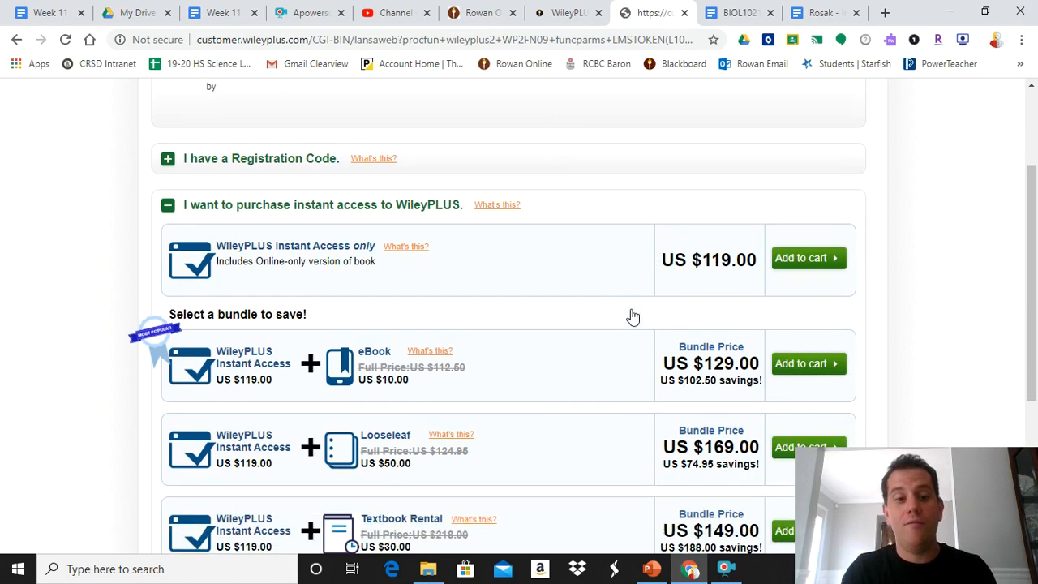
scroll(down, 3)
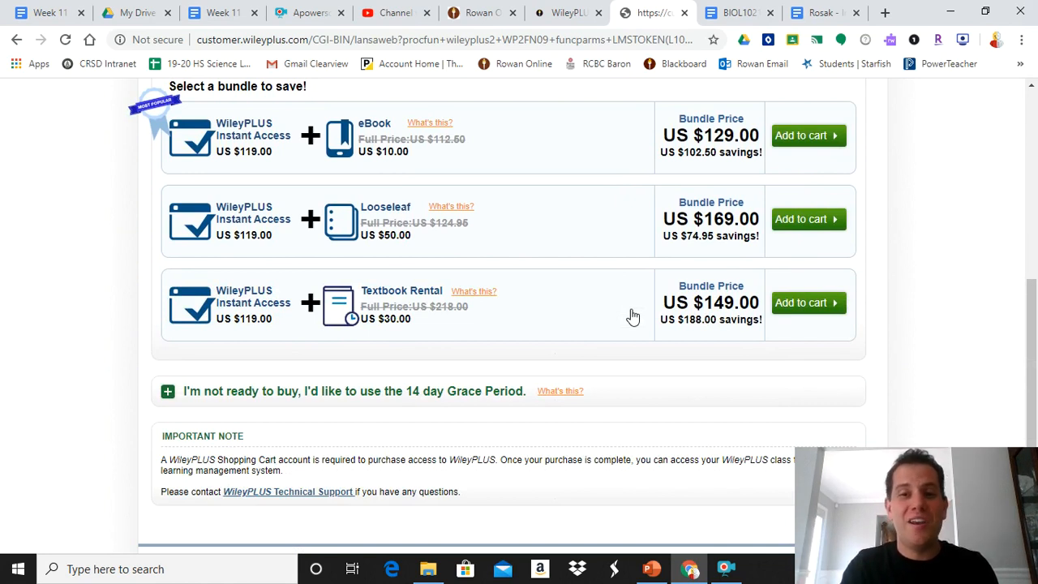
mouse_move(302, 400)
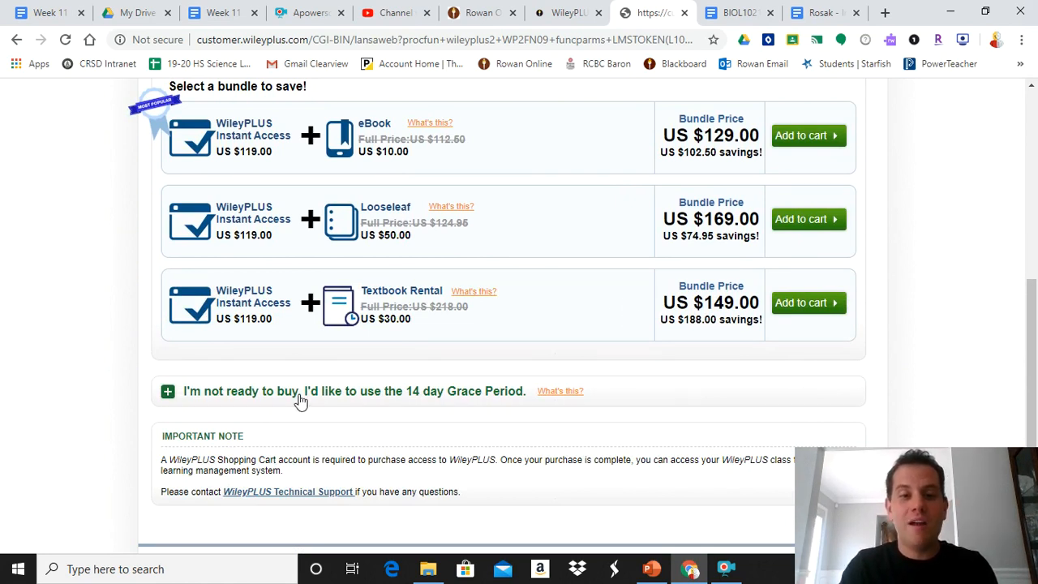
mouse_move(387, 381)
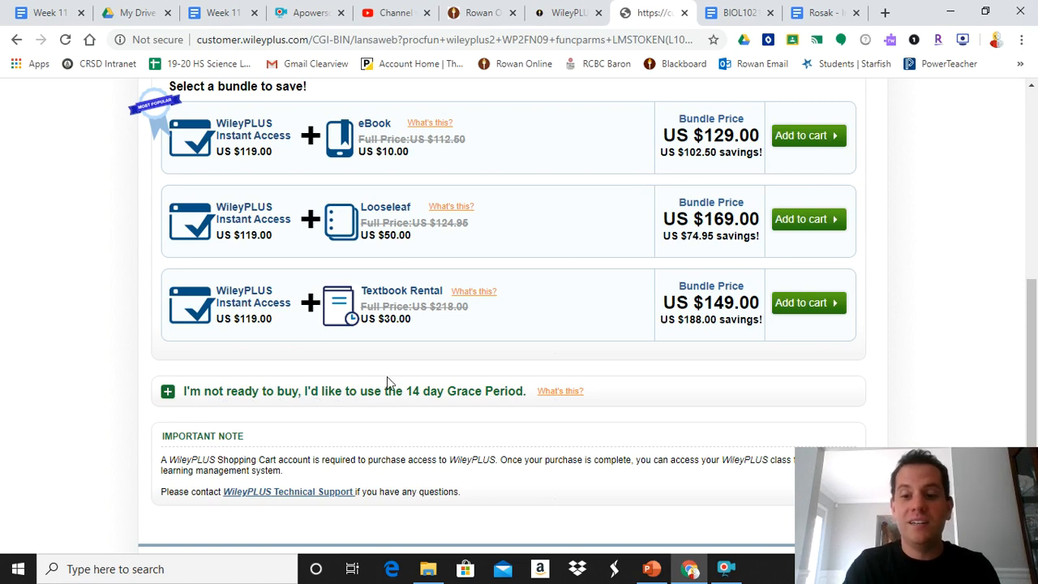
mouse_move(467, 406)
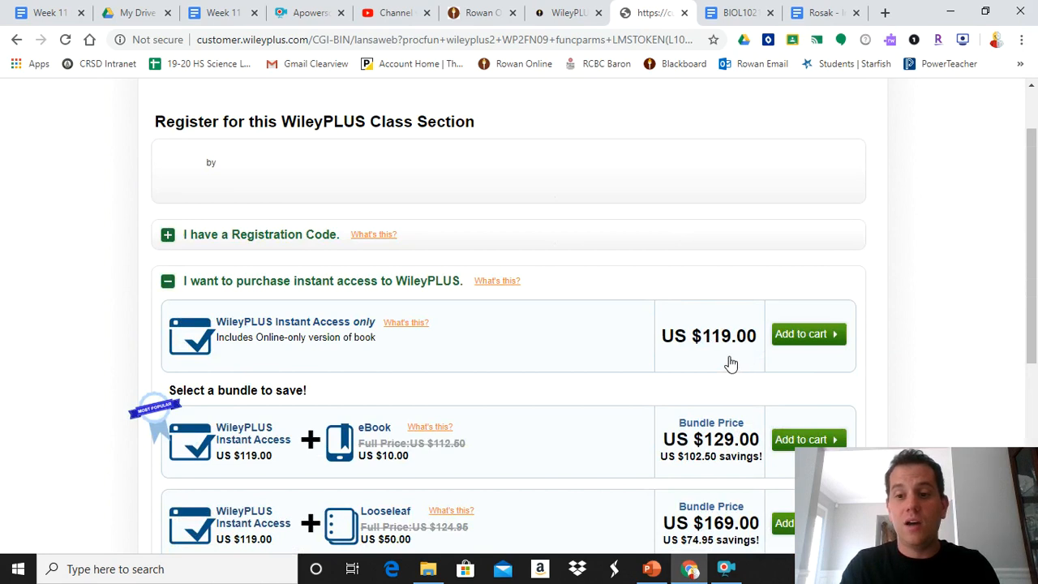
scroll(down, 3)
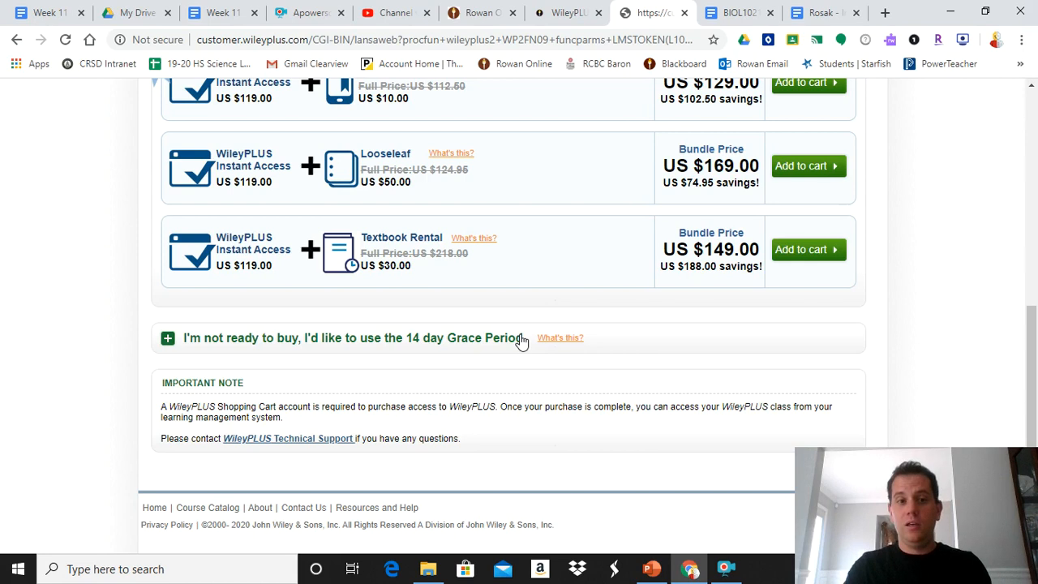
scroll(up, 3)
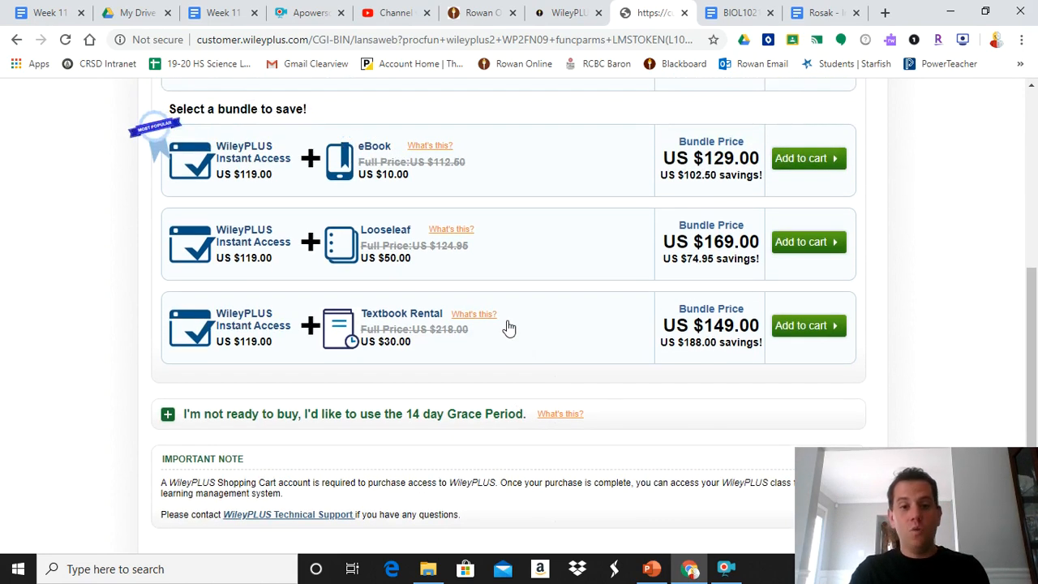
mouse_move(415, 249)
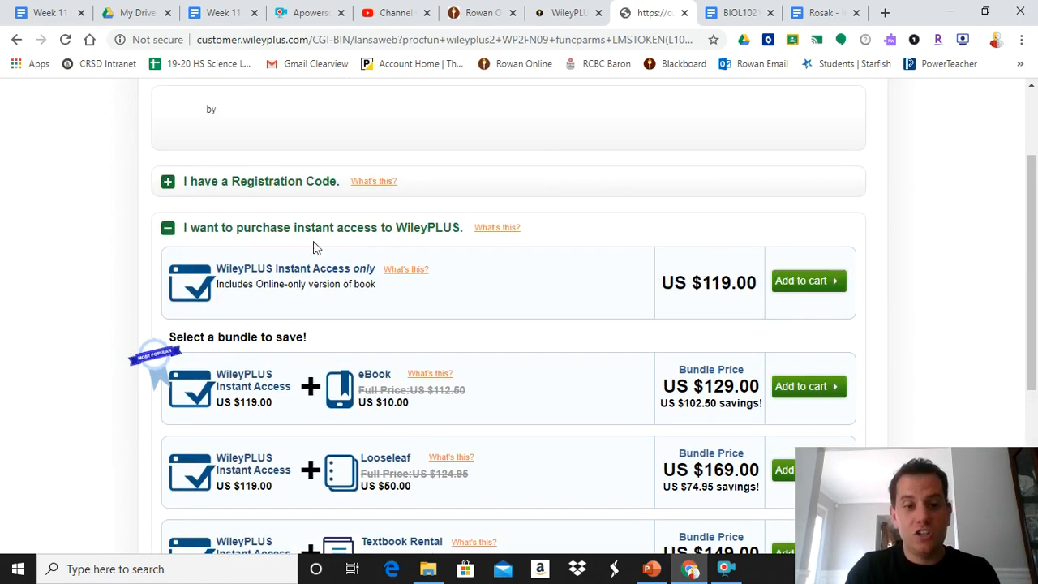
mouse_move(341, 244)
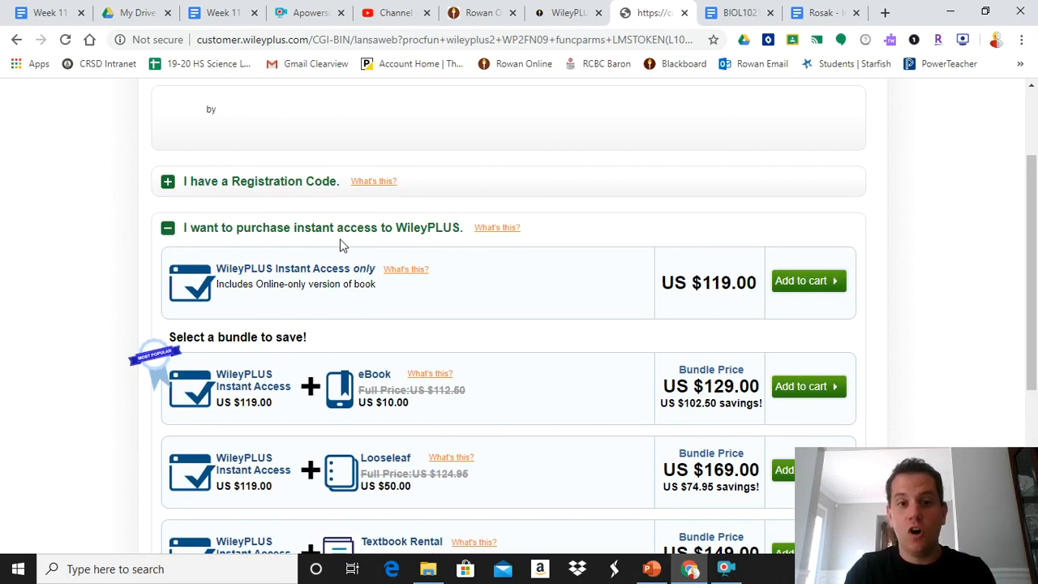
scroll(down, 3)
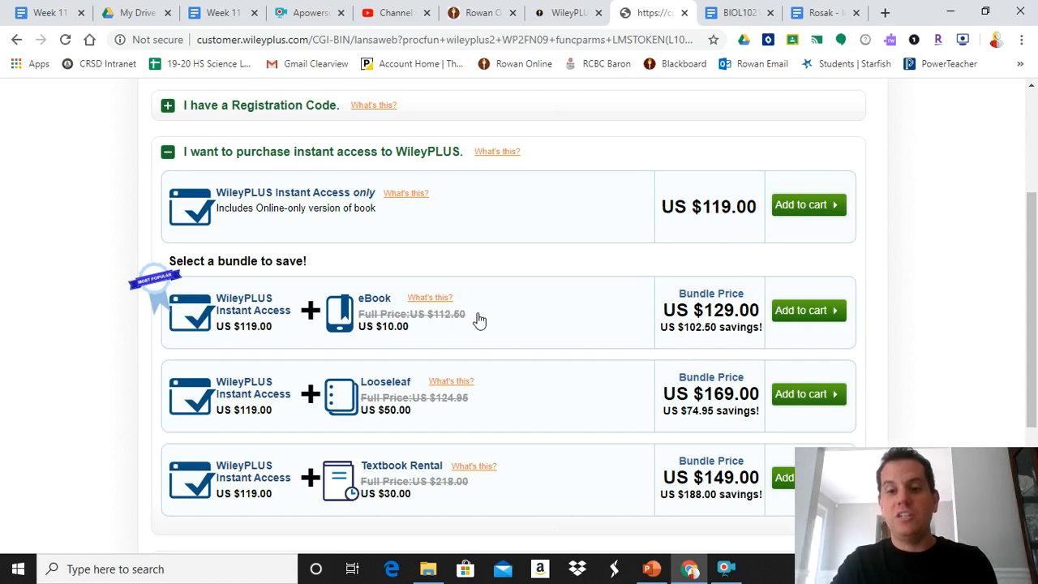
mouse_move(654, 190)
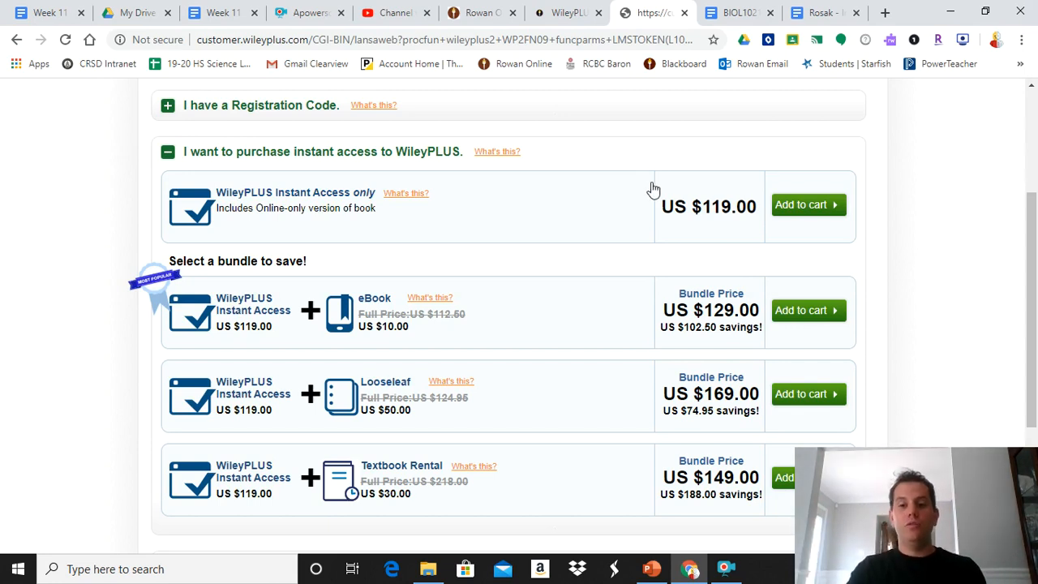
mouse_move(701, 182)
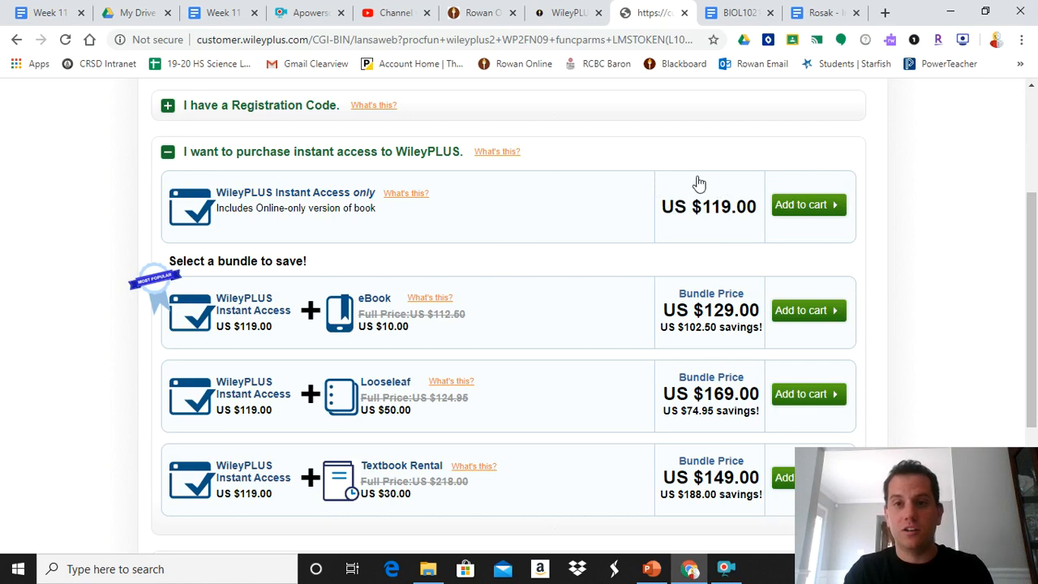
click(733, 13)
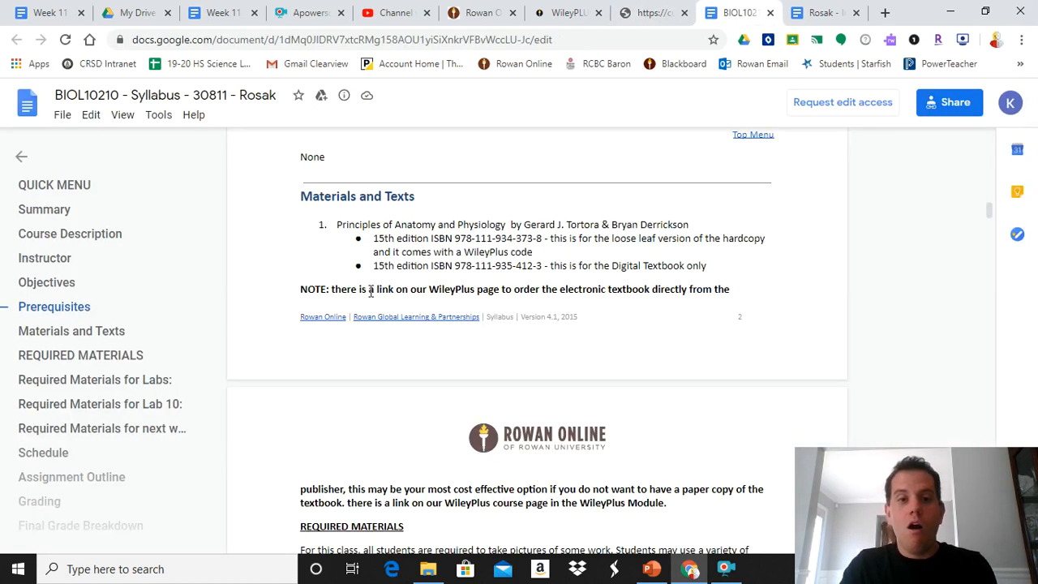
- Read the syllabus required lab materials down to the Hatfield Classic Boneless Ham Steak listing
scroll(down, 3)
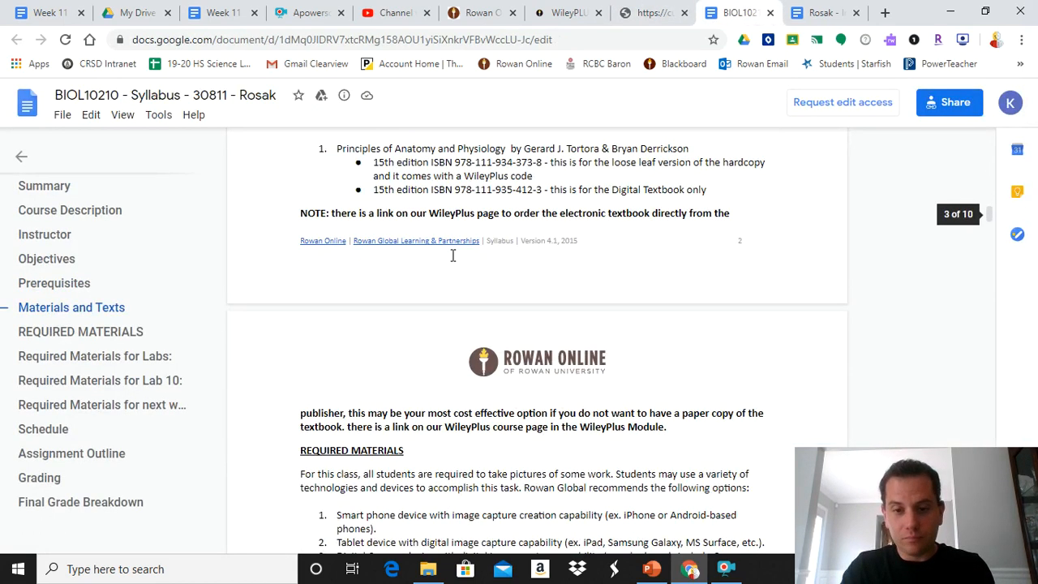
scroll(down, 3)
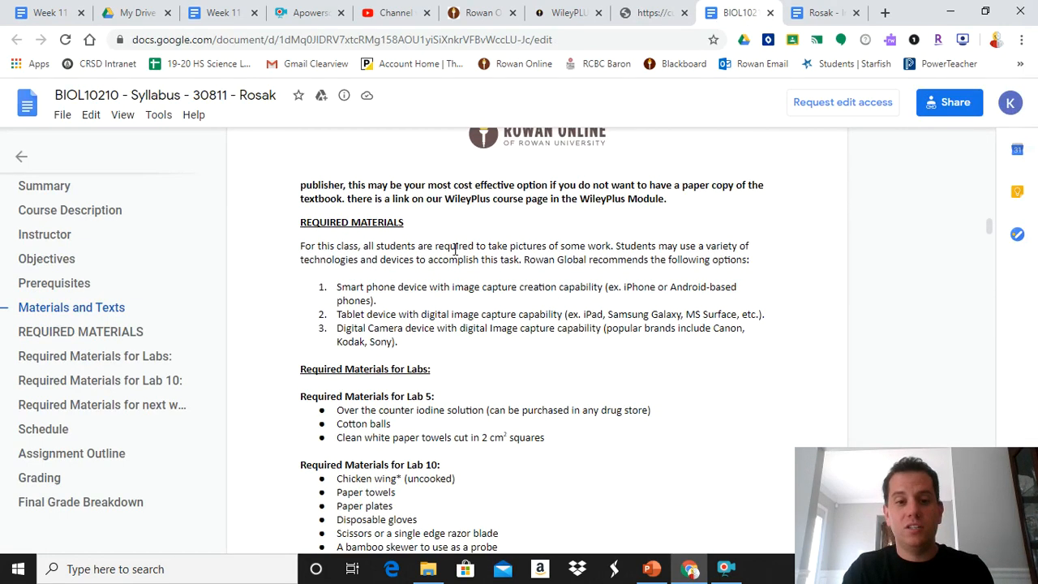
scroll(down, 3)
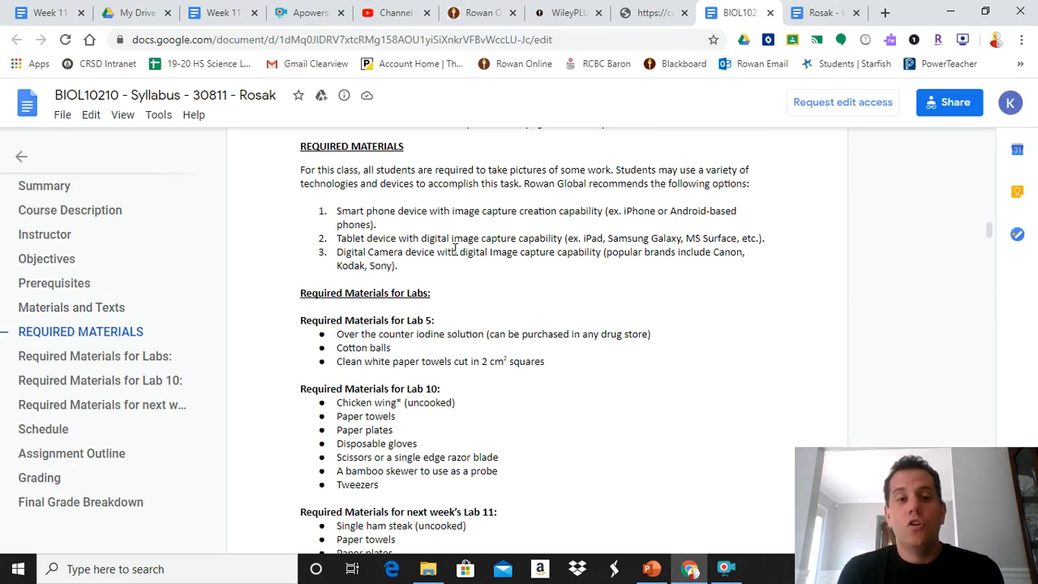
mouse_move(441, 237)
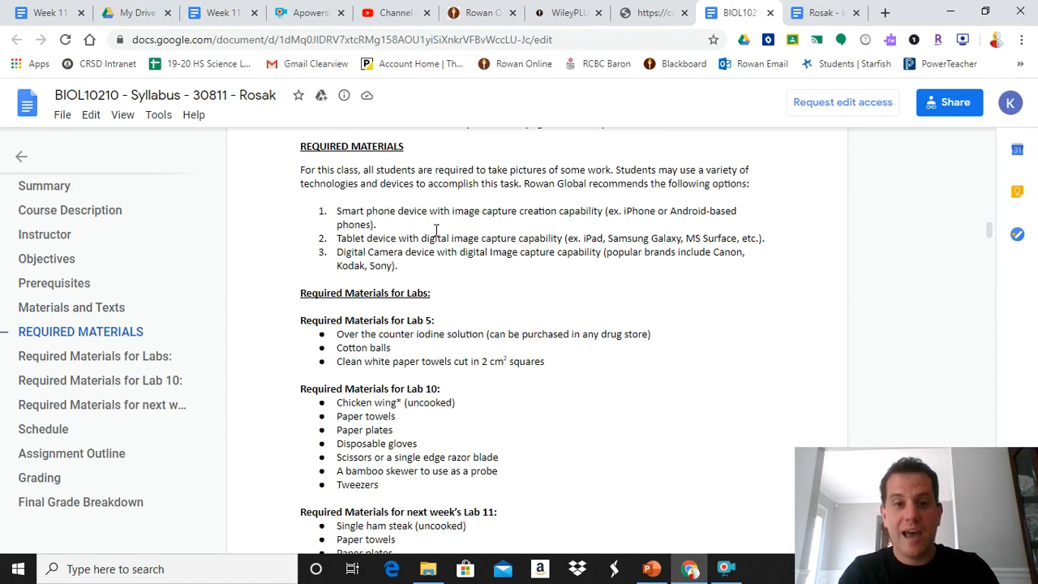
mouse_move(511, 243)
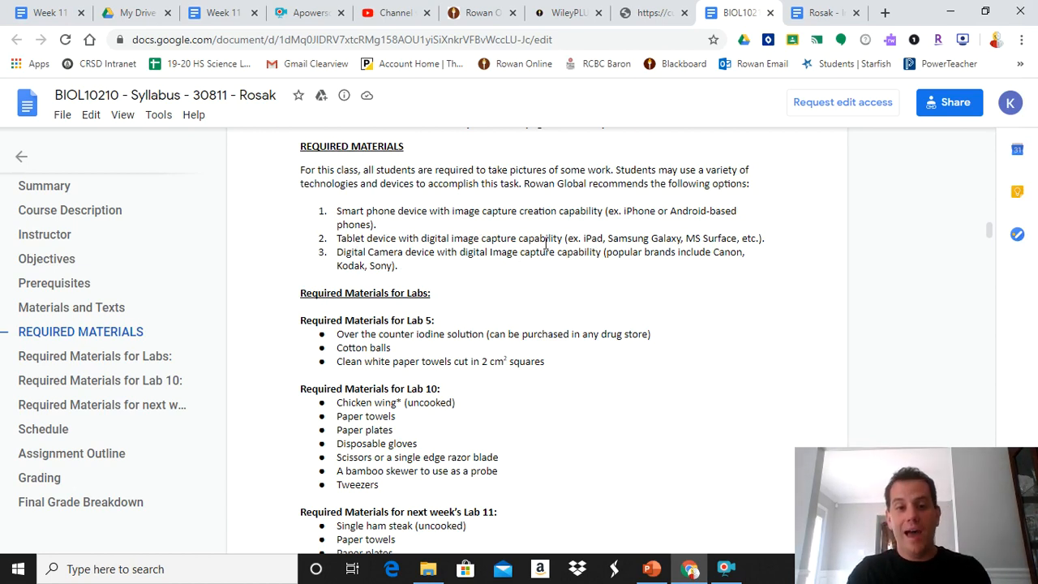
scroll(down, 3)
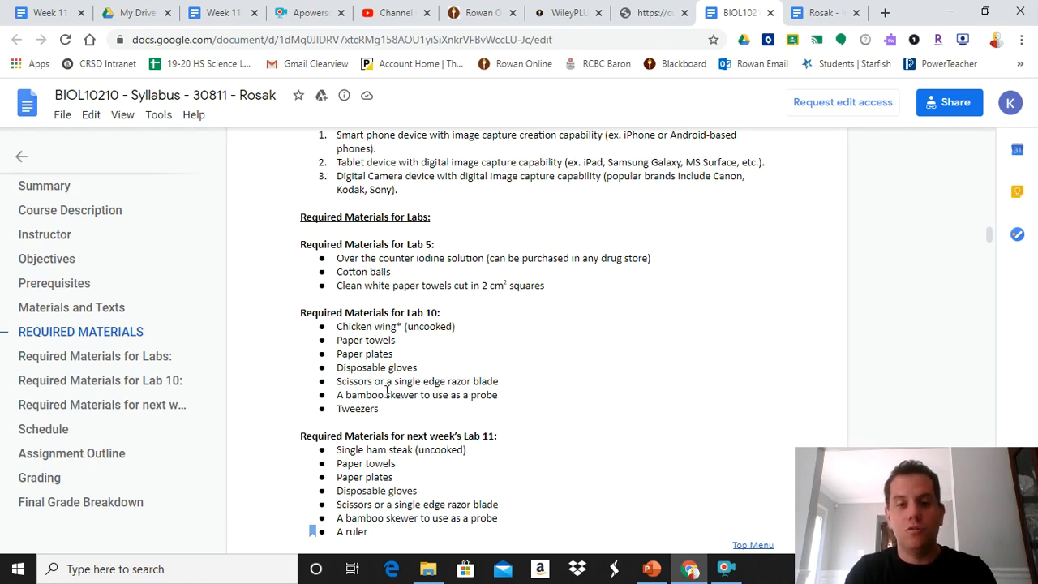
scroll(down, 3)
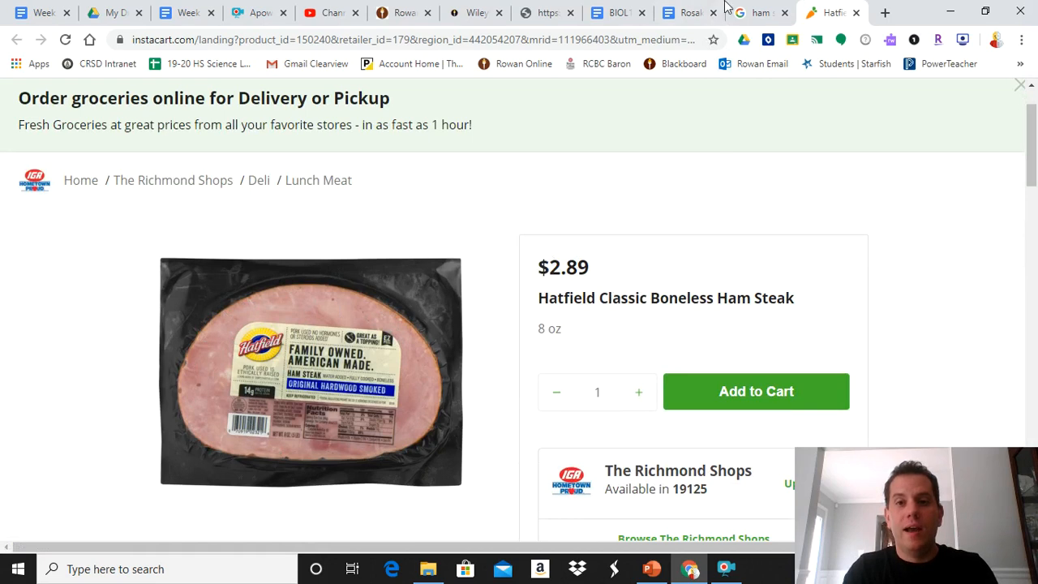
- Return from the Instacart ham steak listing to the syllabus at Required Materials for Labs
click(689, 13)
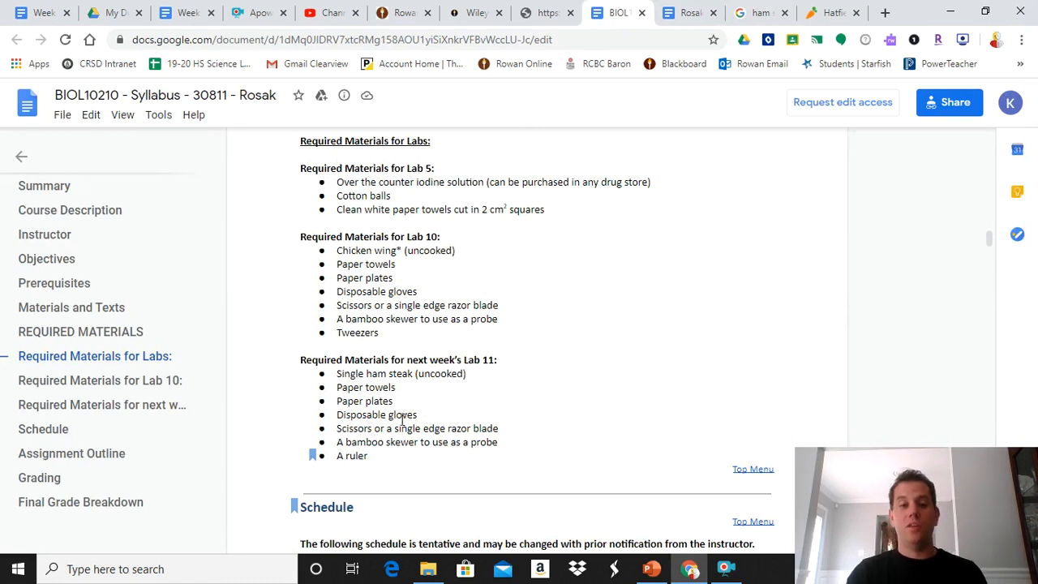
- Move down the syllabus to the Schedule table showing Week 1 topics, readings and assignments
scroll(down, 3)
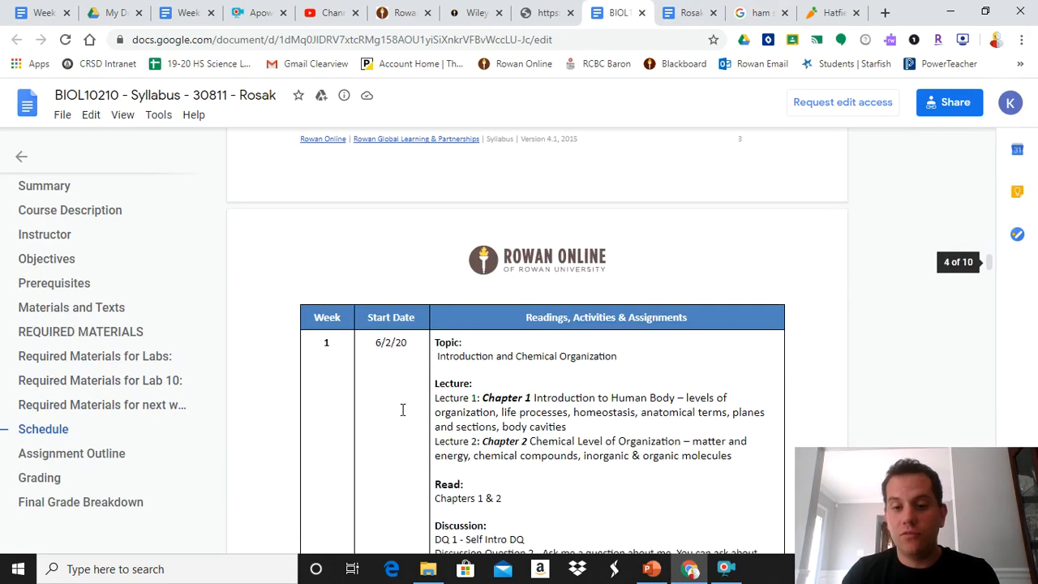
scroll(down, 3)
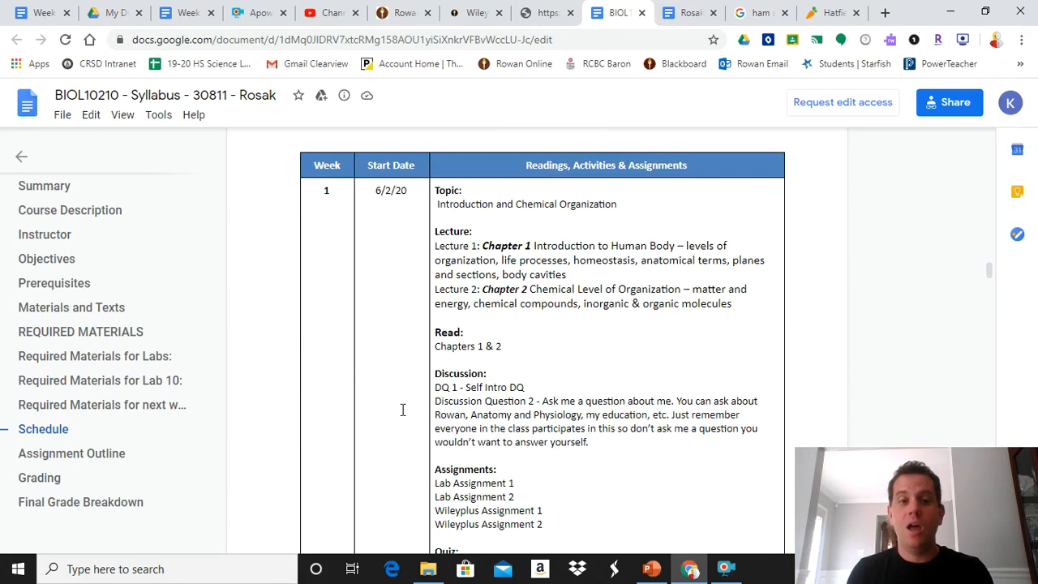
mouse_move(342, 226)
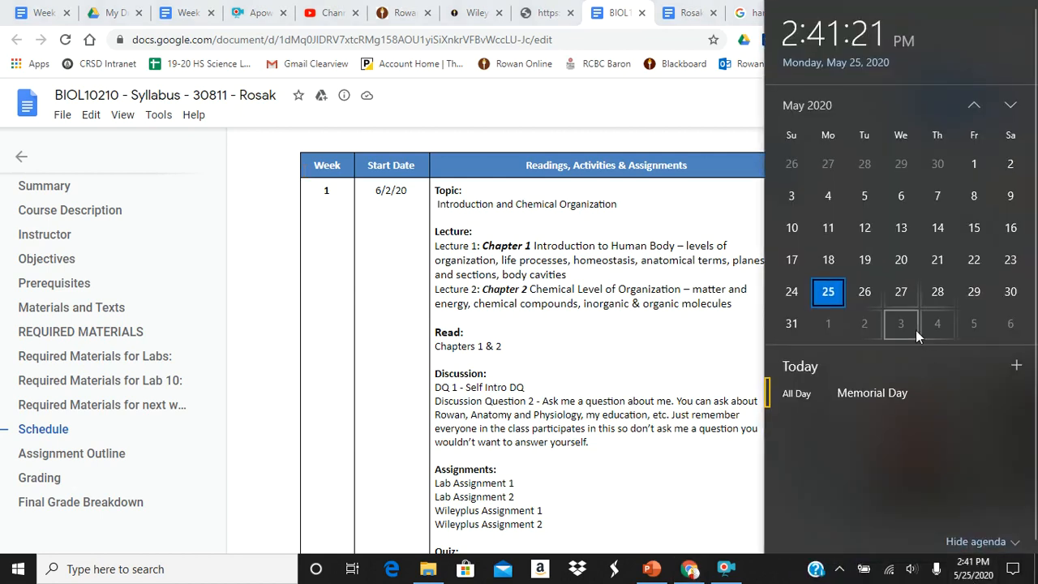
mouse_move(864, 323)
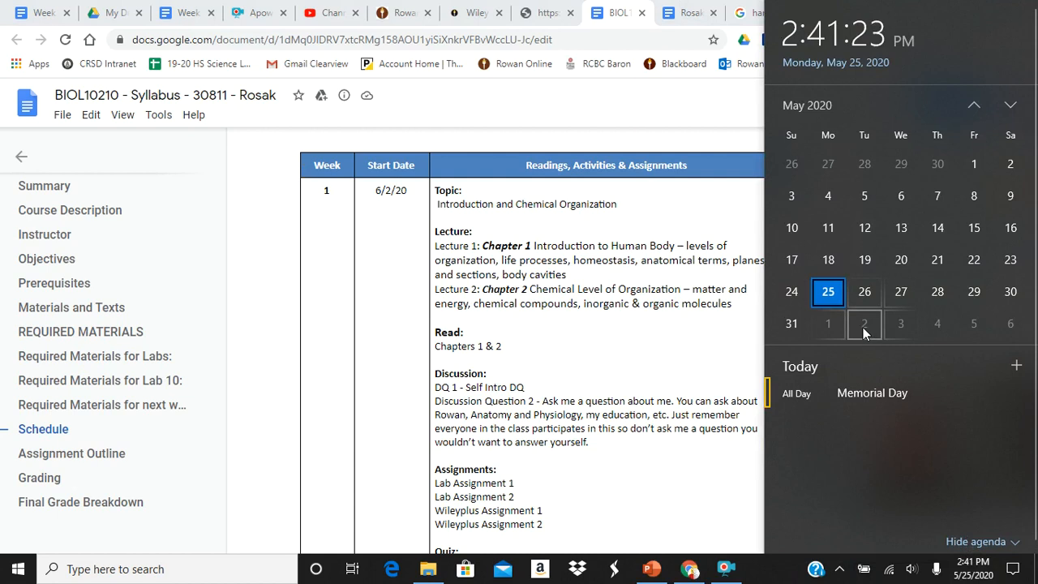
mouse_move(1010, 259)
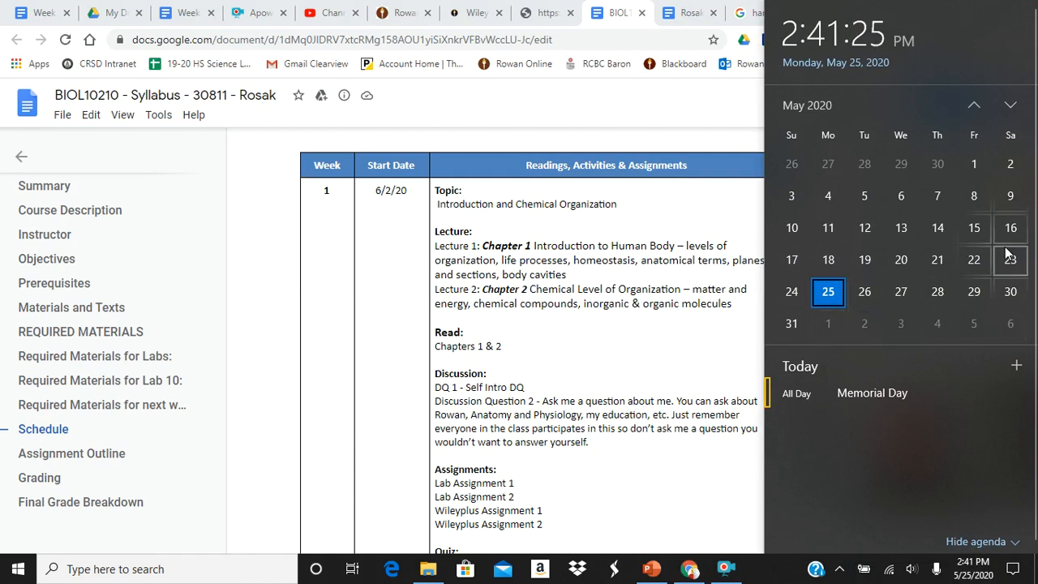
- Advance the Windows calendar to June 2020, then continue to the Week 1 quizzes and Week 2 start
click(1011, 104)
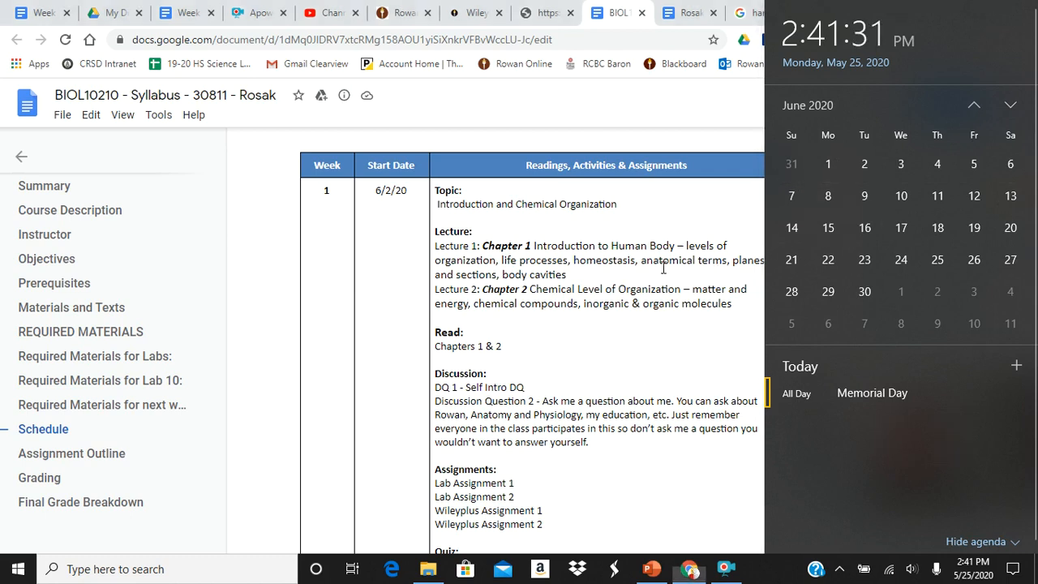
scroll(down, 3)
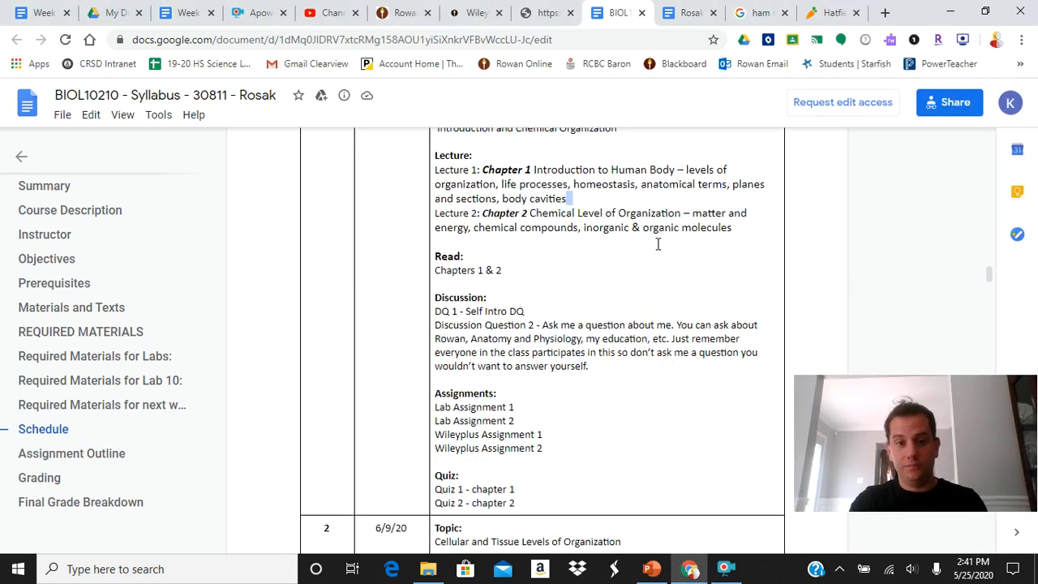
- Read the weekly schedule table from Week 1 through the middle weeks of the course
scroll(up, 3)
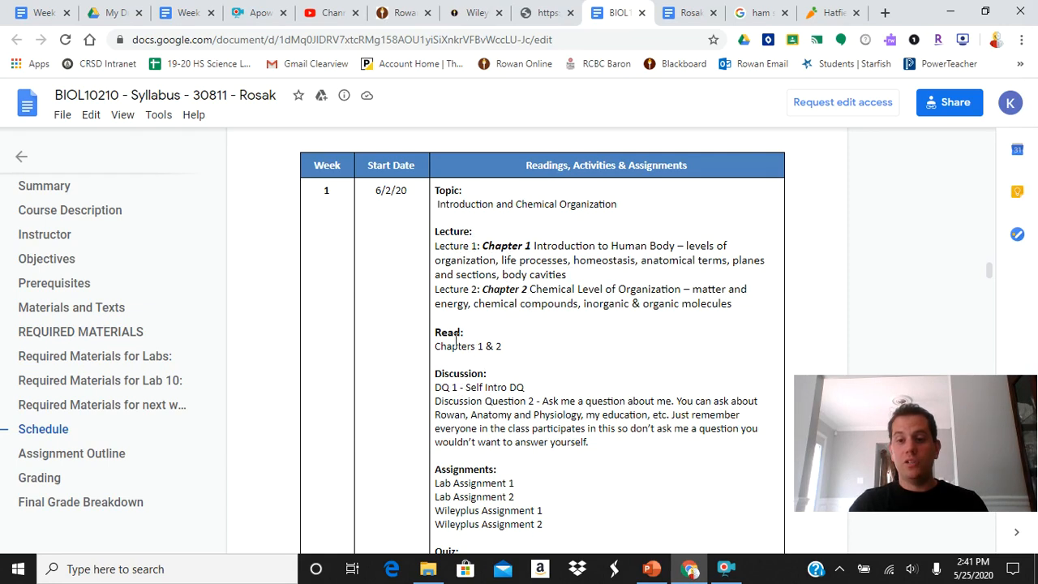
scroll(down, 3)
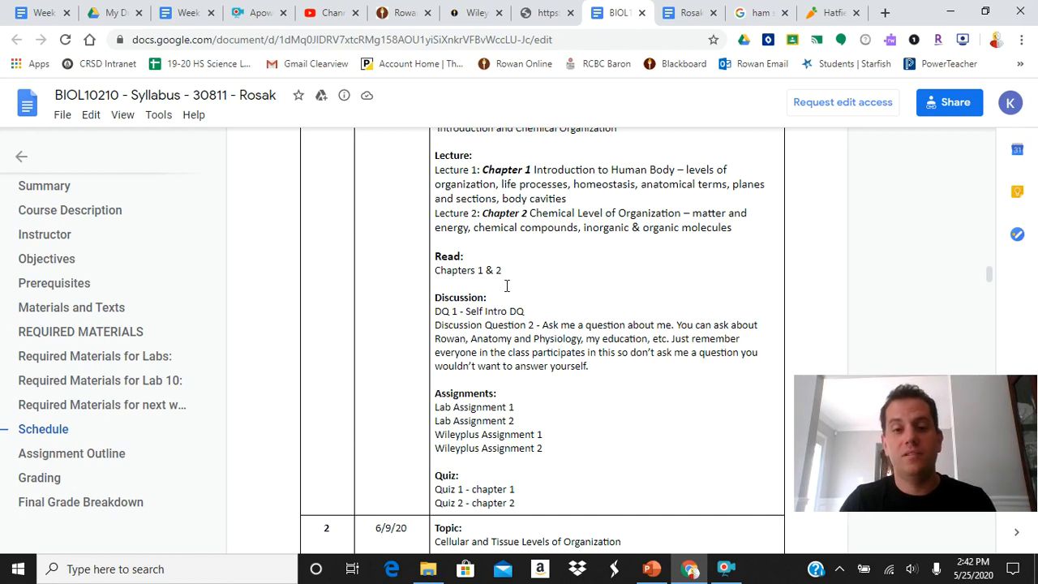
scroll(down, 3)
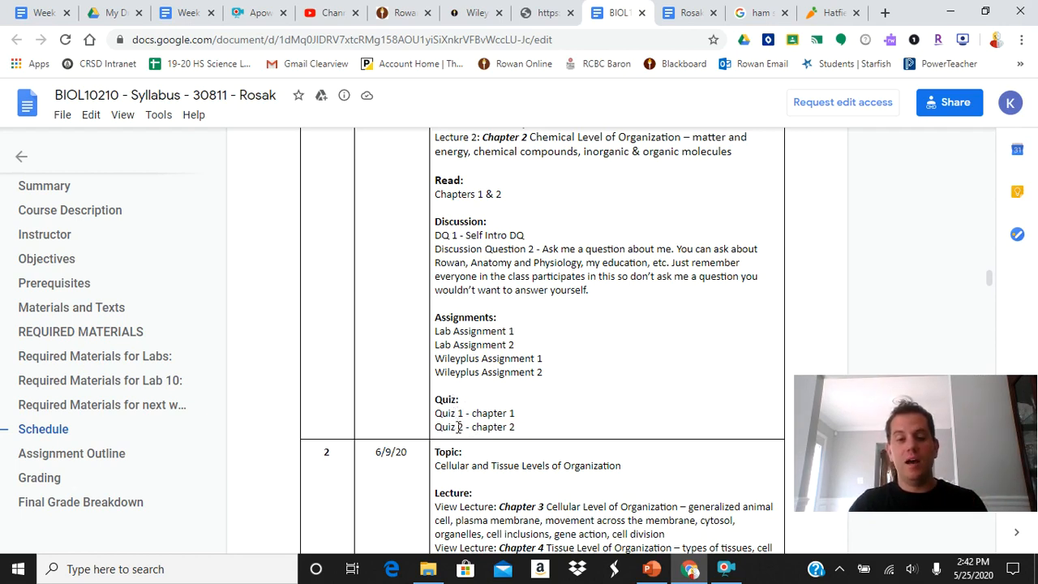
scroll(down, 3)
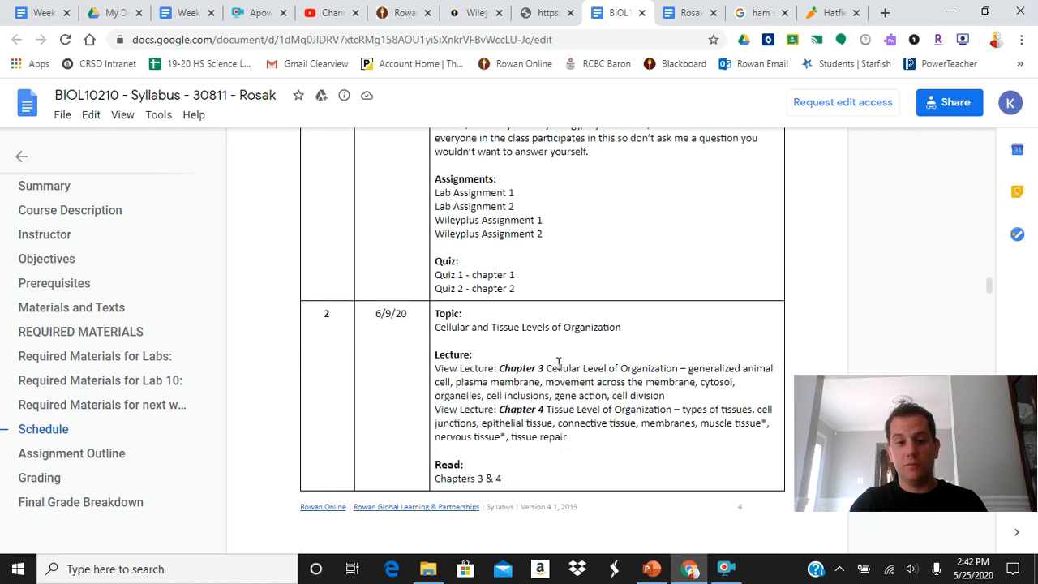
scroll(down, 3)
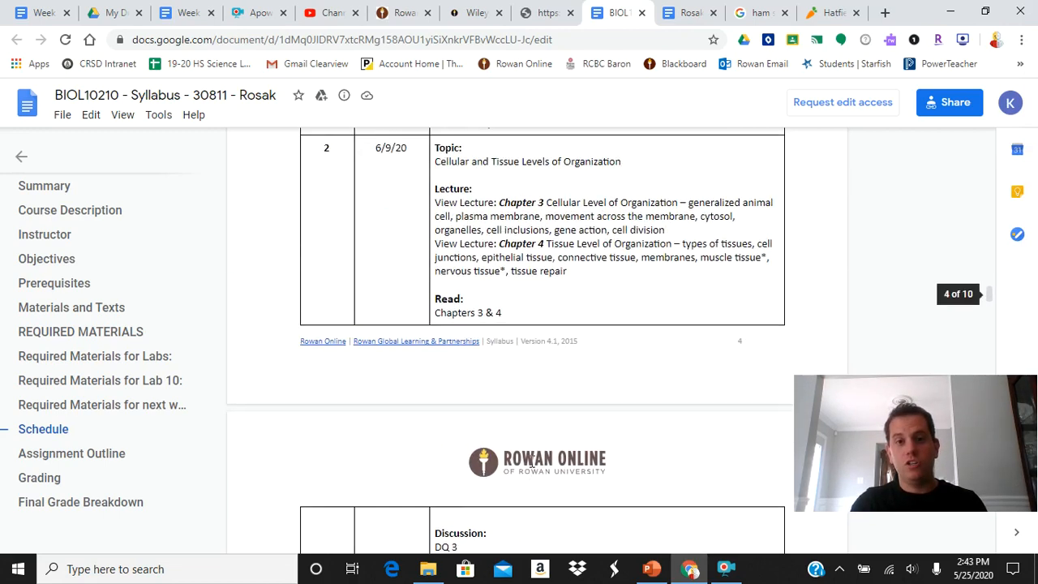
scroll(down, 3)
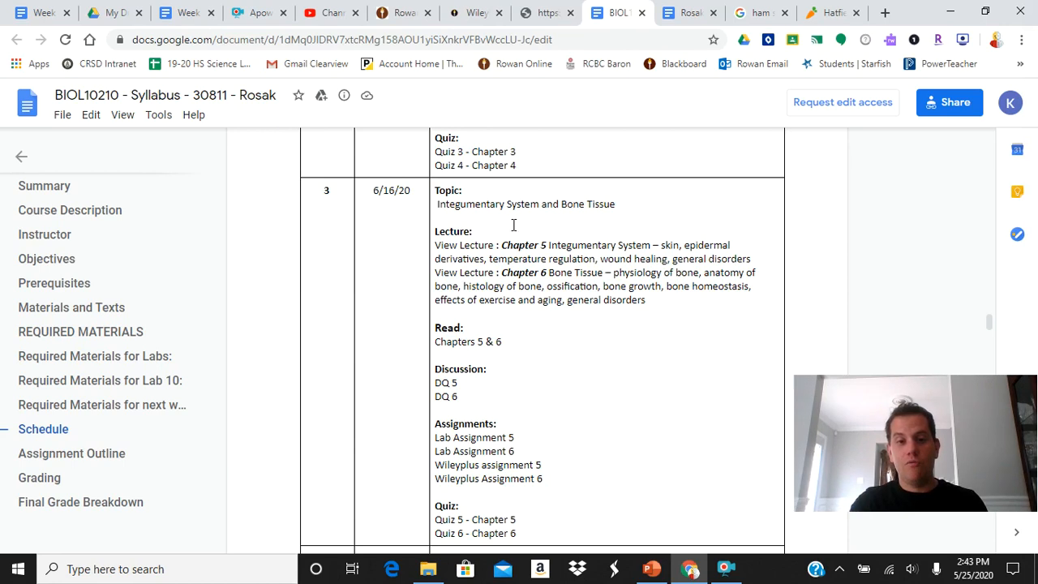
scroll(down, 3)
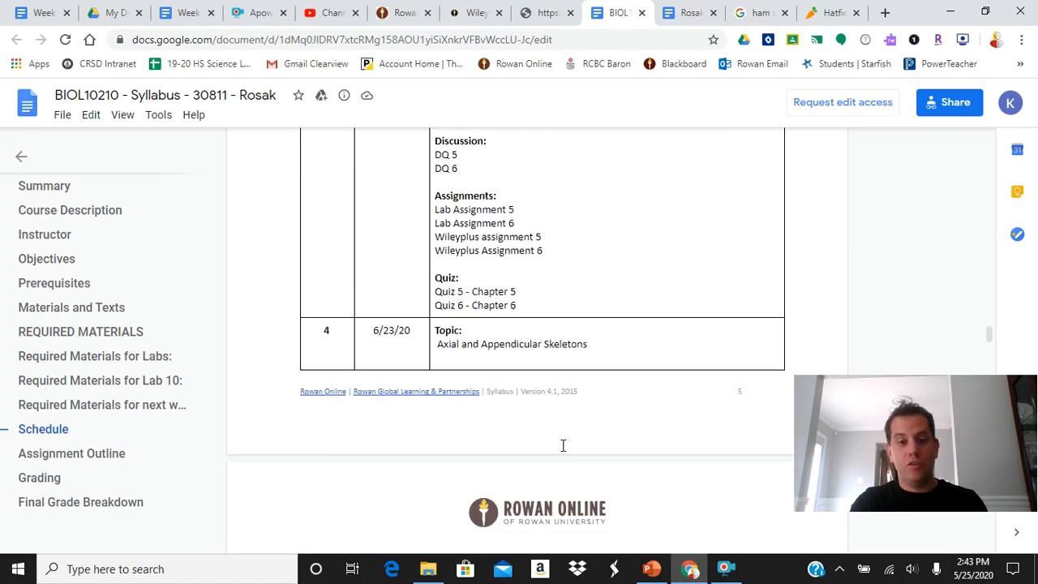
scroll(down, 3)
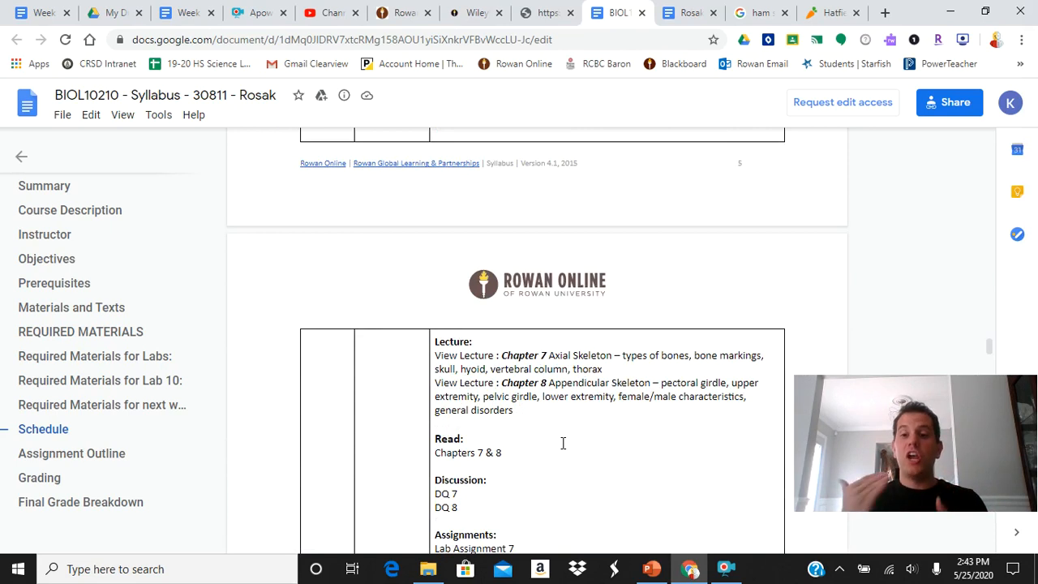
- Continue through Week 8 and the cumulative final exam to the Assignment Outline section
scroll(down, 3)
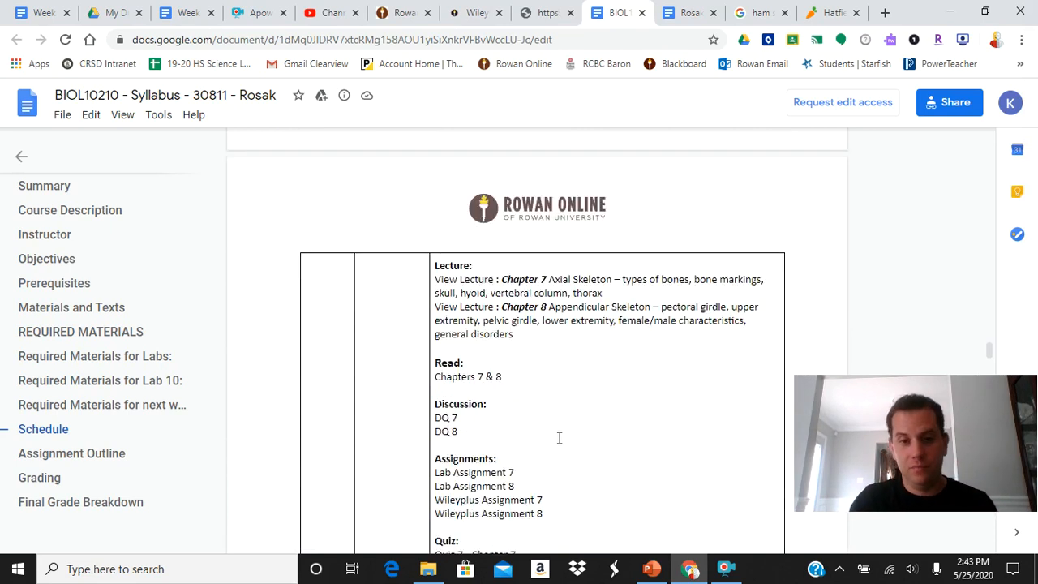
scroll(down, 3)
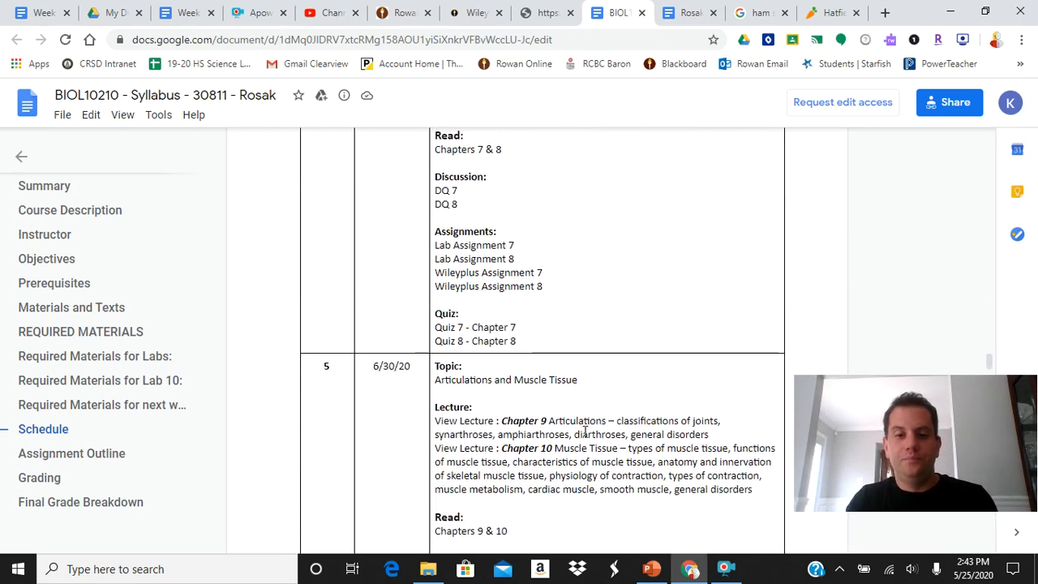
scroll(down, 3)
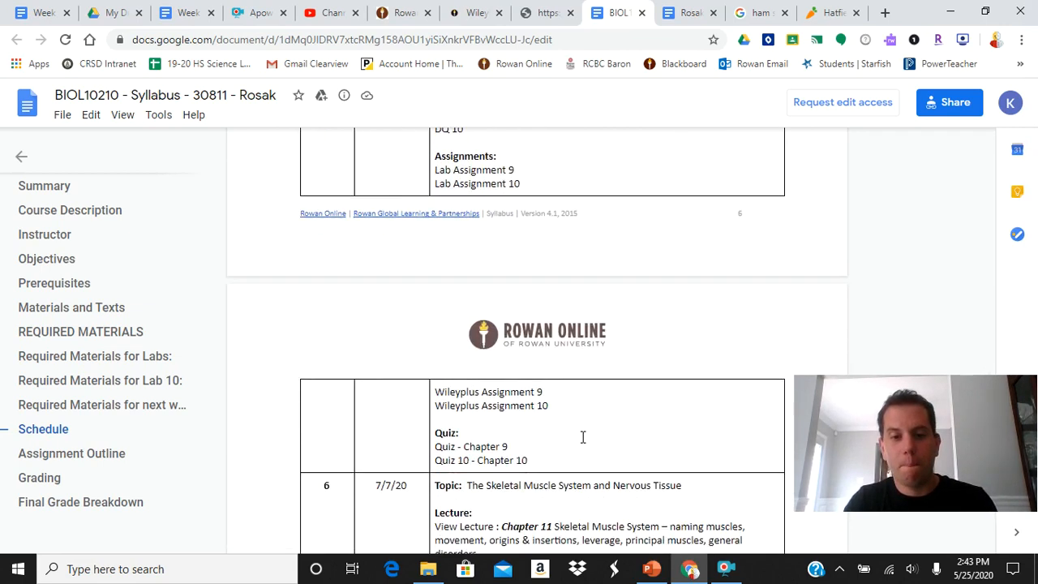
scroll(down, 3)
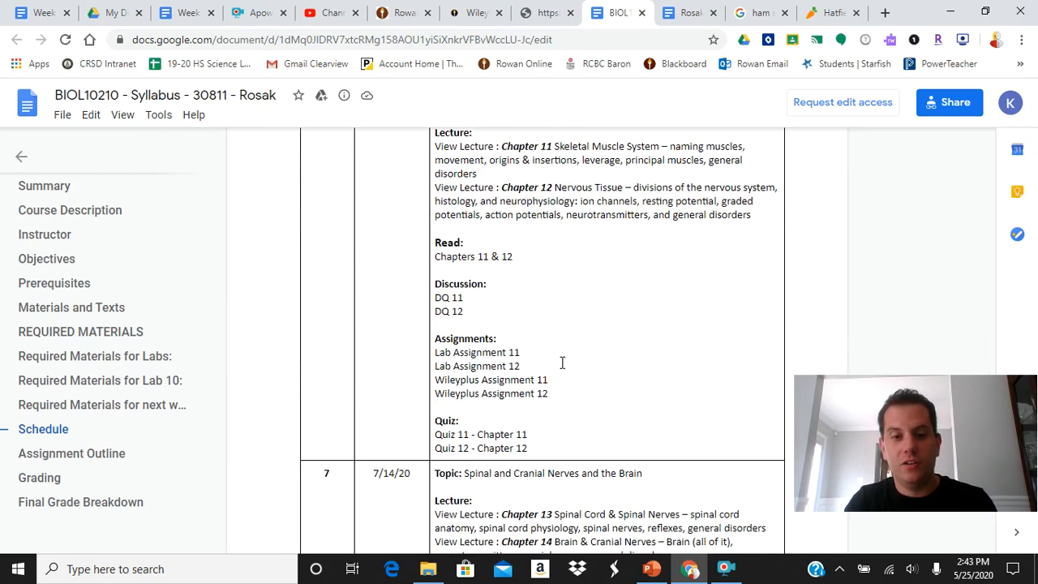
scroll(down, 3)
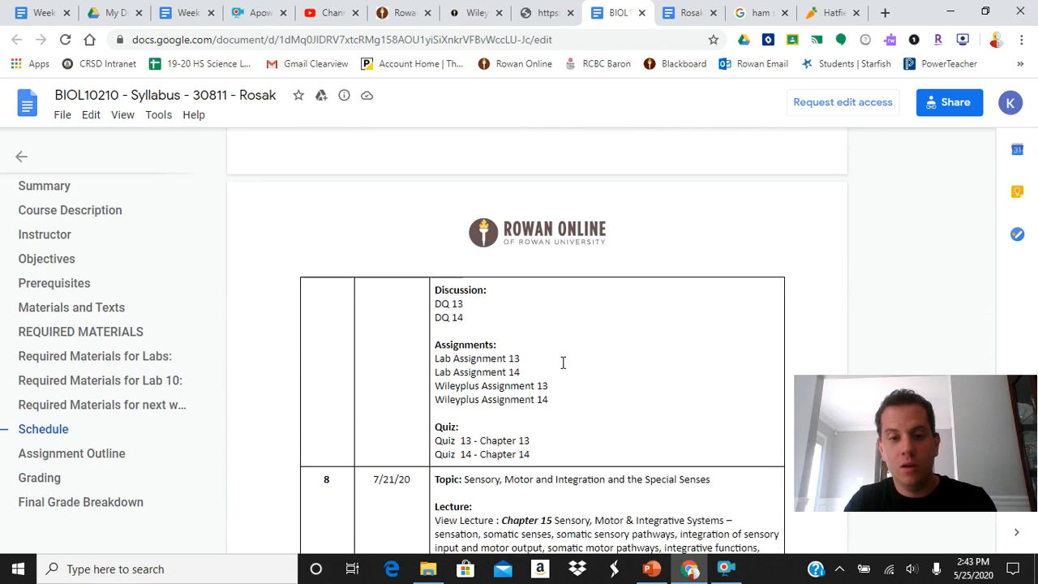
scroll(down, 3)
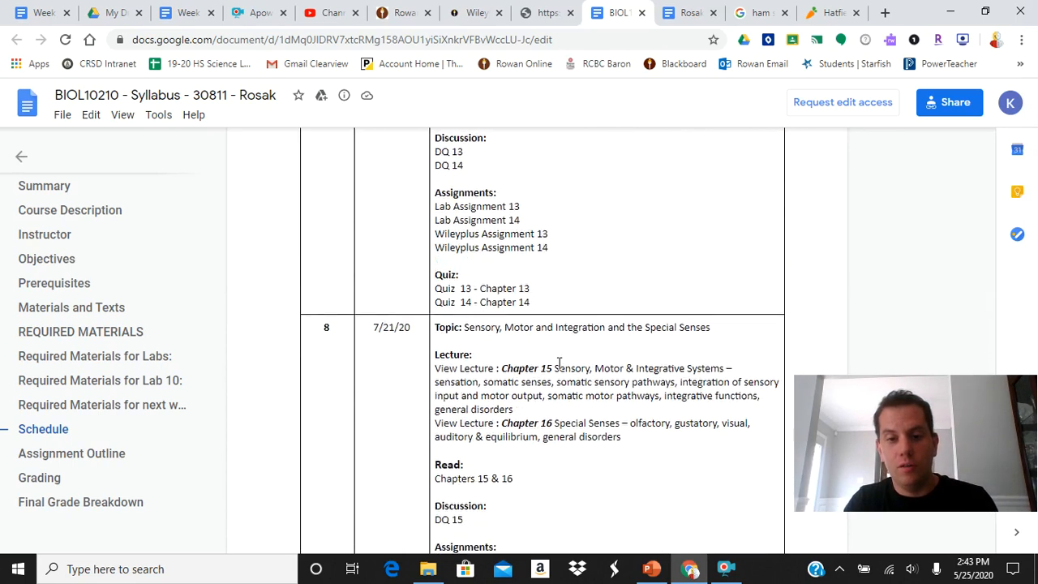
scroll(down, 3)
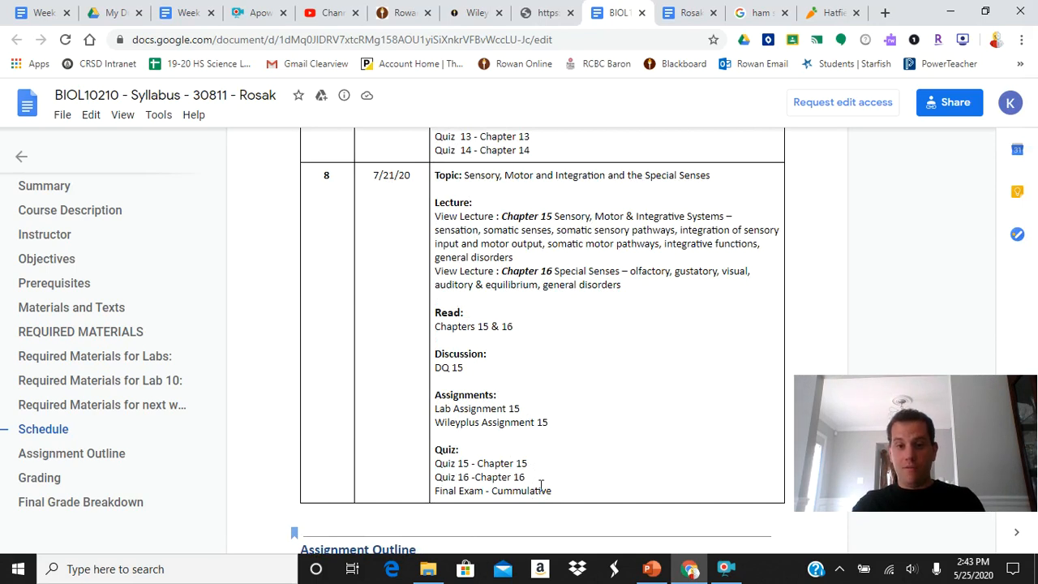
scroll(down, 3)
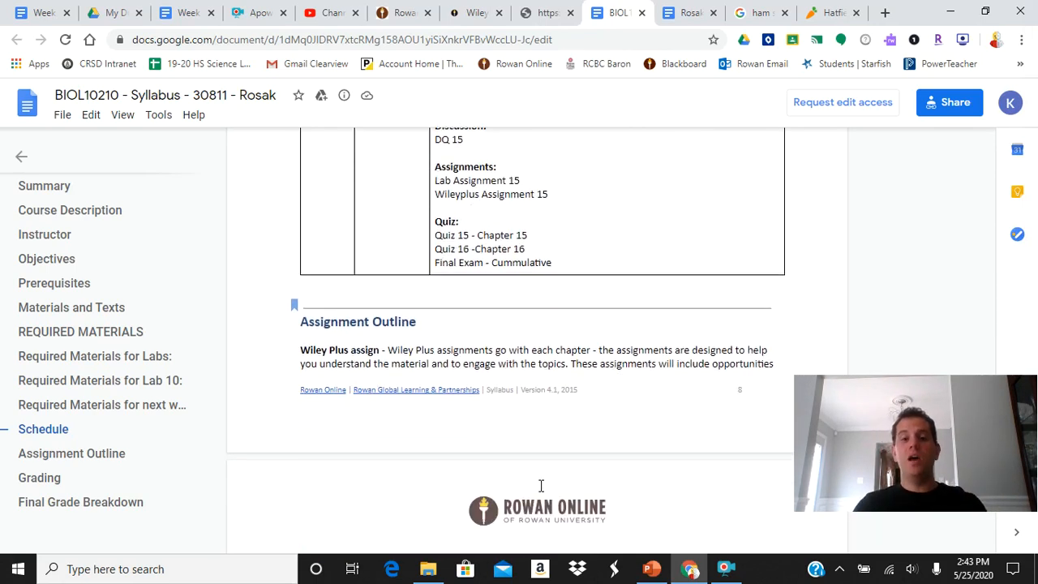
- Scroll the syllabus to the Assignment Outline rules on Wiley Plus, labs, weekly quizzes and no copying
scroll(down, 3)
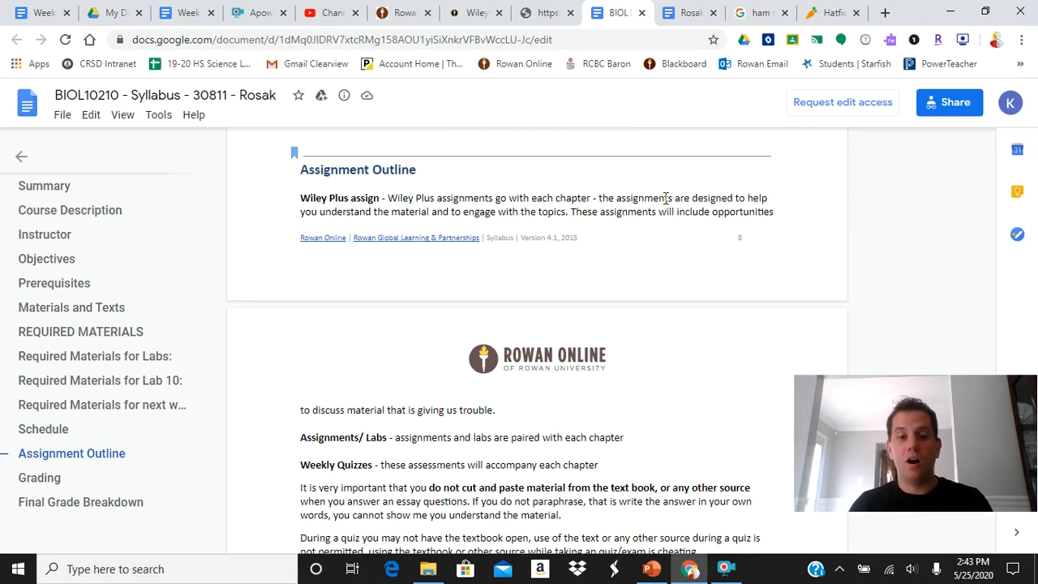
scroll(down, 3)
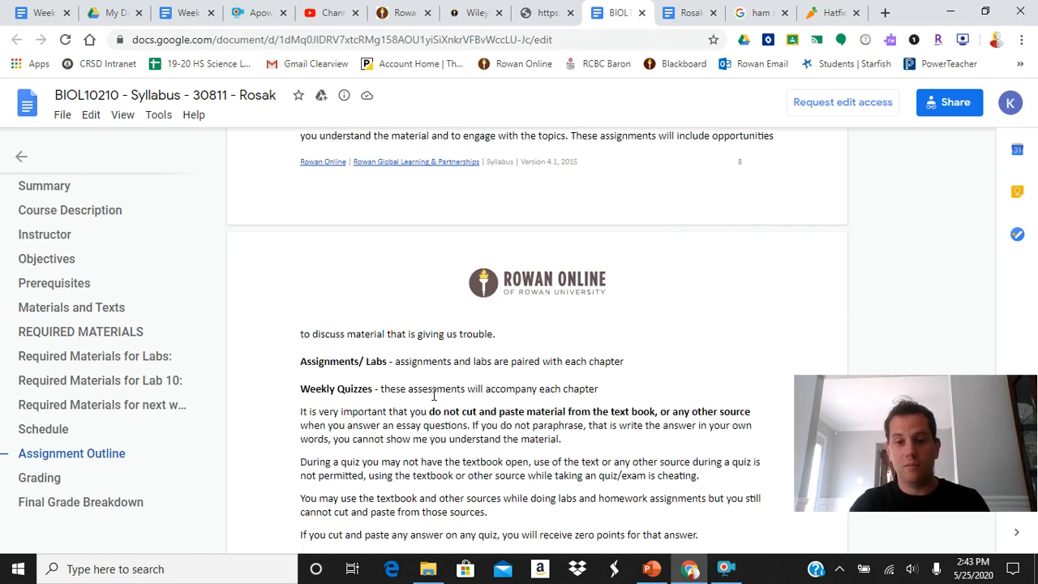
scroll(down, 3)
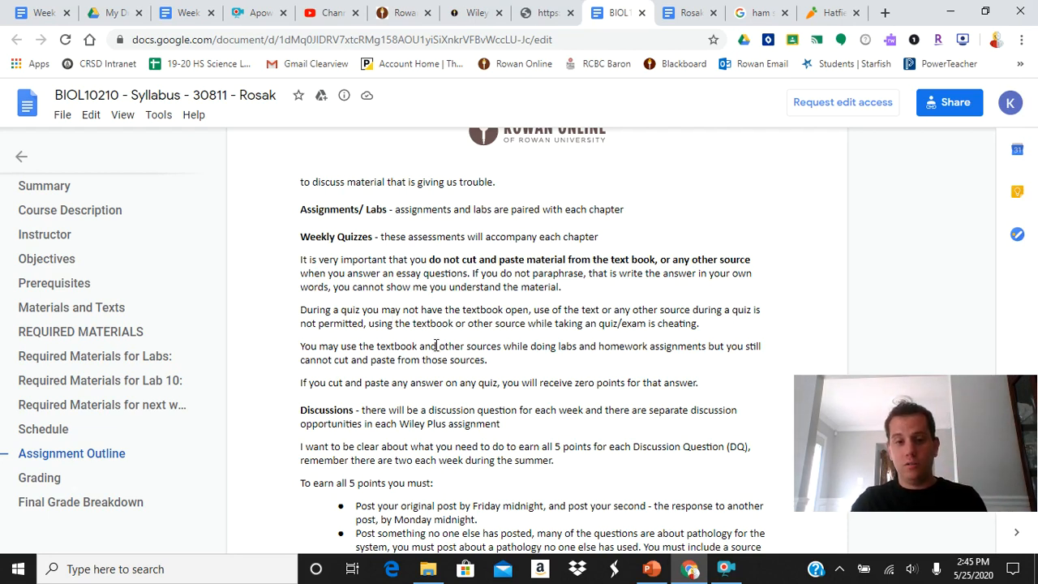
- Scroll the syllabus to the discussion point requirements and the weekly due-date list through Monday quizzes
scroll(down, 3)
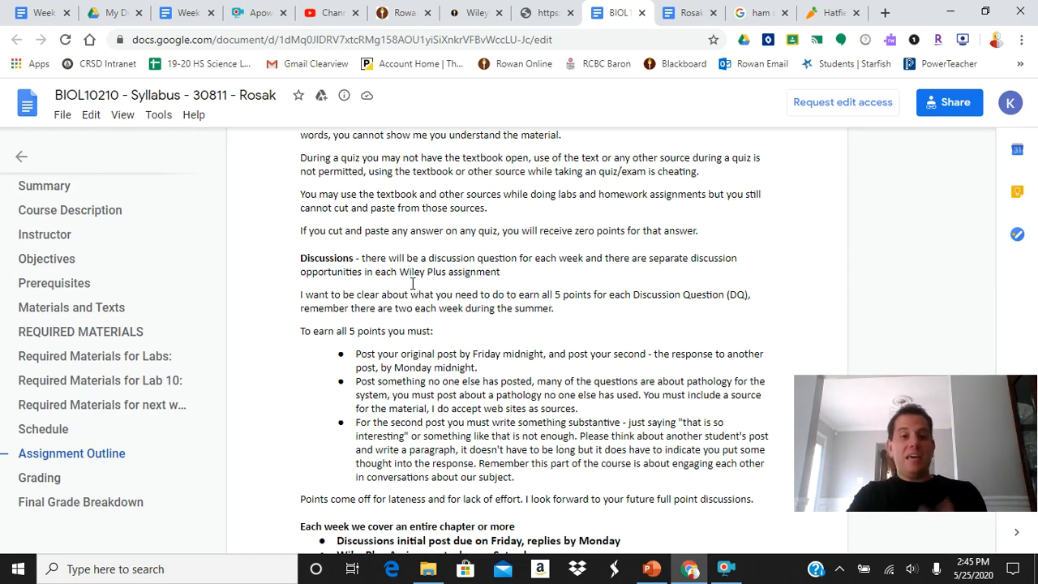
scroll(down, 3)
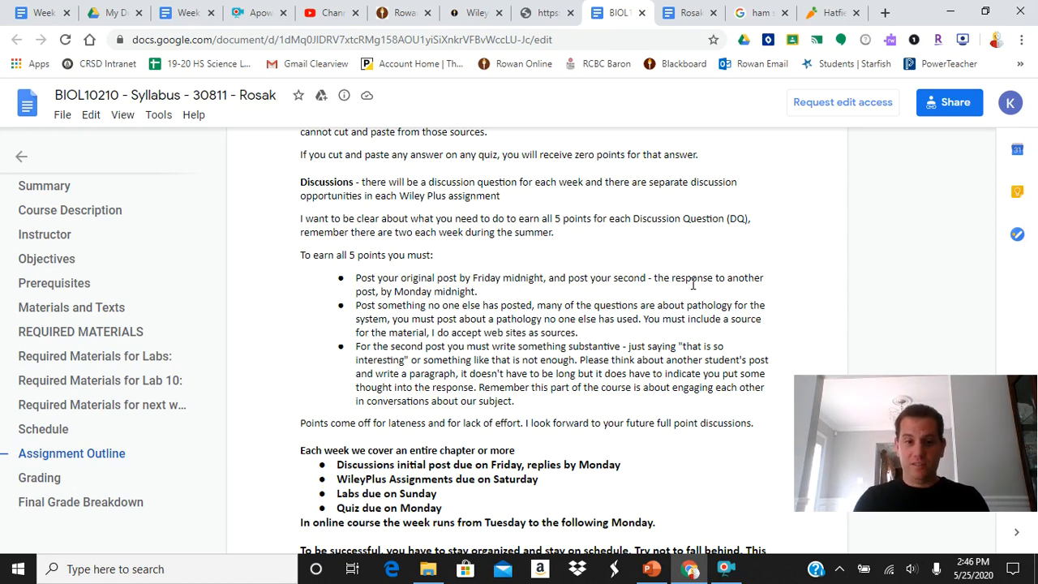
scroll(down, 3)
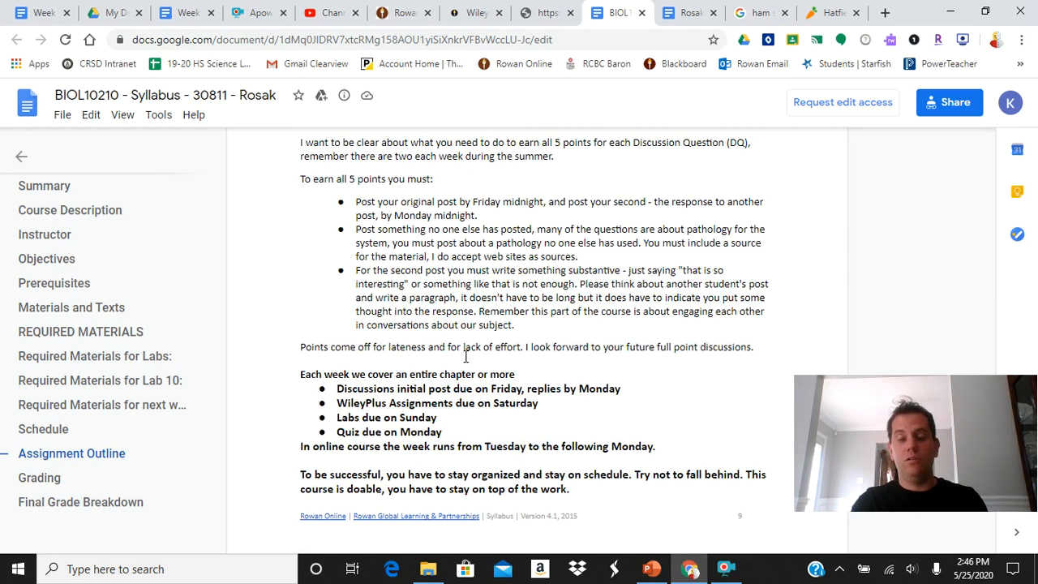
scroll(down, 3)
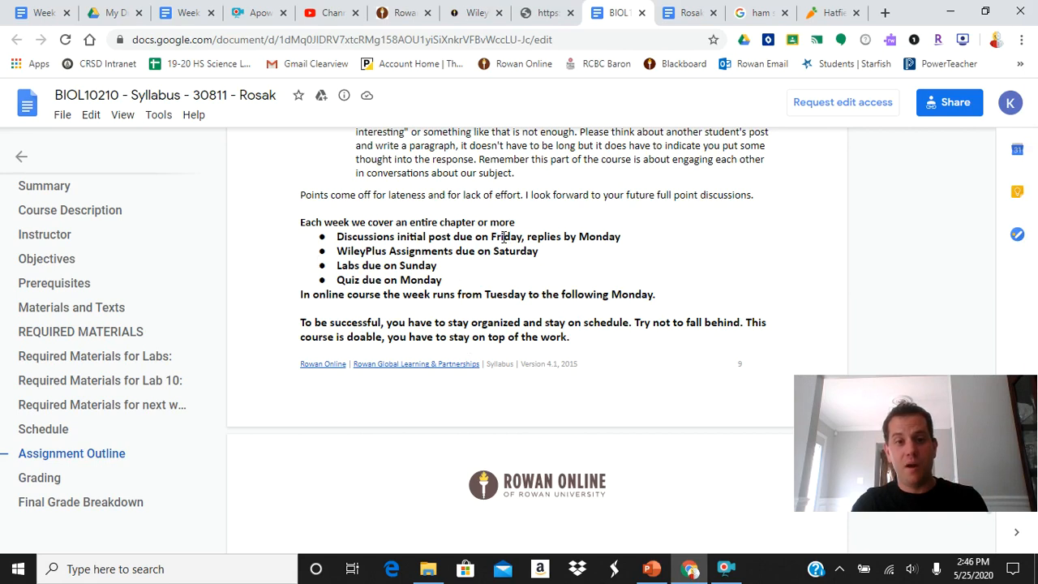
mouse_move(483, 253)
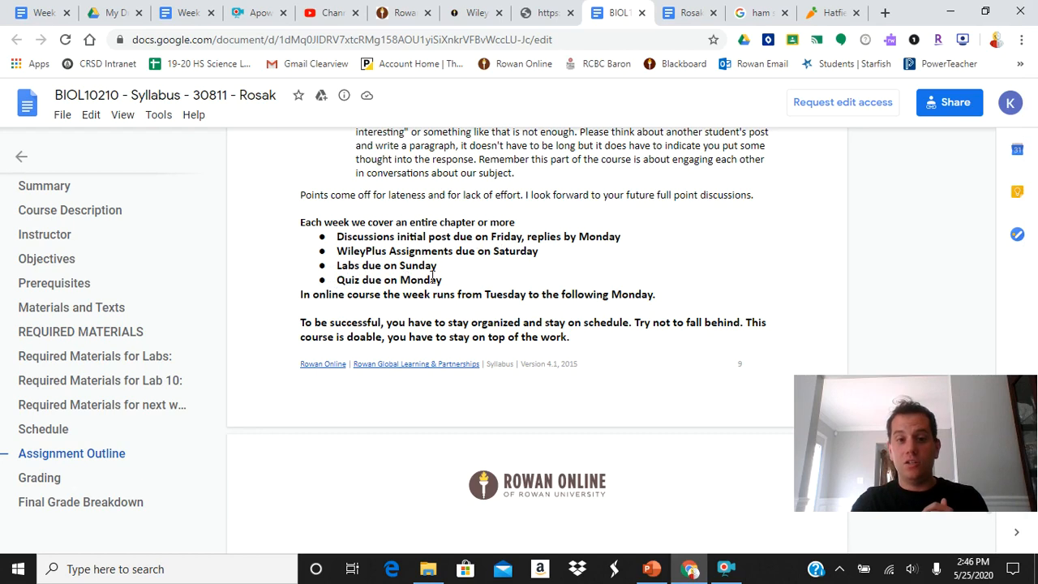
mouse_move(279, 273)
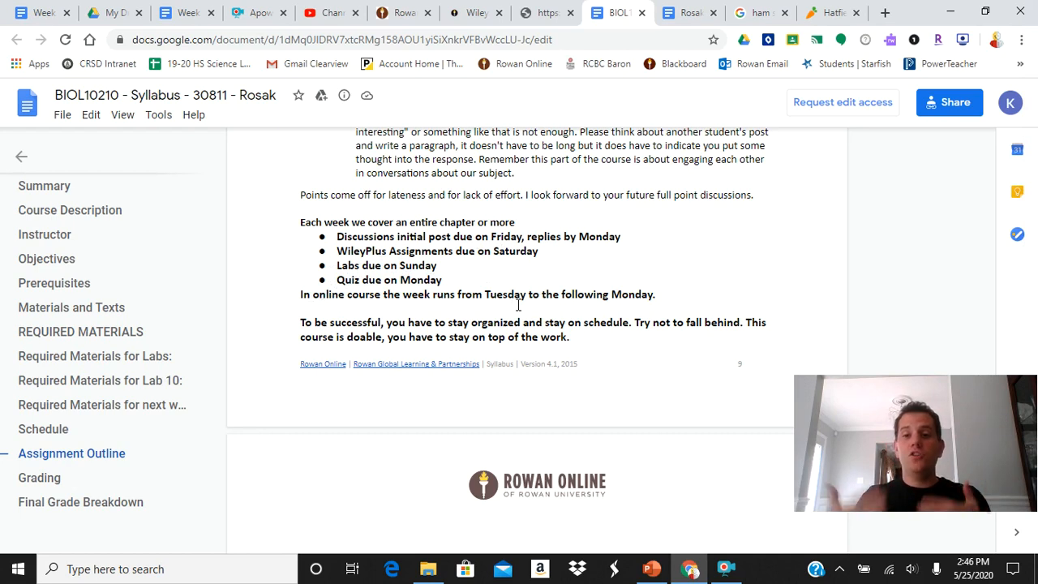
mouse_move(503, 256)
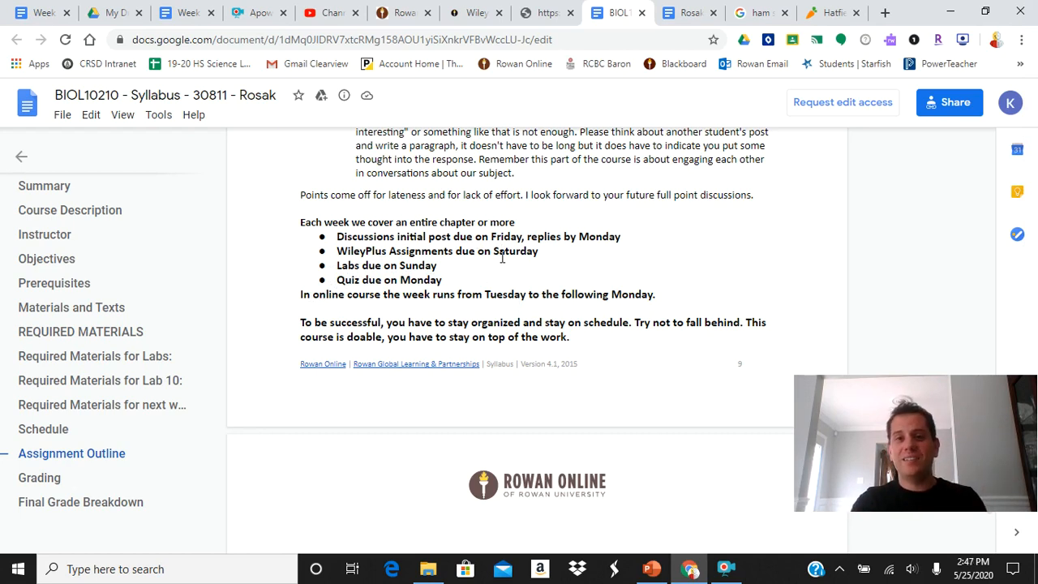
click(473, 13)
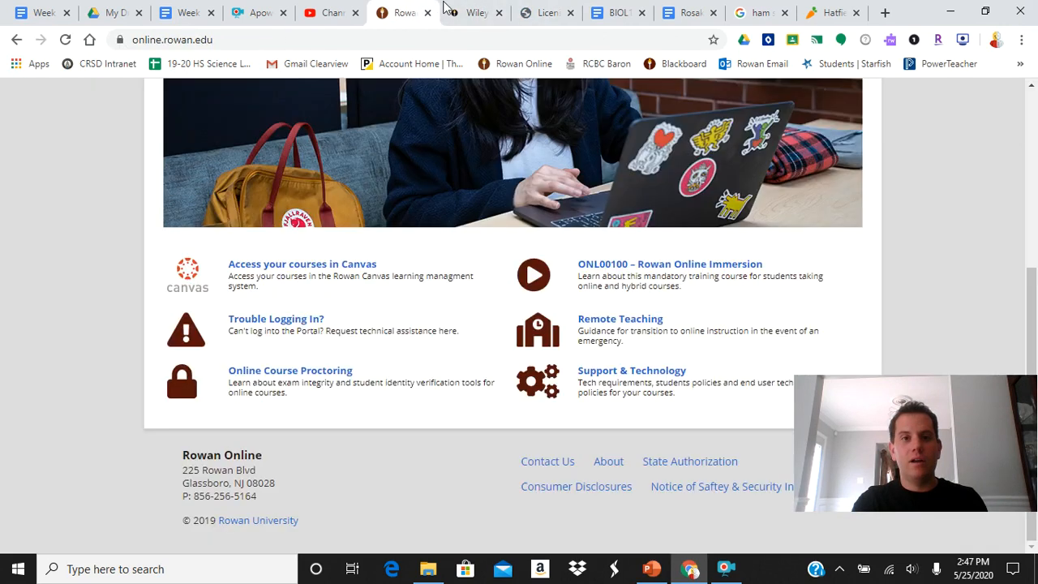
- Show the BIOL10210 Canvas home page with the Introduction module and To Do list, then return to the syllabus doc
click(475, 13)
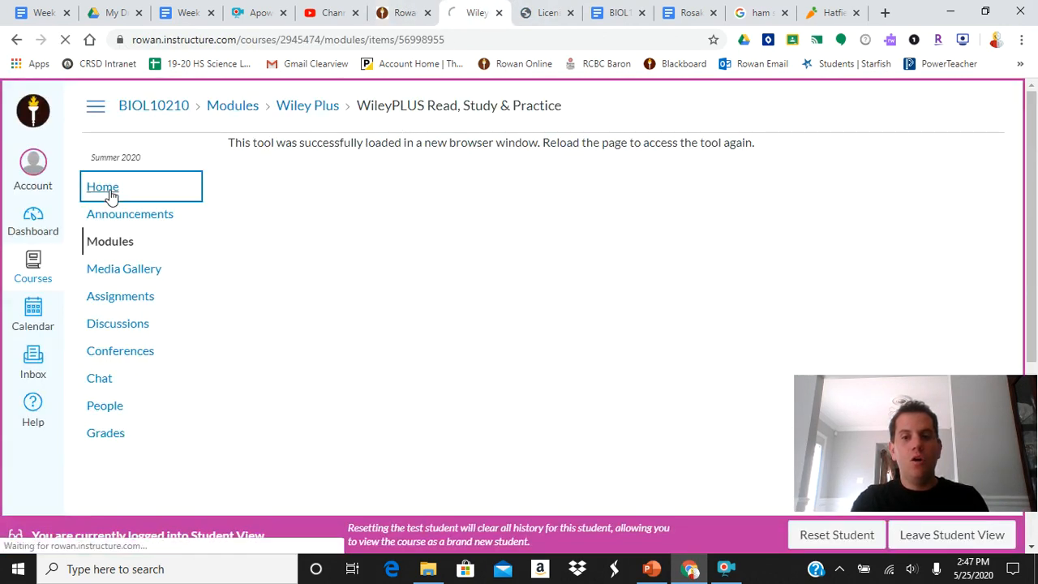
click(103, 186)
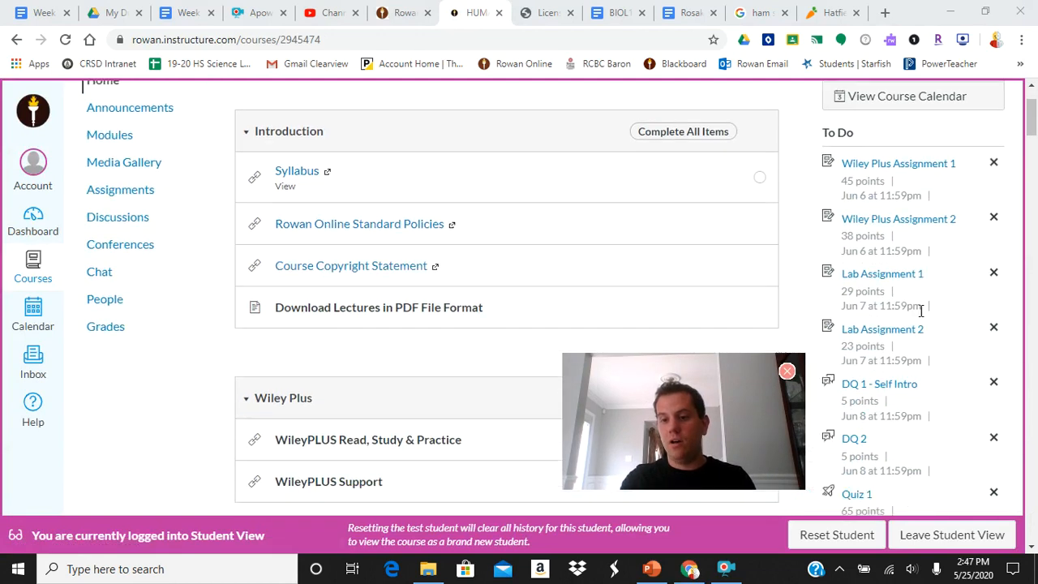
scroll(down, 3)
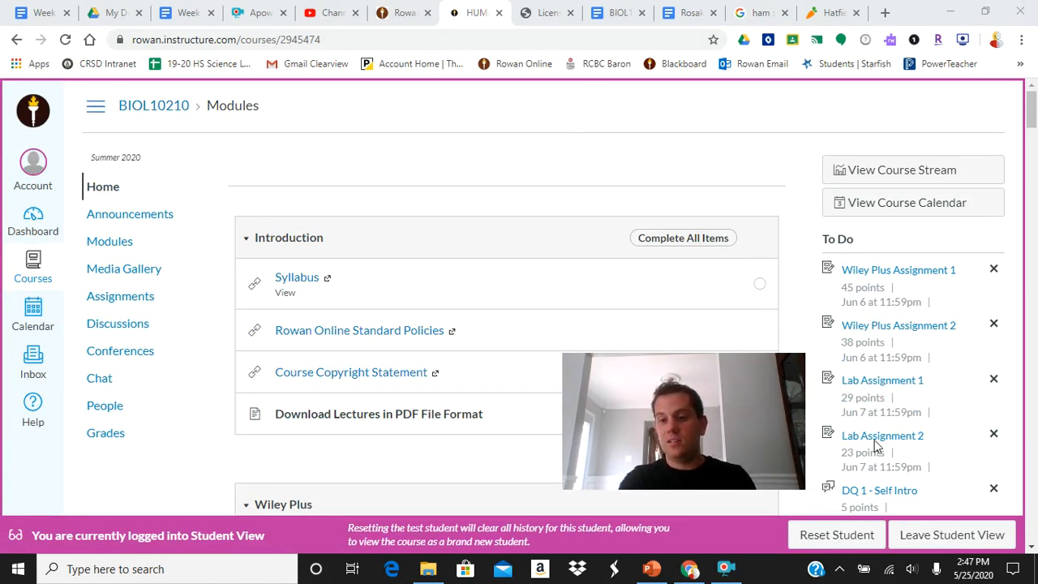
click(545, 13)
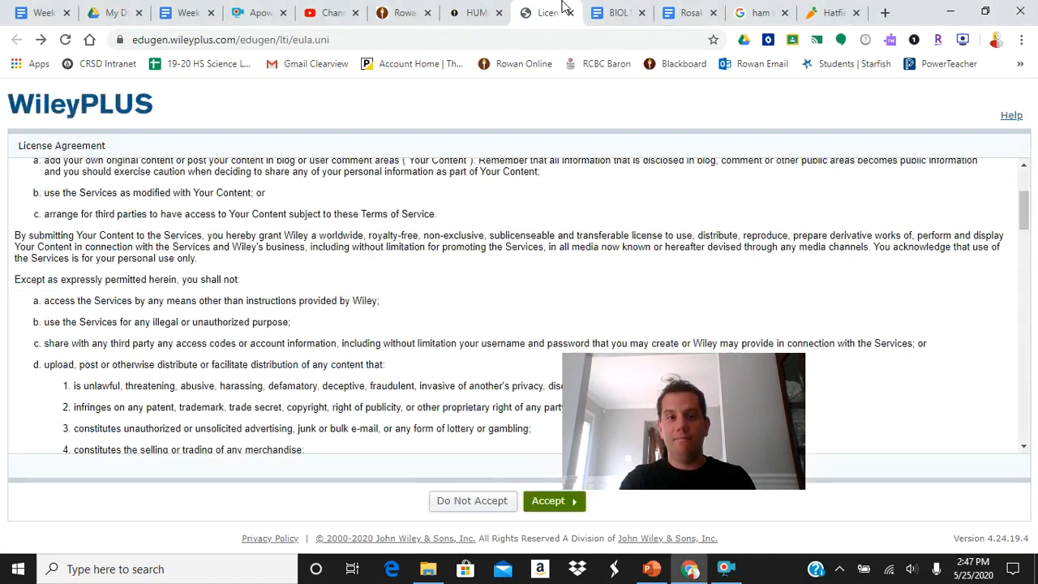
click(616, 13)
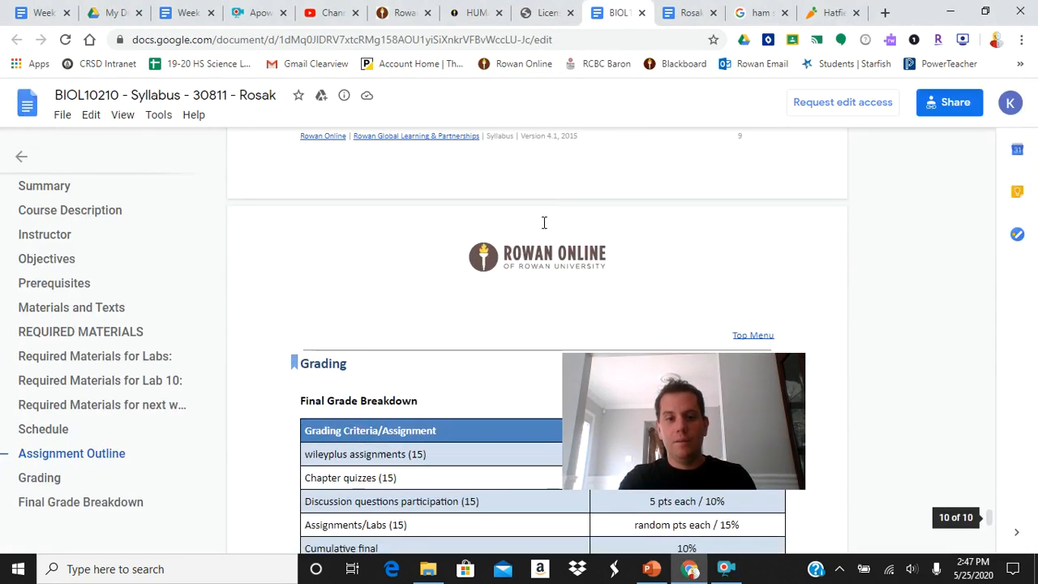
- Scroll the syllabus through the Final Grade Breakdown and Grading Scale sections
scroll(down, 3)
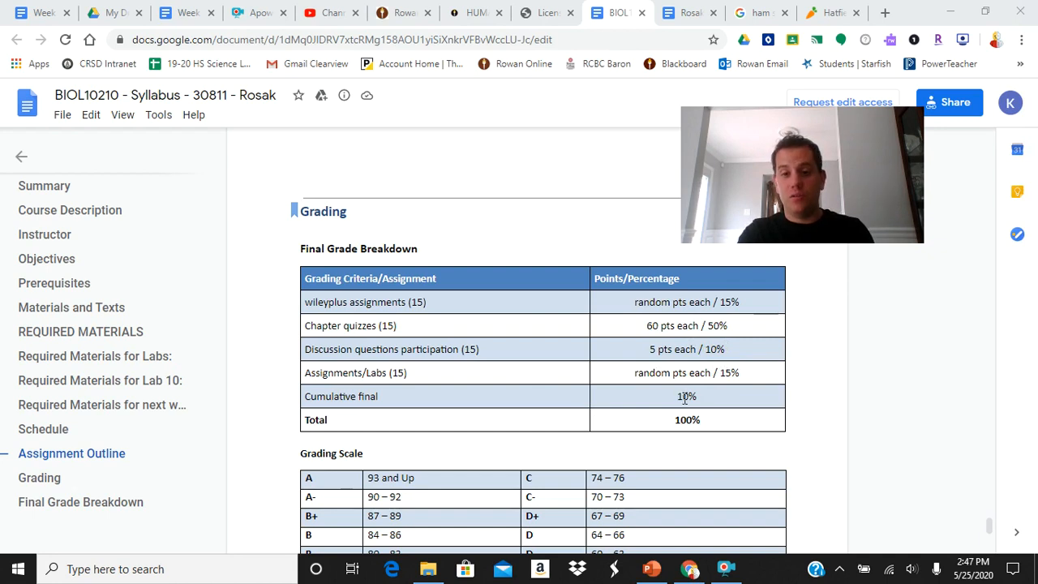
scroll(down, 3)
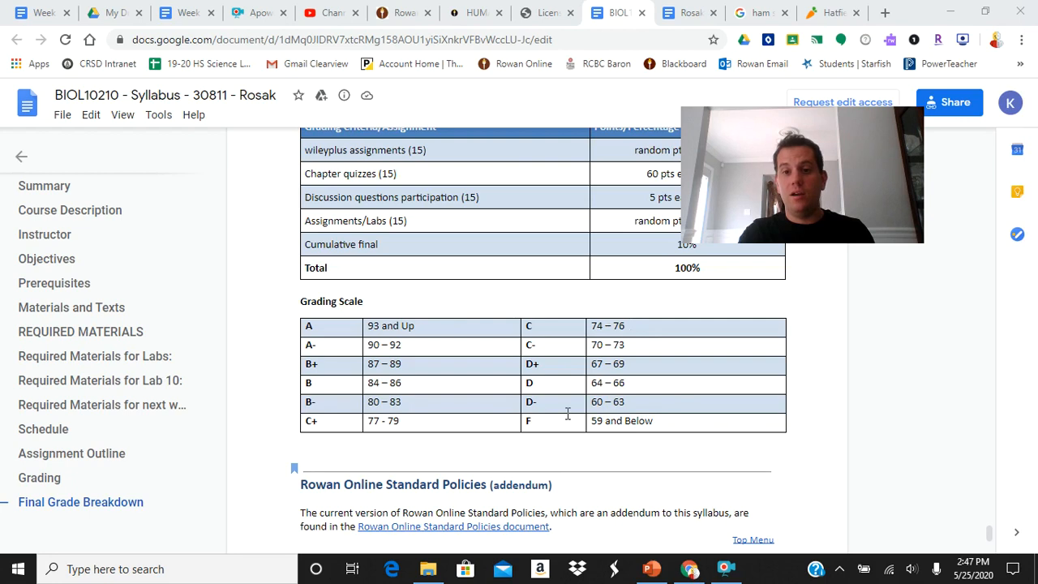
scroll(down, 3)
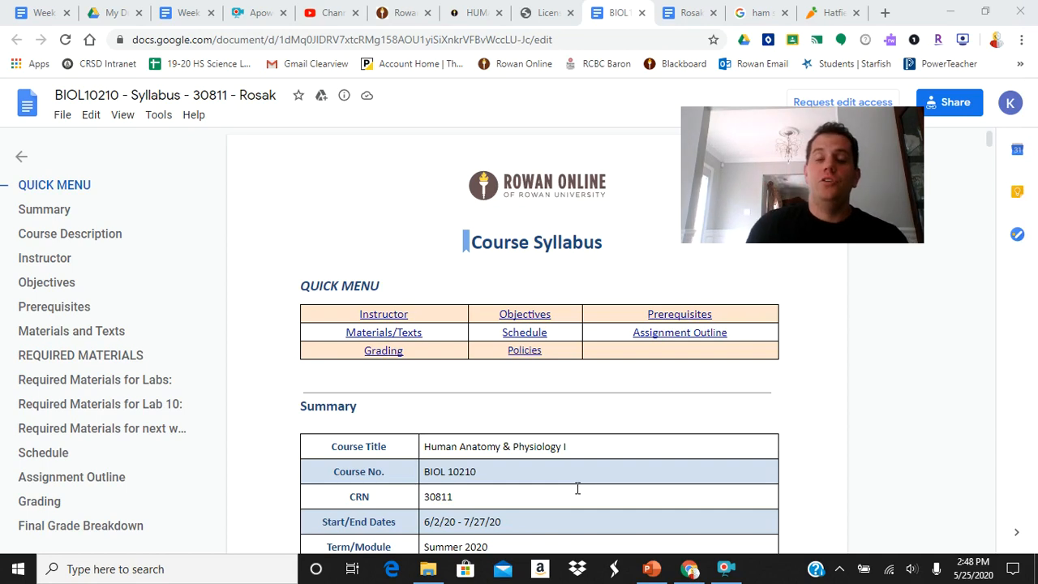
mouse_move(568, 383)
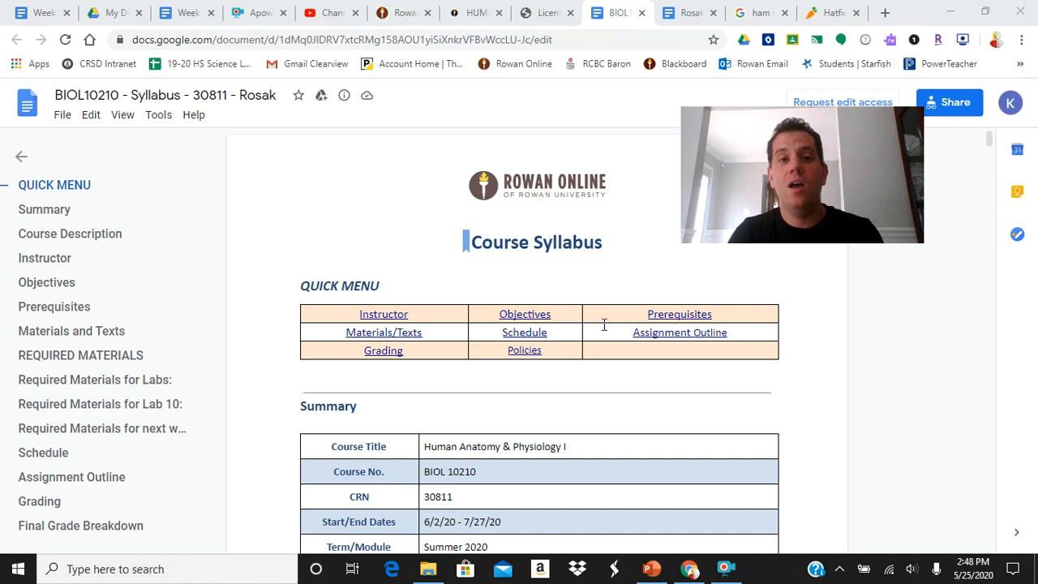
- Return to the Canvas course and open its Media Gallery from the course navigation
click(545, 13)
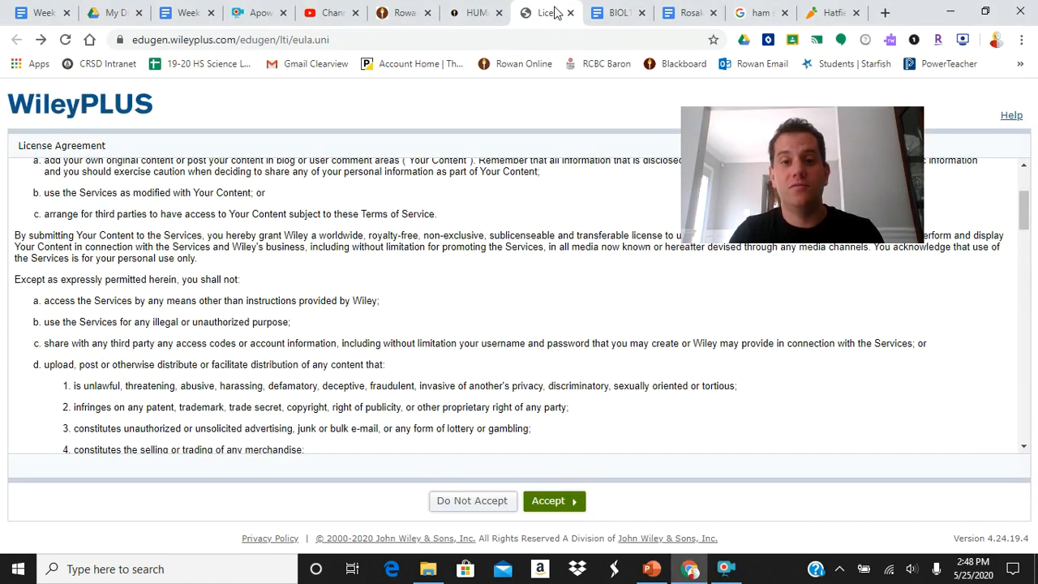
click(473, 13)
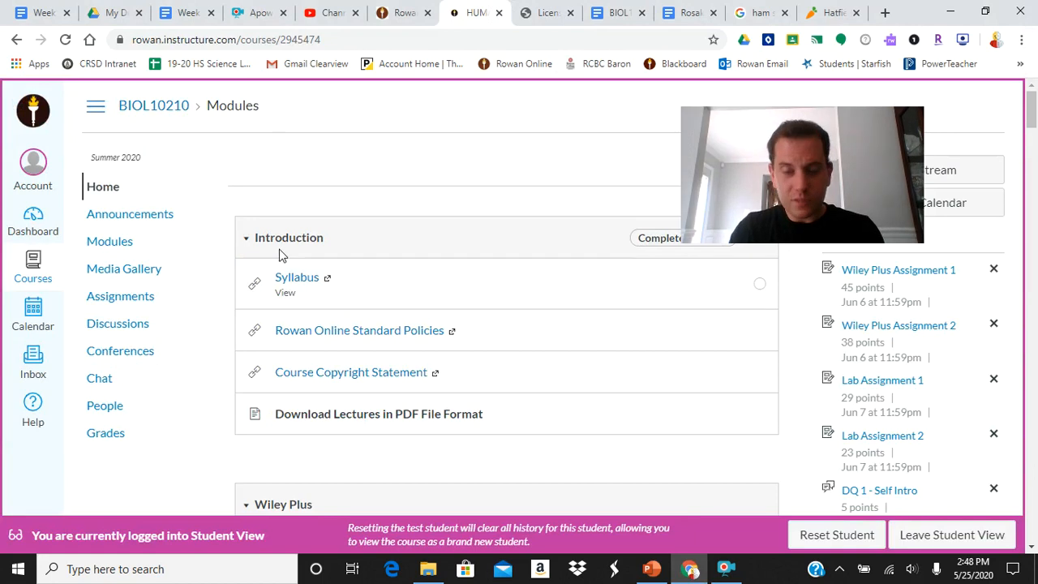
mouse_move(360, 245)
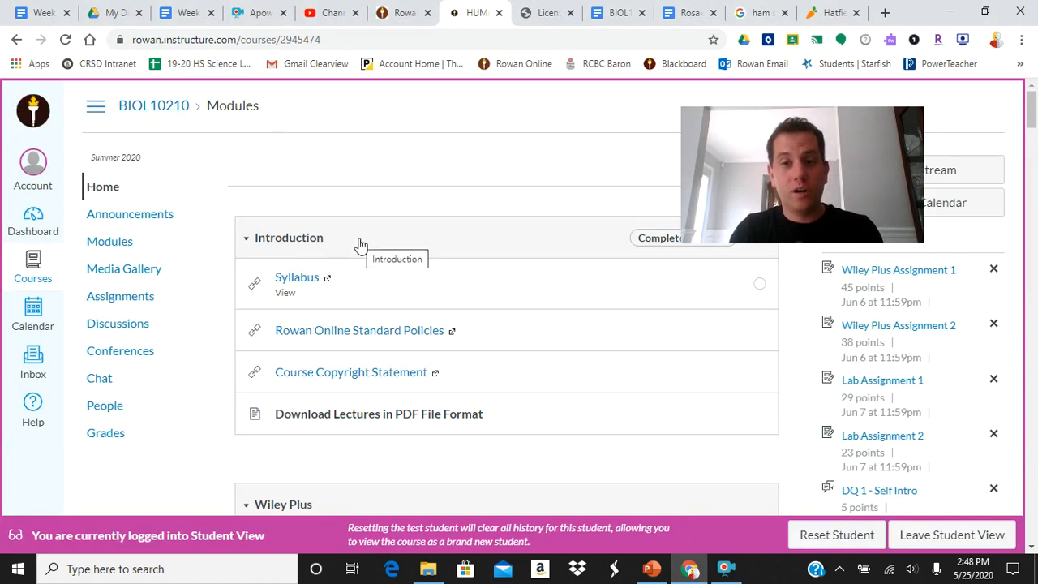
click(123, 269)
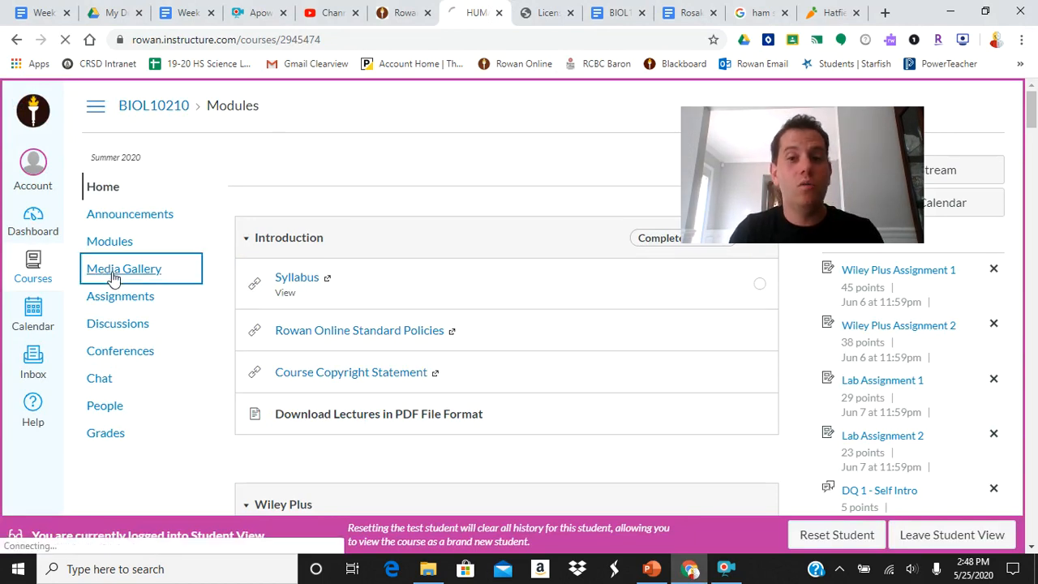
click(123, 269)
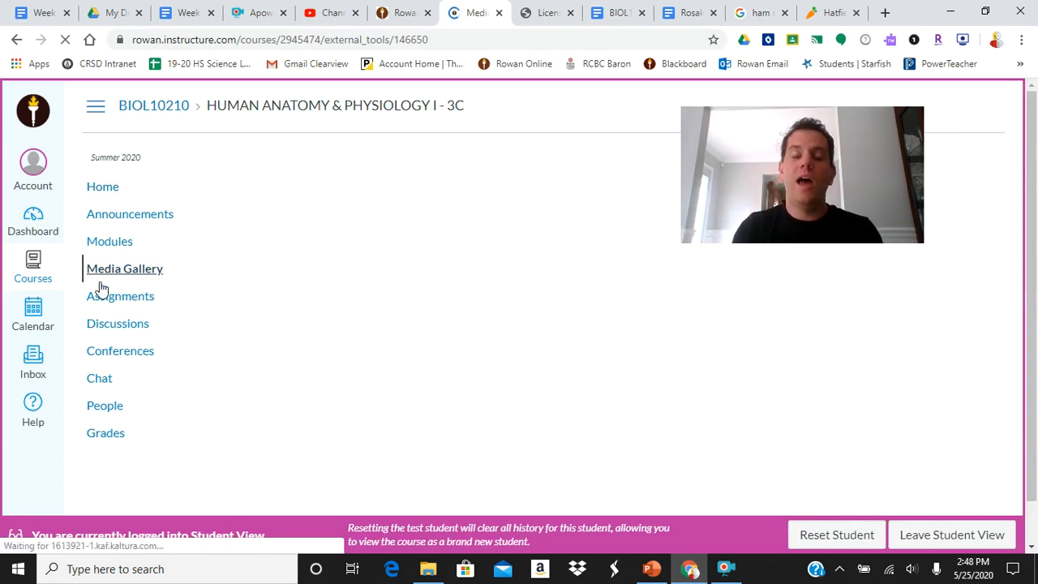
click(123, 269)
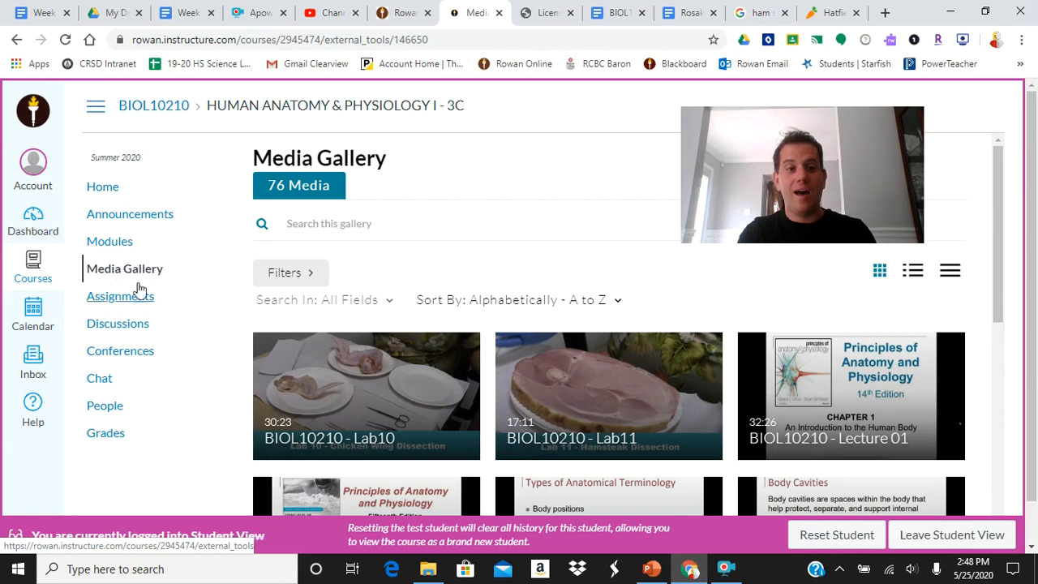
mouse_move(125, 269)
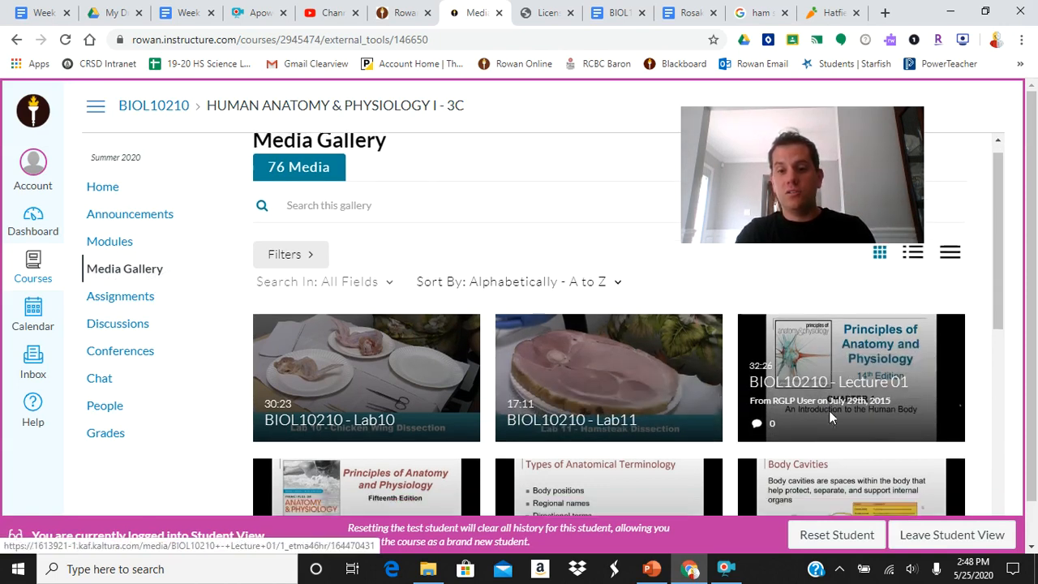
- Scroll through the Media Gallery's lab and lecture video thumbnails
scroll(down, 3)
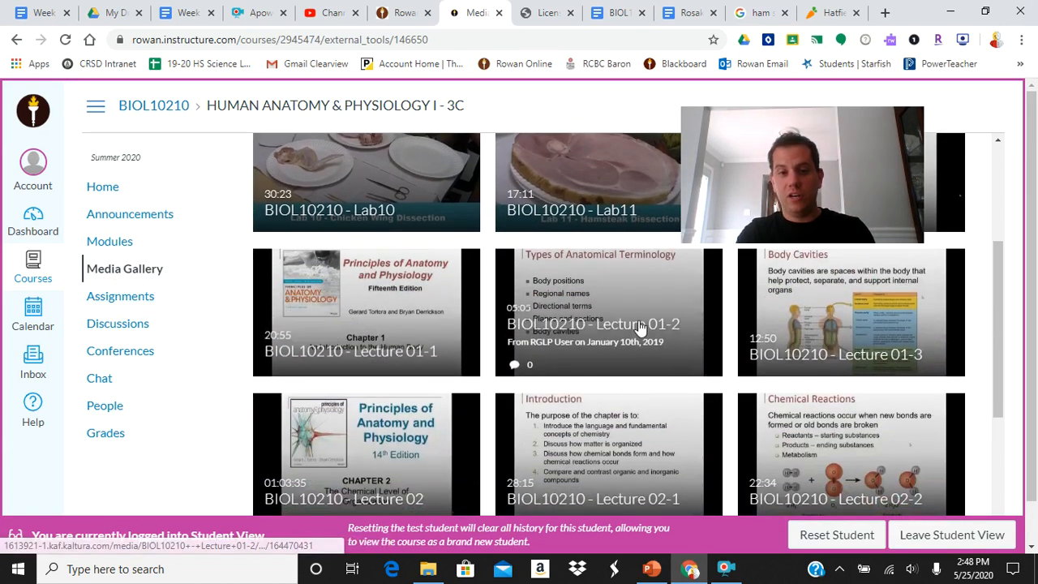
scroll(down, 3)
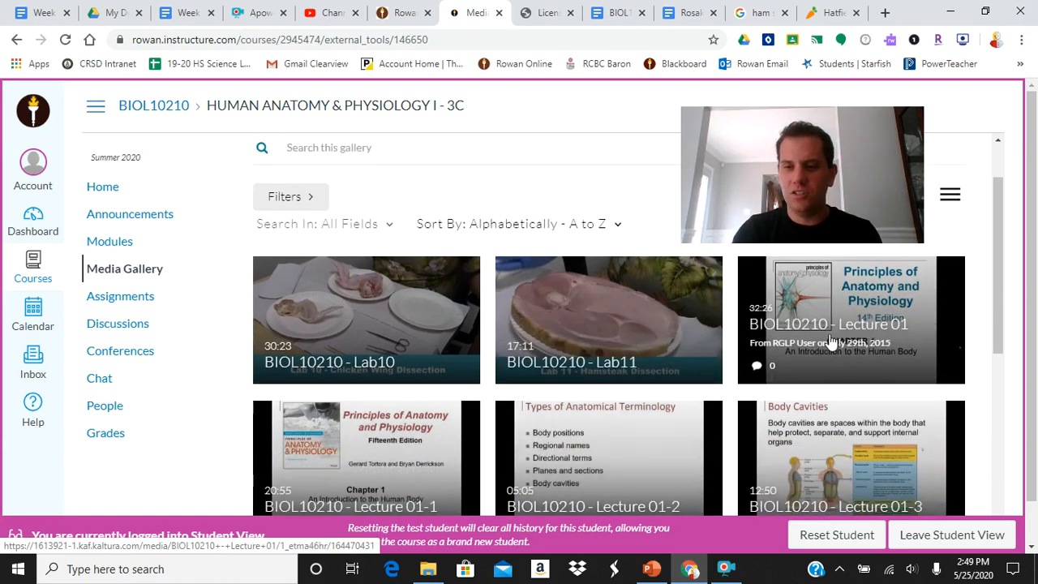
scroll(down, 3)
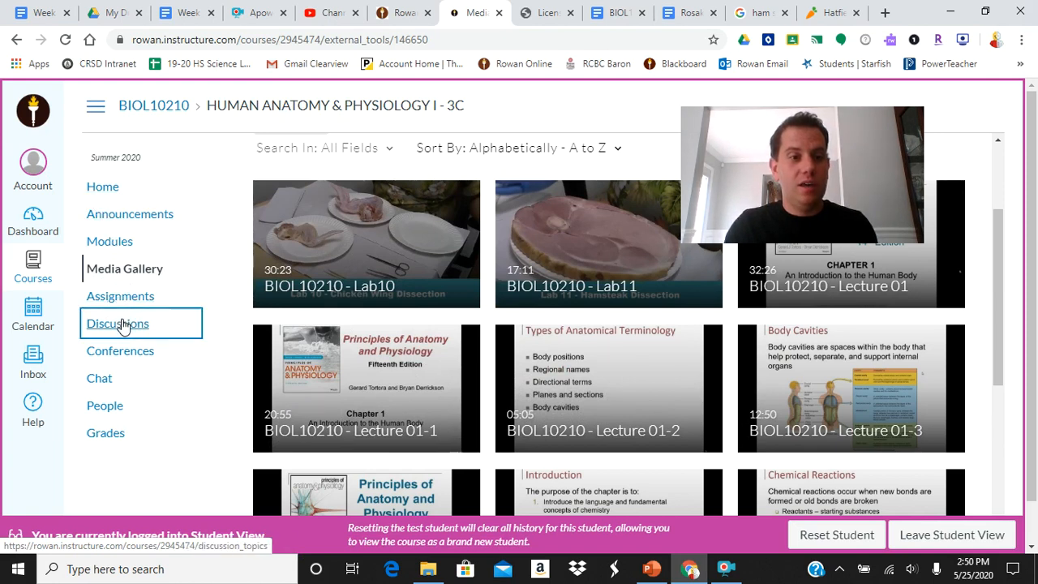
- Via Discussions and Home, open the Download Lectures in PDF File Format page from the Introduction module
click(117, 323)
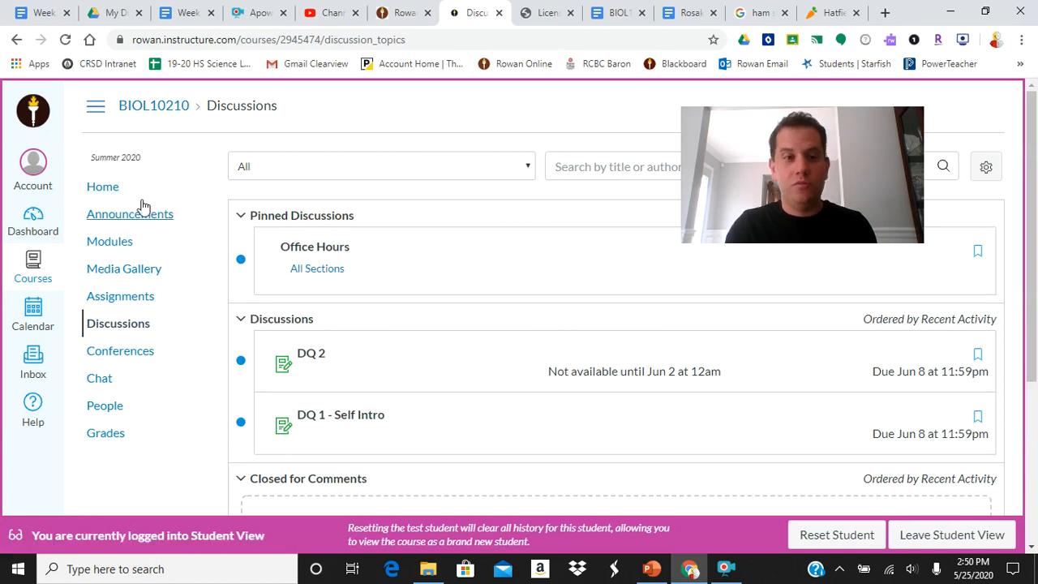
click(104, 187)
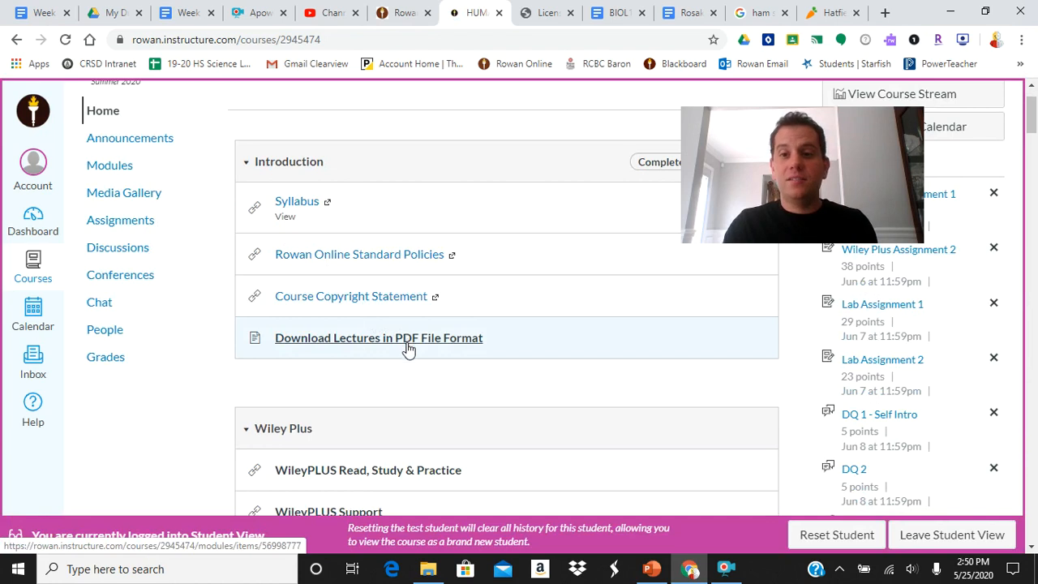
click(378, 337)
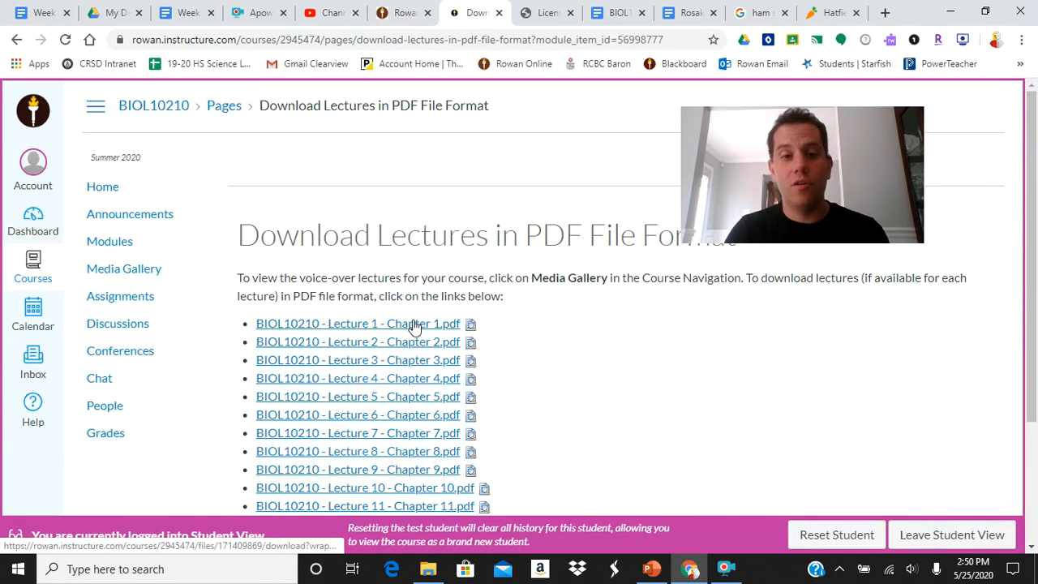
- Open BIOL10210 - Lecture 1 - Chapter 1.pdf and scroll its slides through Anatomy vs. Physiology
click(352, 325)
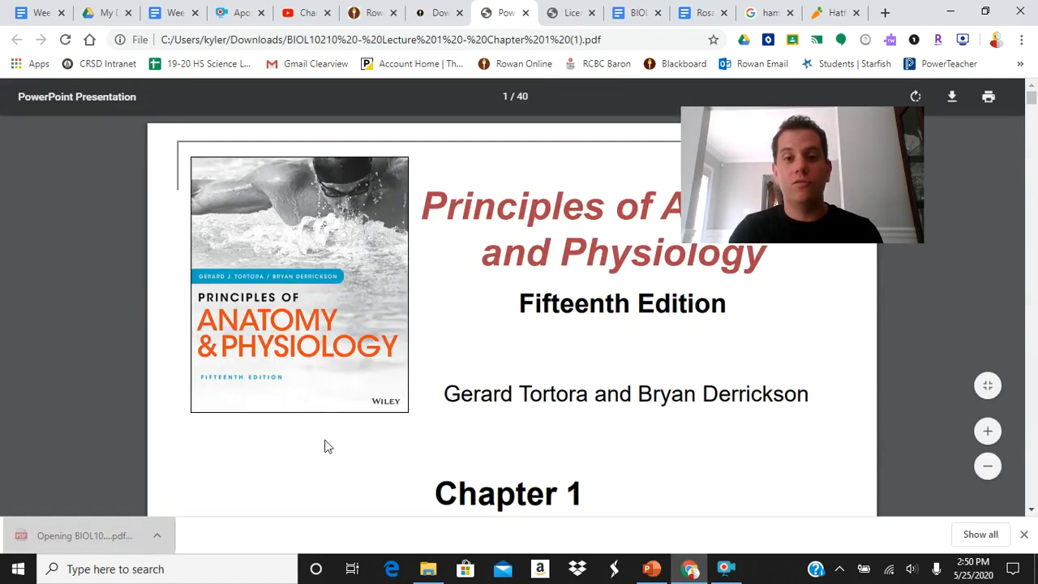
scroll(down, 3)
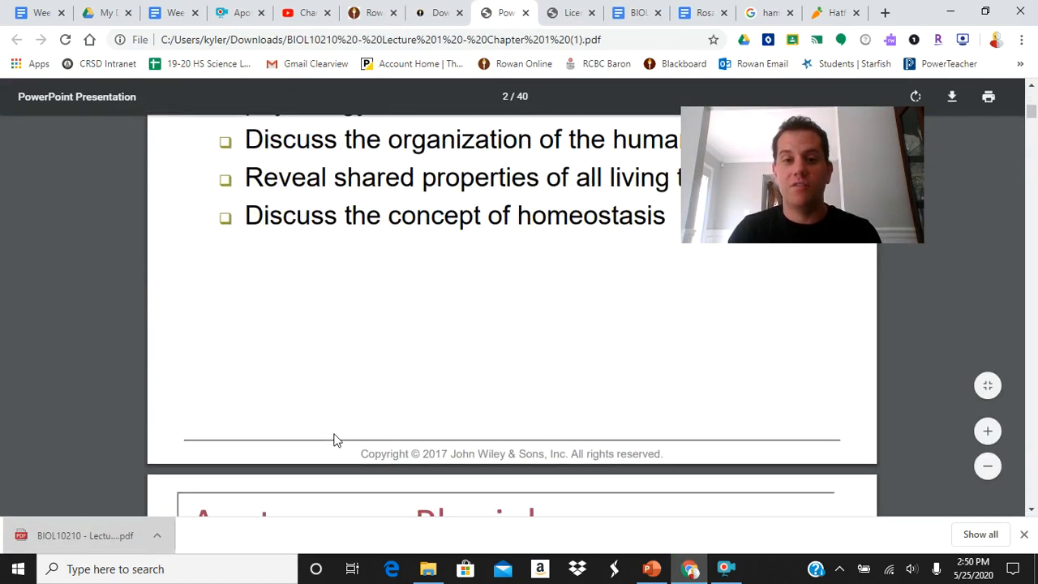
scroll(down, 3)
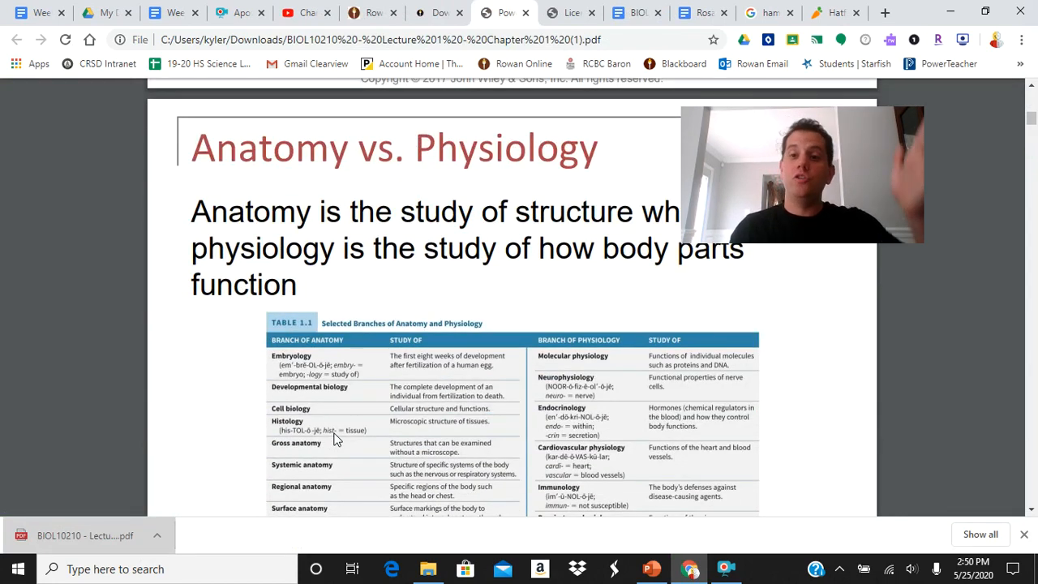
scroll(down, 3)
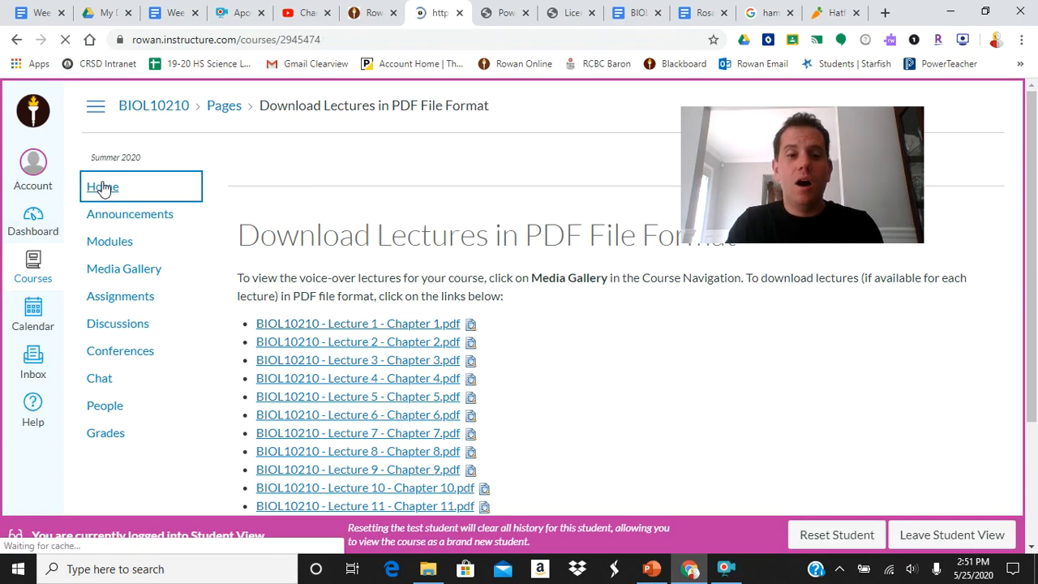
- Scroll the Modules page down to Week 1 and open the Week 1 Overview Google Doc
click(102, 188)
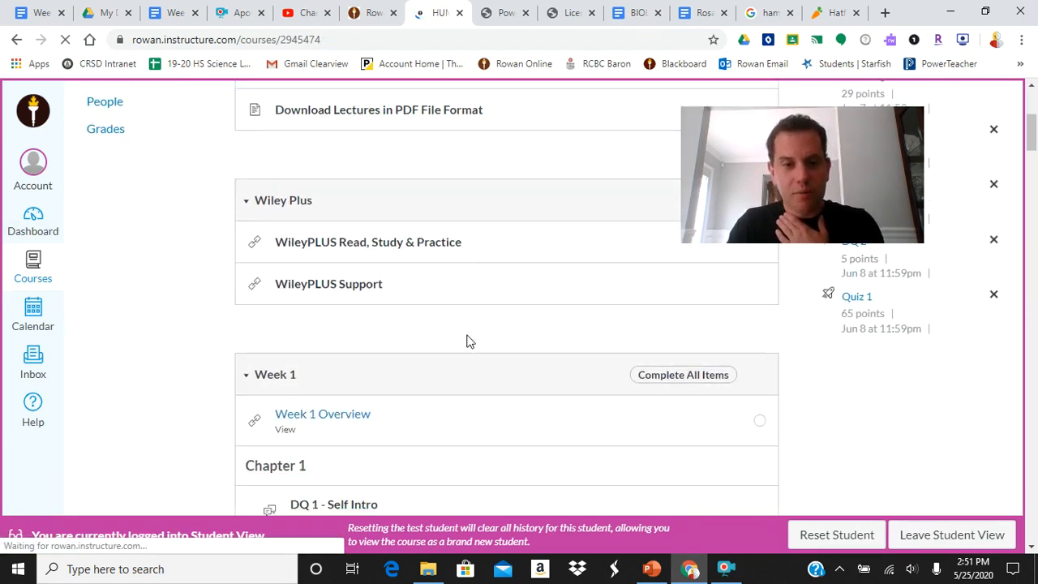
scroll(down, 3)
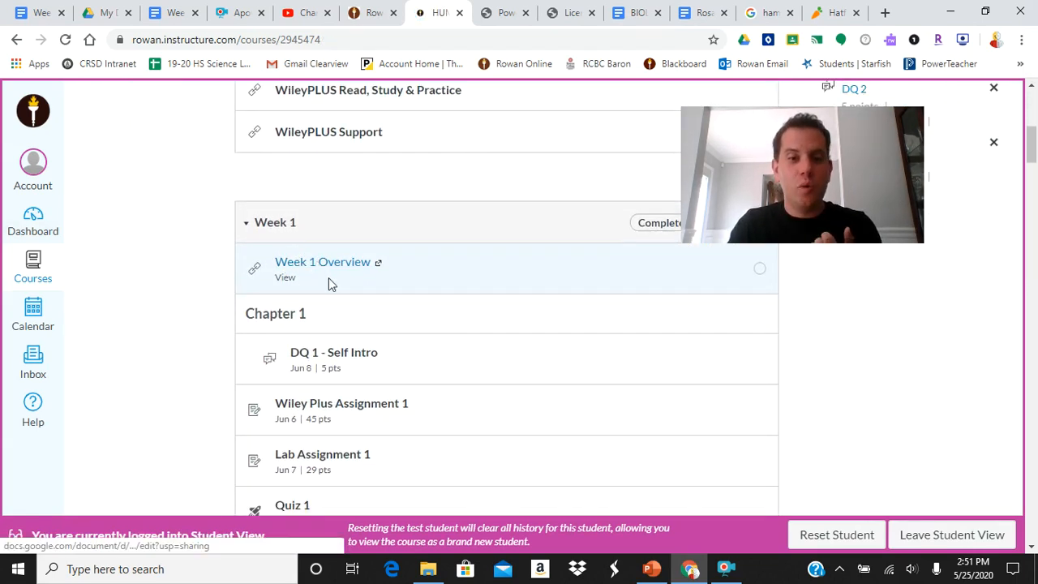
scroll(down, 3)
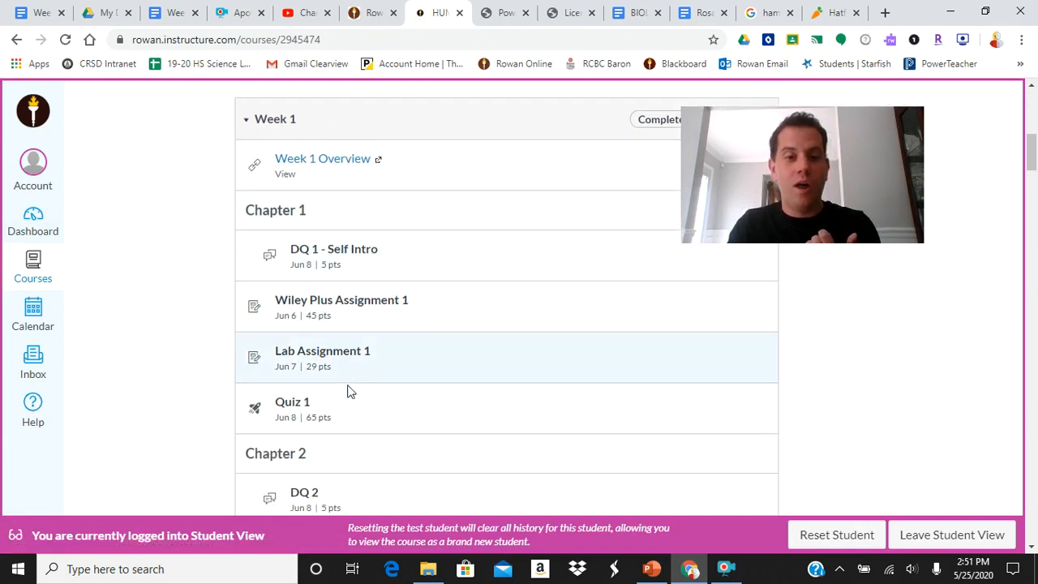
scroll(down, 3)
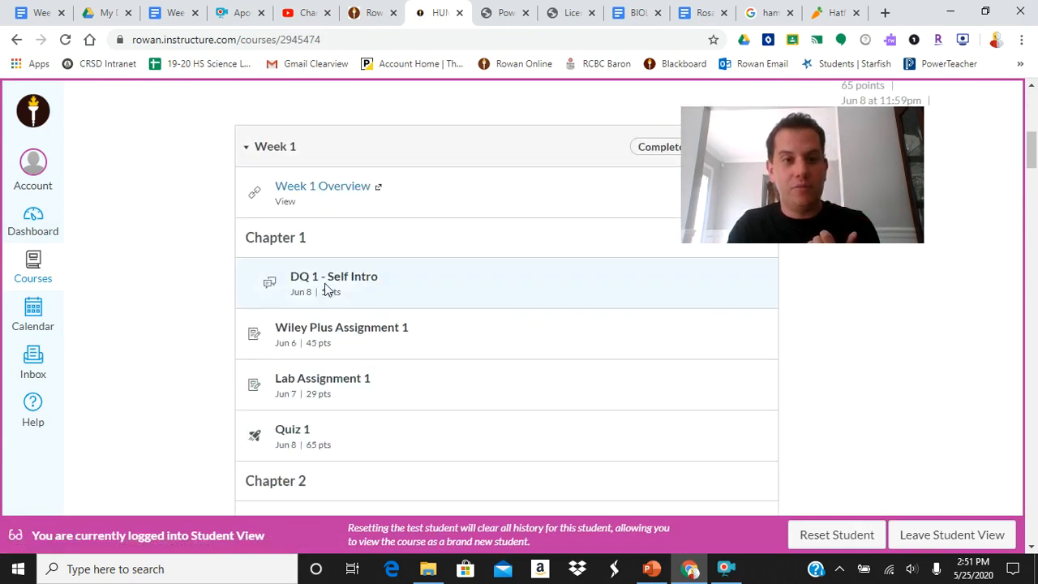
scroll(down, 3)
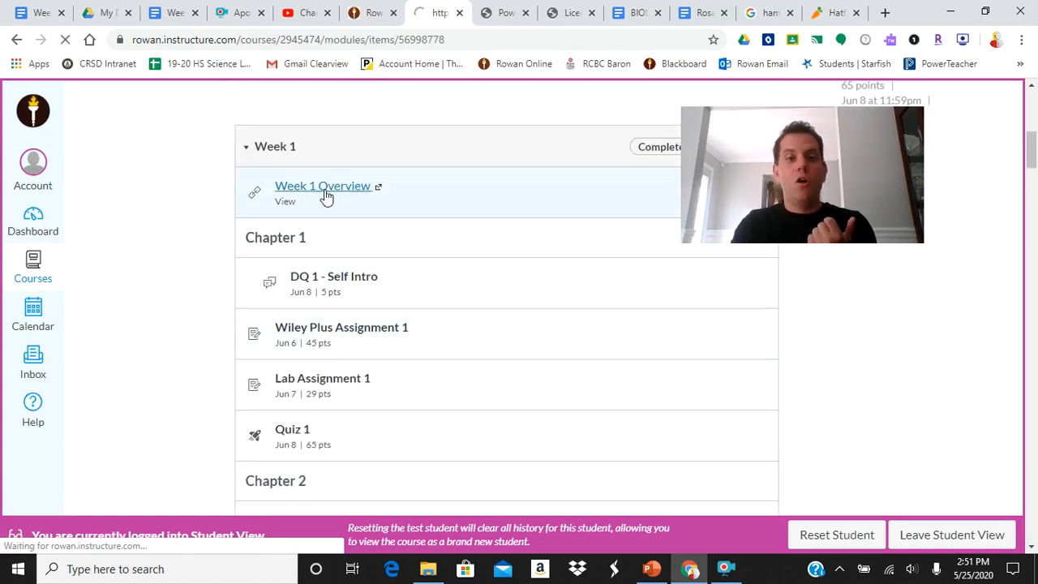
click(322, 185)
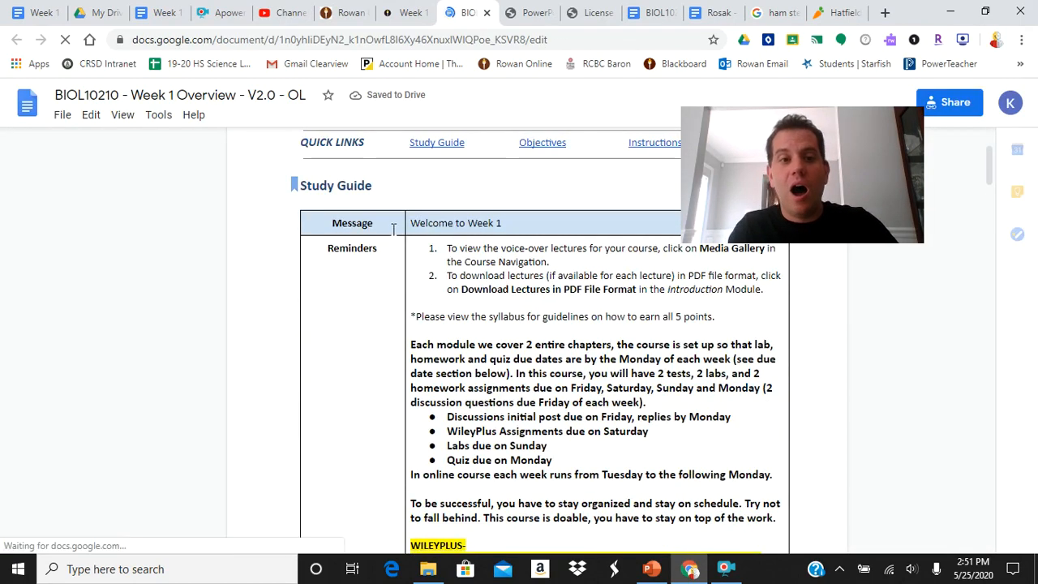
- Show the Week 1 Overview's document outline and jump to its Objectives section
click(26, 103)
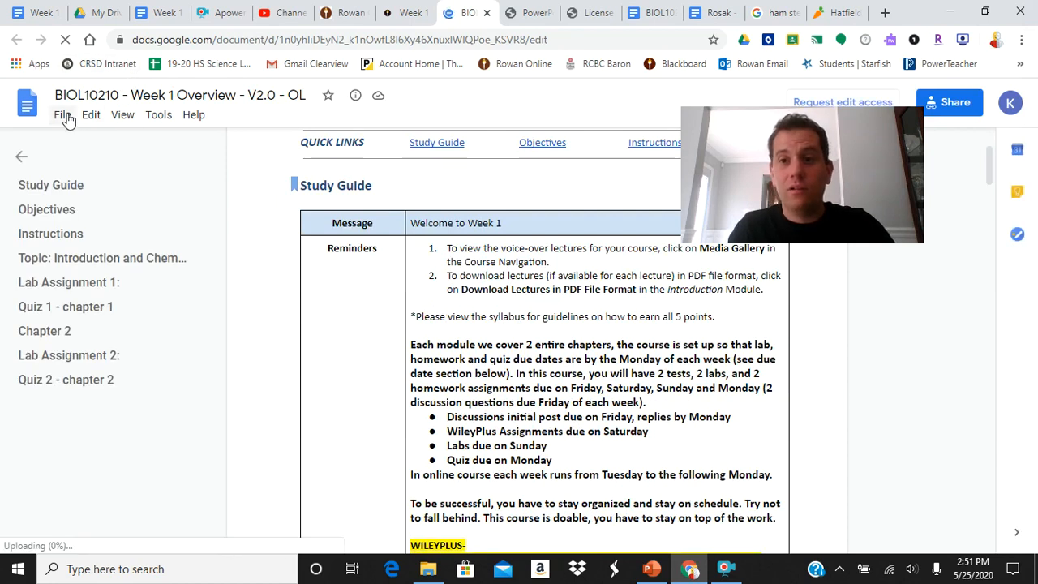
click(62, 113)
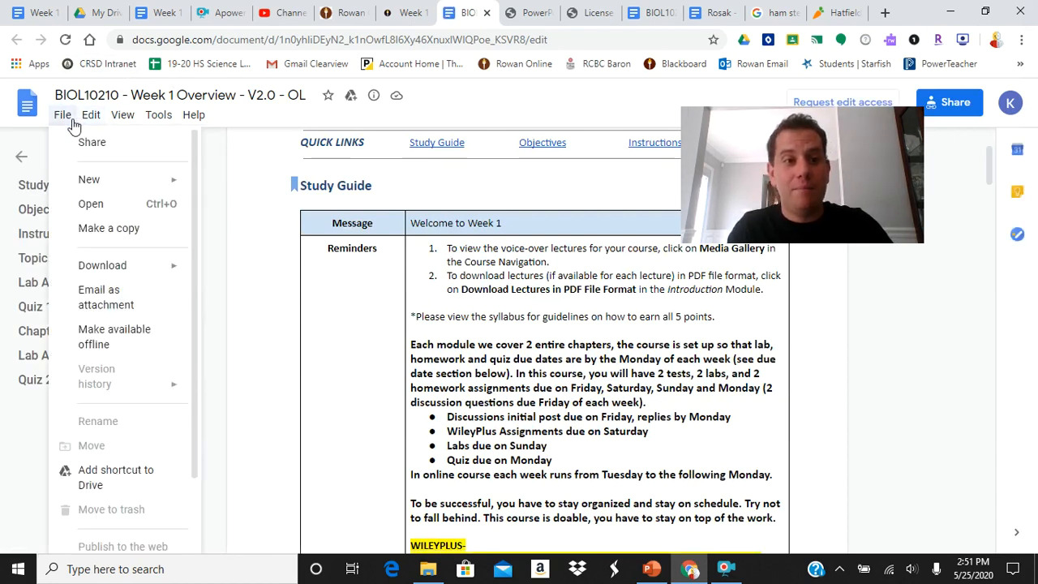
click(61, 113)
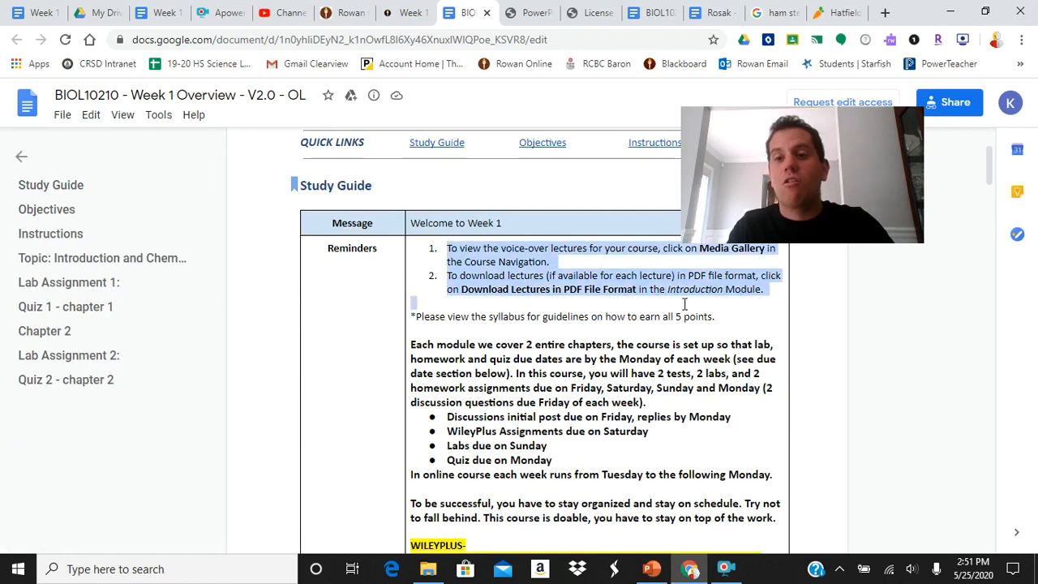
scroll(down, 3)
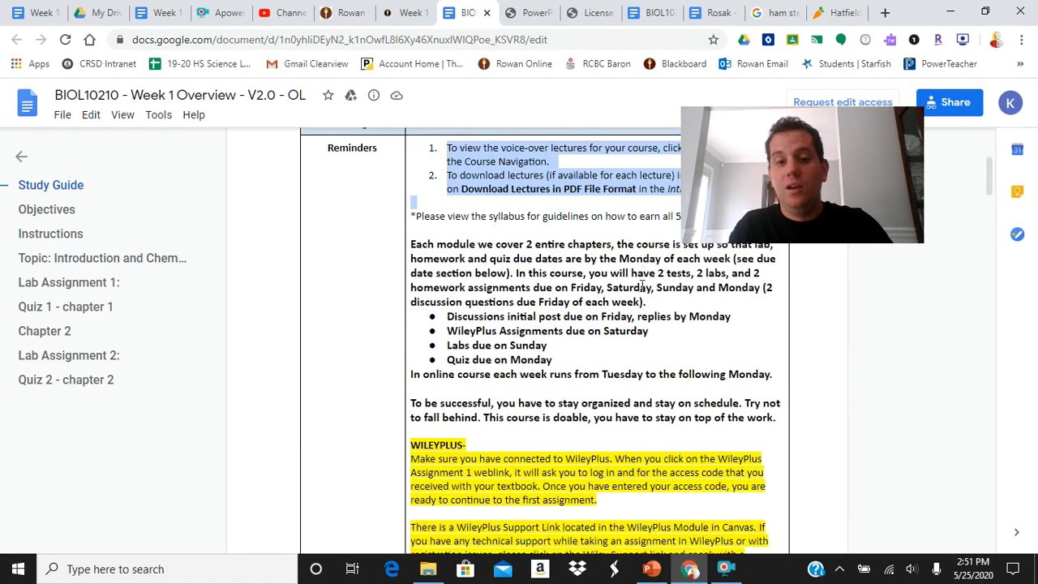
scroll(down, 3)
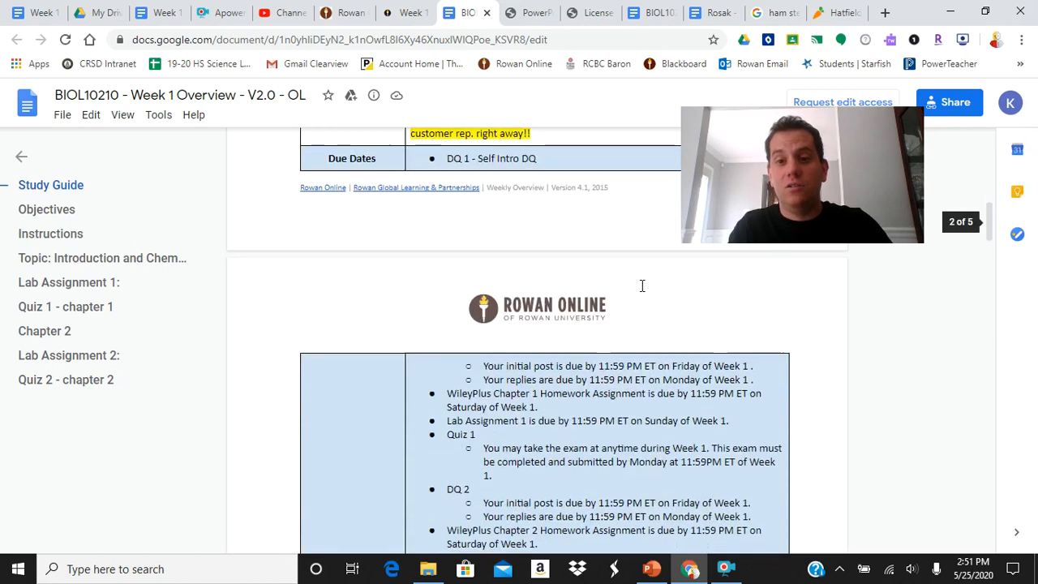
click(46, 209)
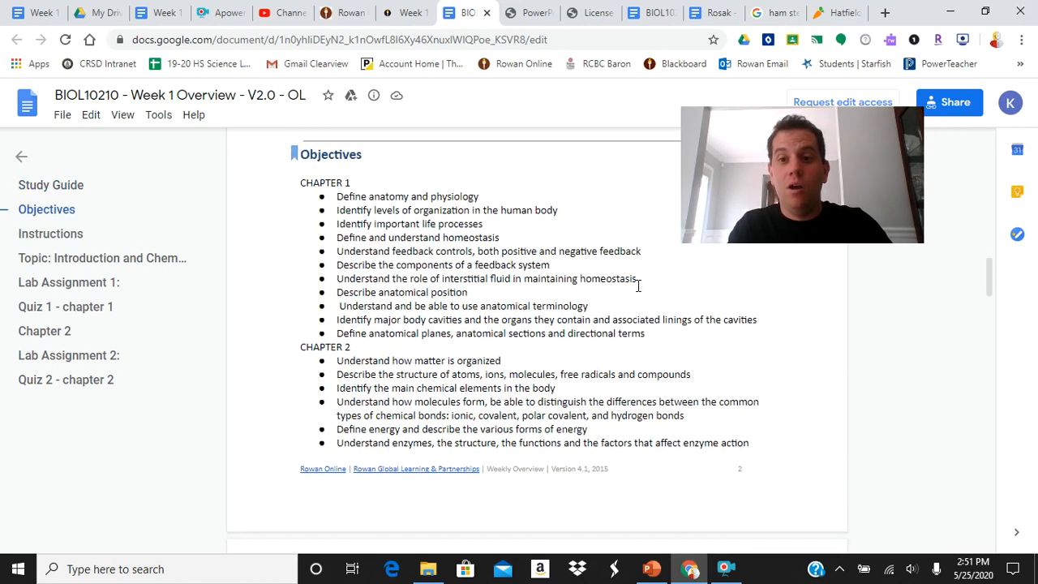
- Read through the Week 1 Overview sections down to the Chapter 2 items and Quiz 2 rules
scroll(down, 3)
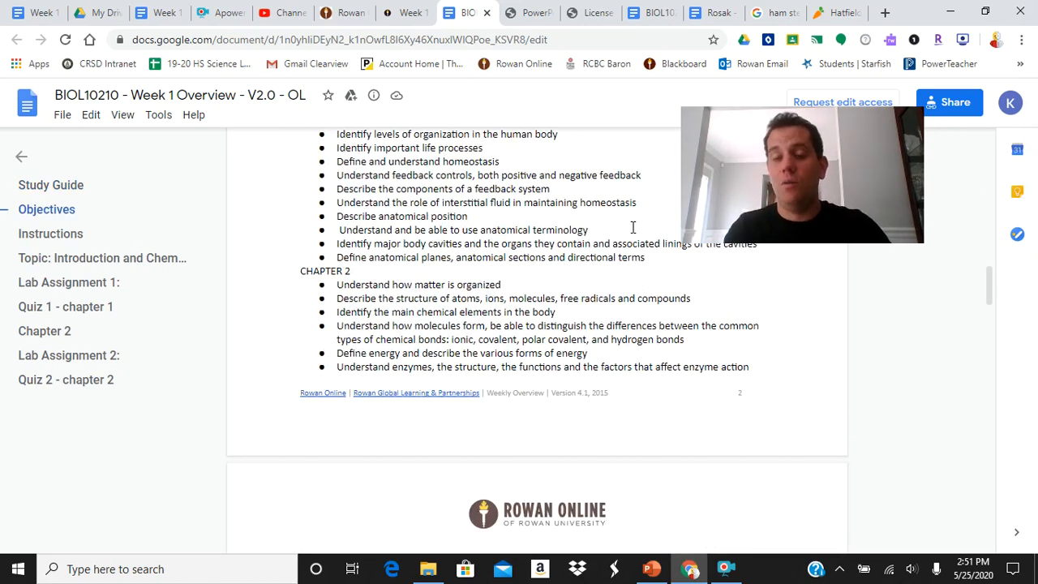
scroll(down, 3)
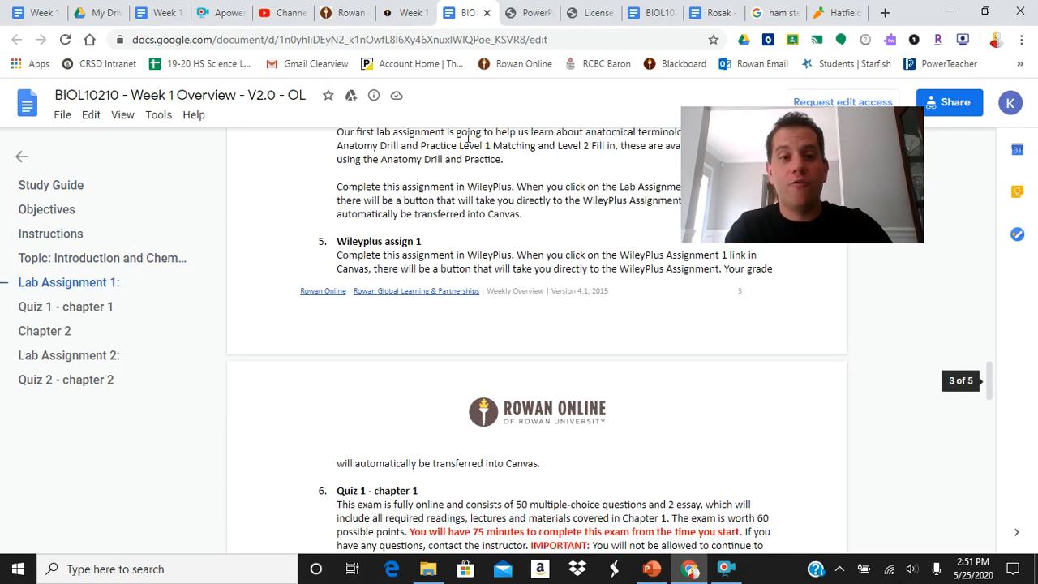
scroll(down, 3)
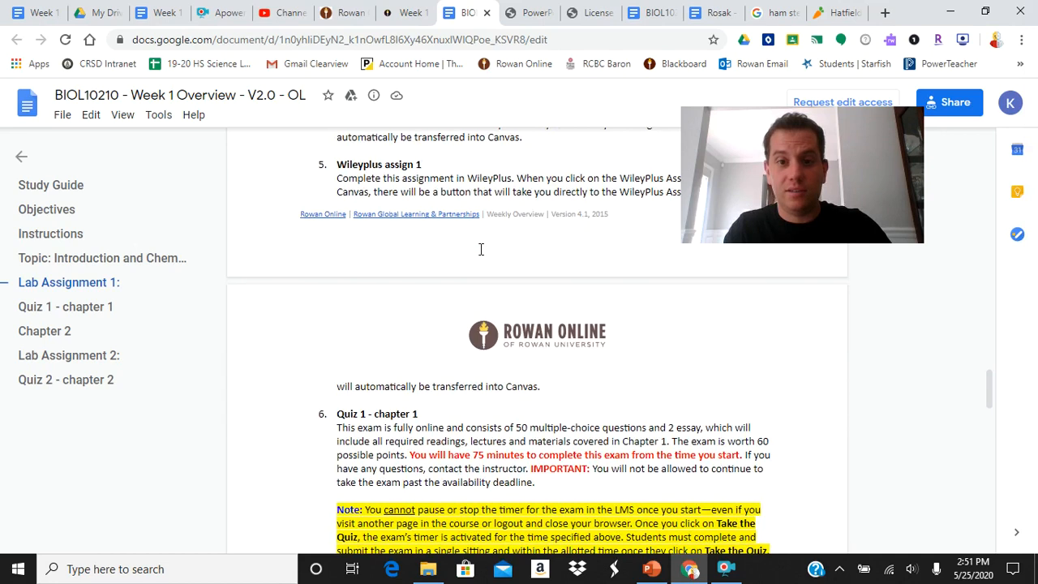
scroll(down, 3)
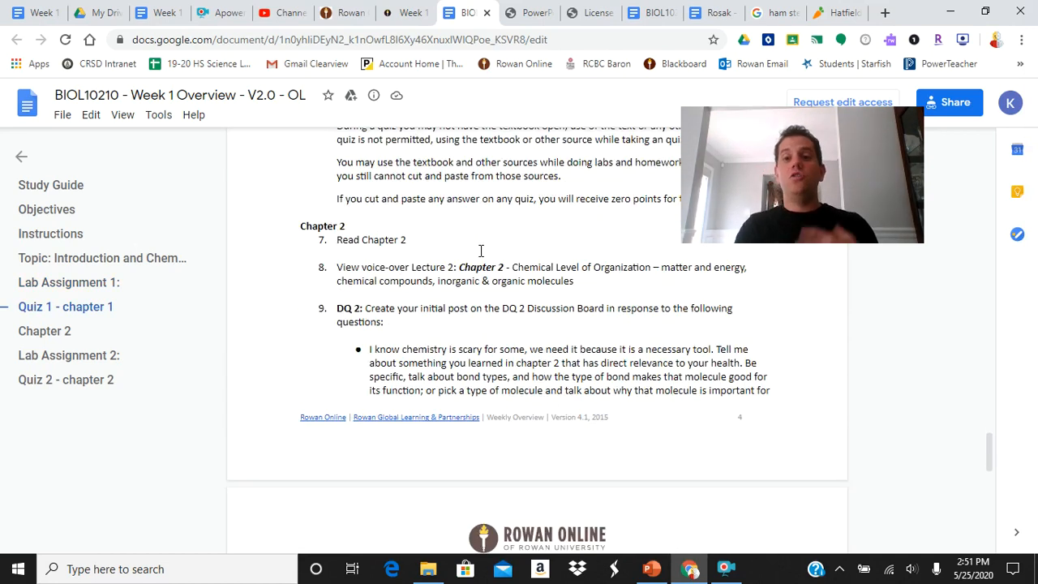
scroll(down, 3)
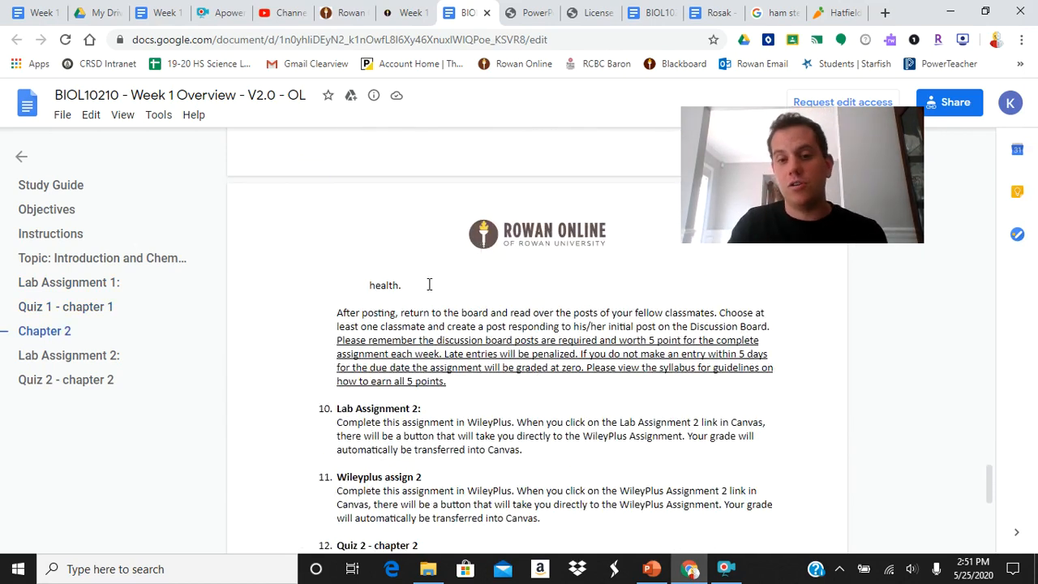
scroll(down, 3)
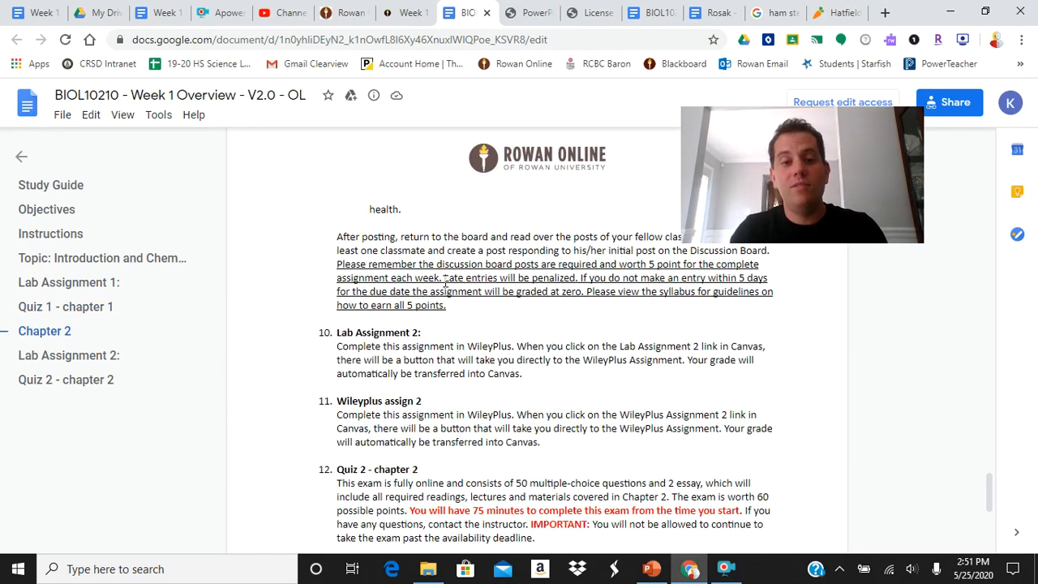
scroll(down, 3)
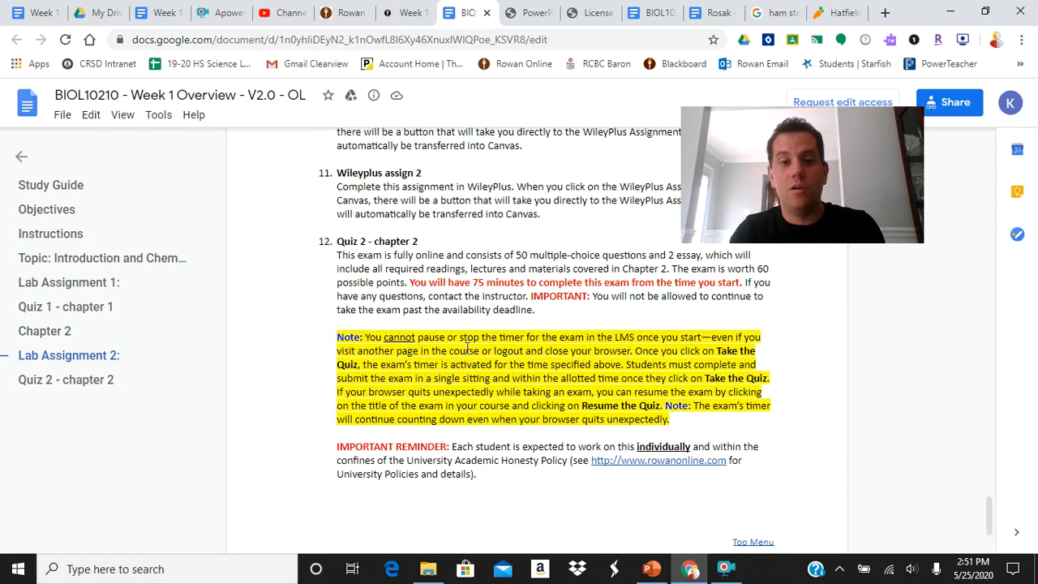
scroll(up, 3)
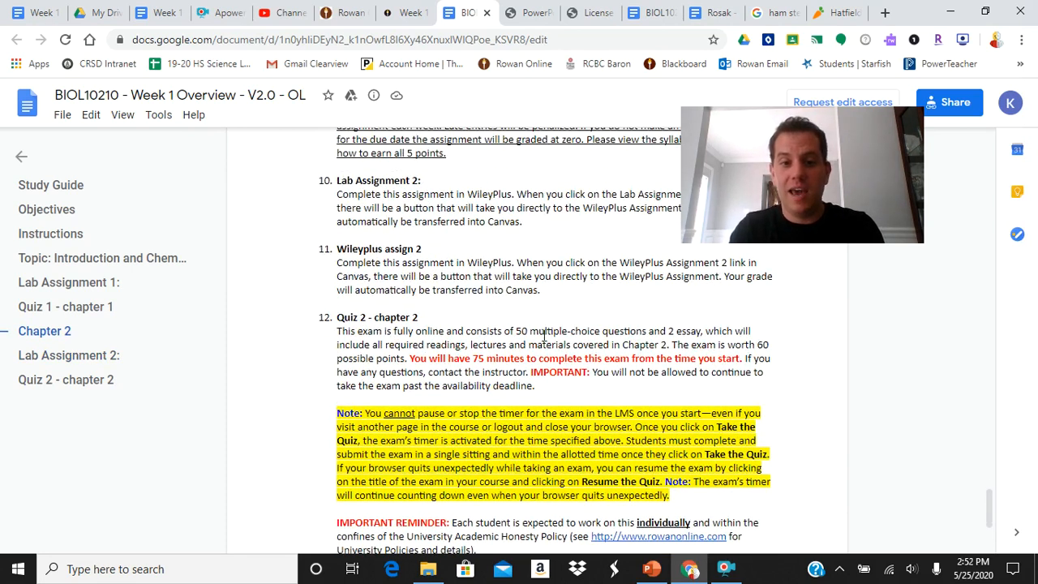
scroll(down, 3)
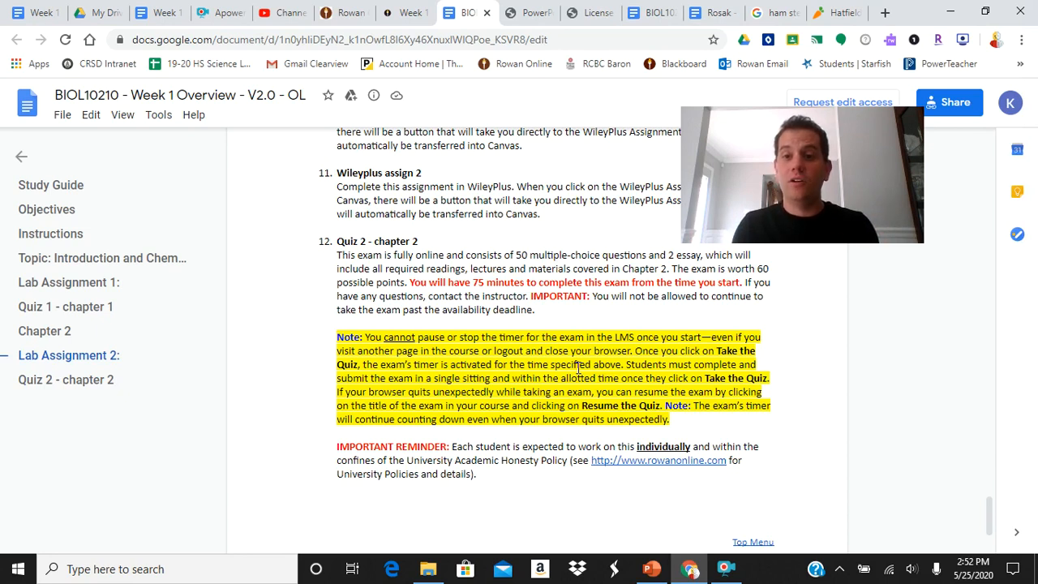
scroll(down, 3)
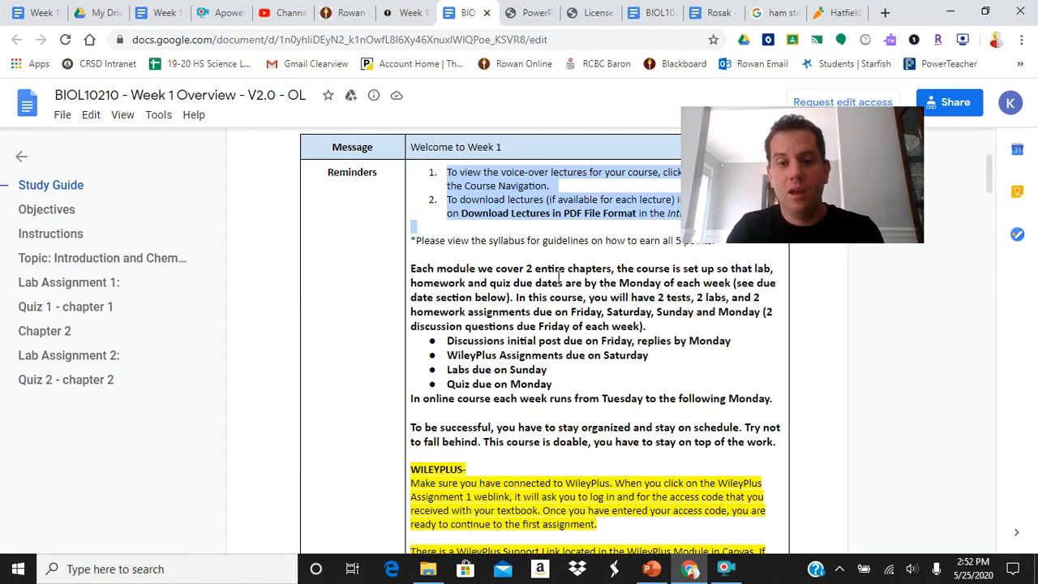
scroll(down, 3)
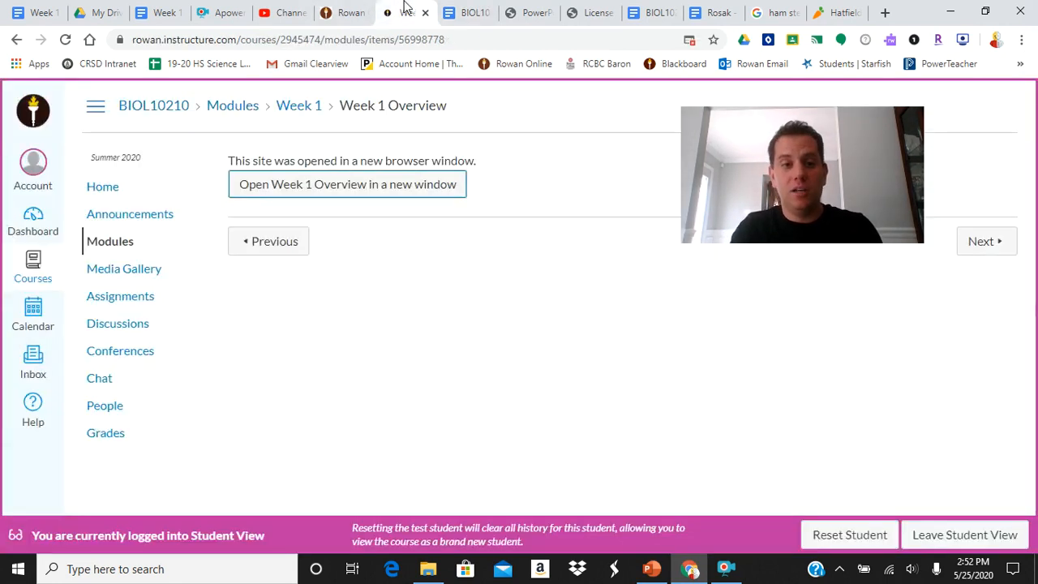
- Return to the Canvas course home page showing the Introduction and Wiley Plus module items
click(104, 186)
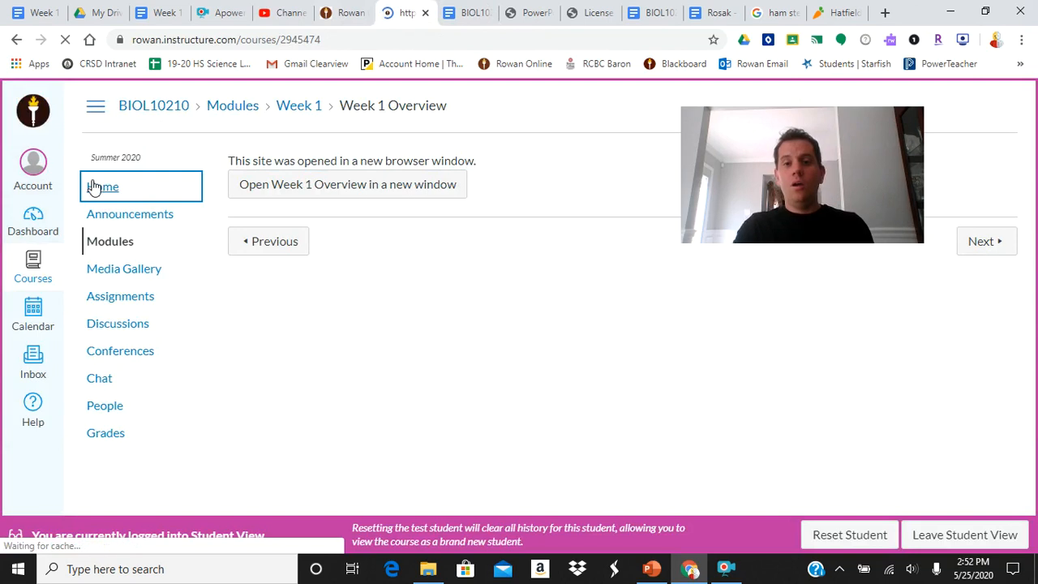
click(110, 240)
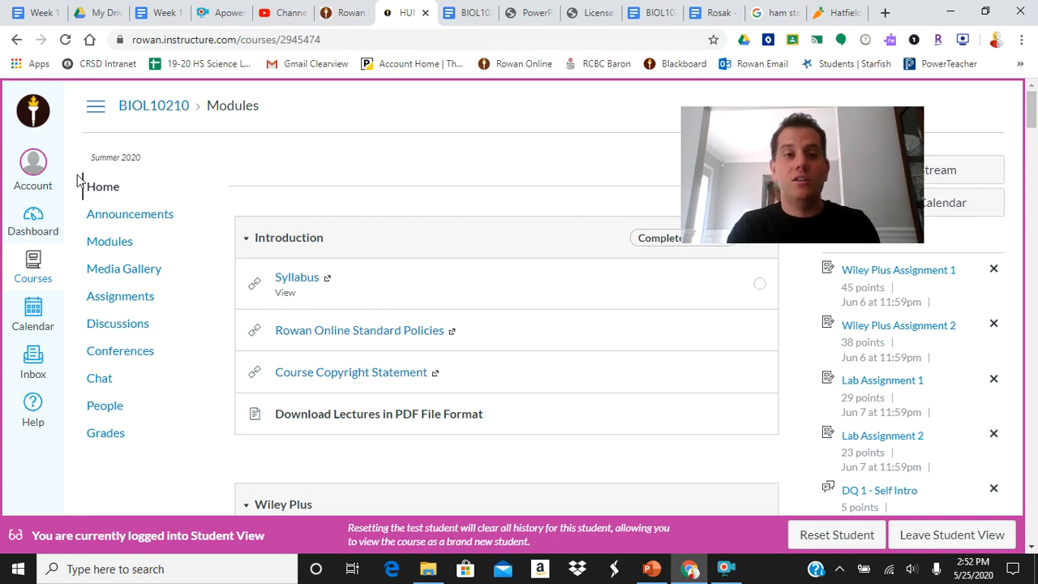
scroll(down, 3)
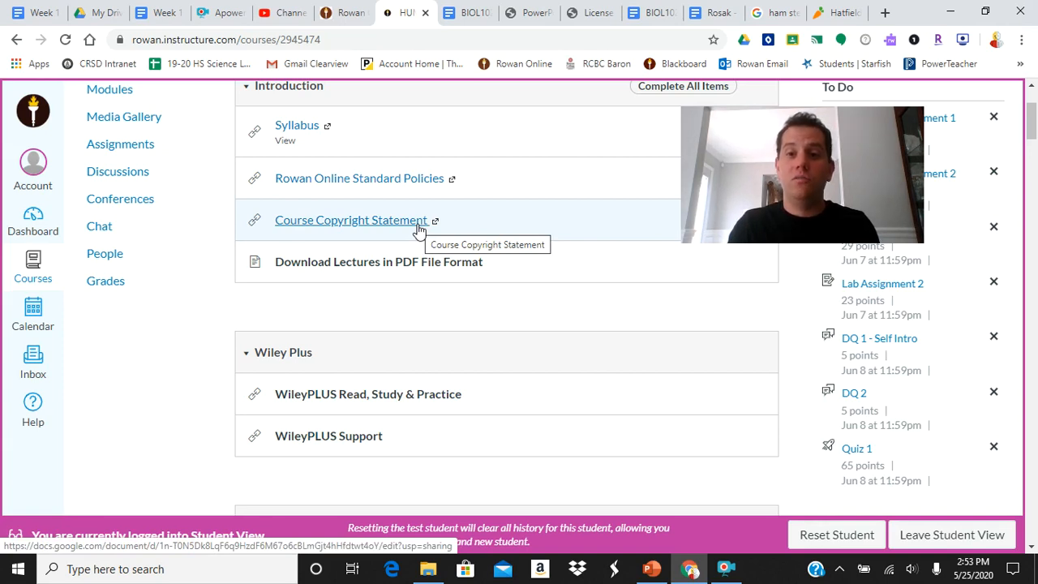
mouse_move(713, 558)
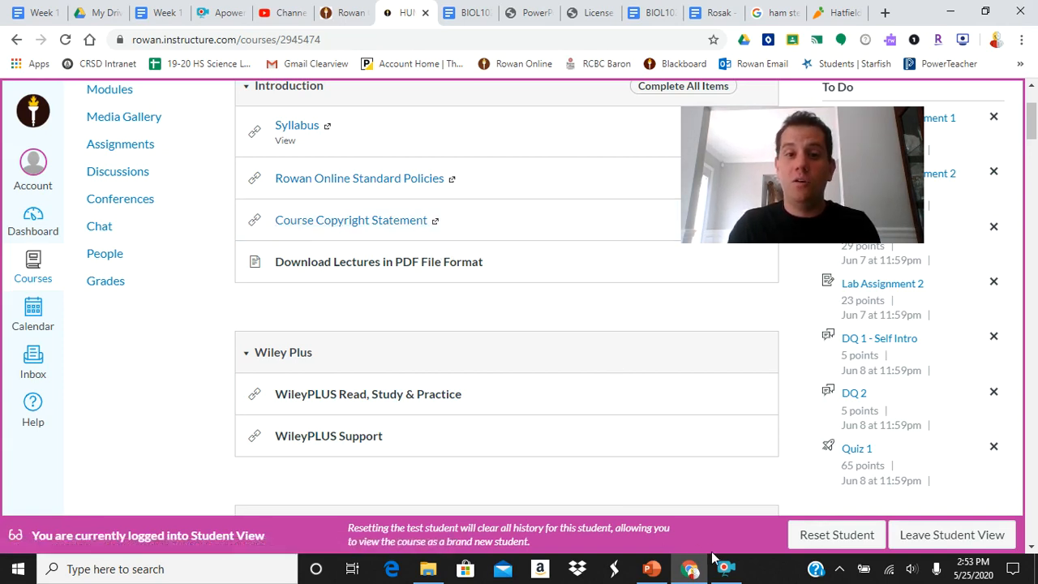
mouse_move(732, 502)
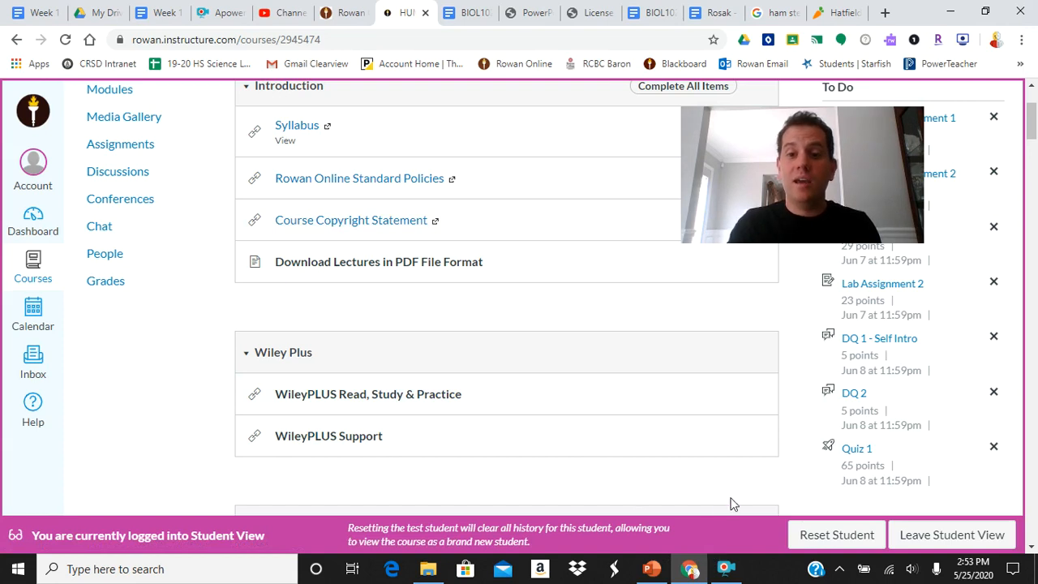